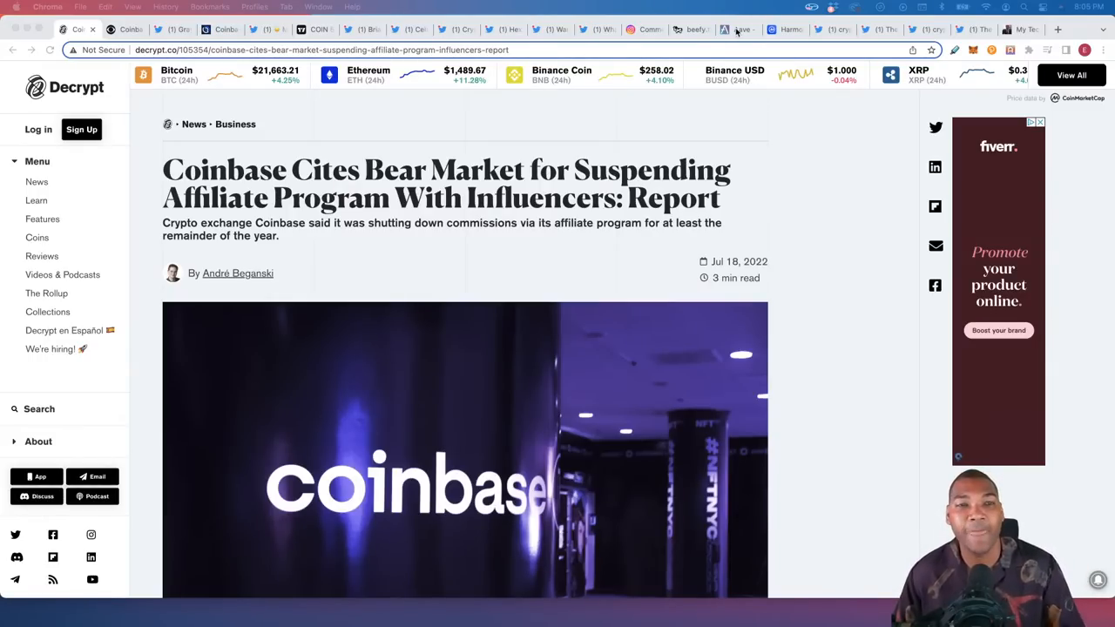
Step: Switch from the Decrypt Coinbase article to the Beefy Finance multichain yield optimizer homepage
left_click(690, 29)
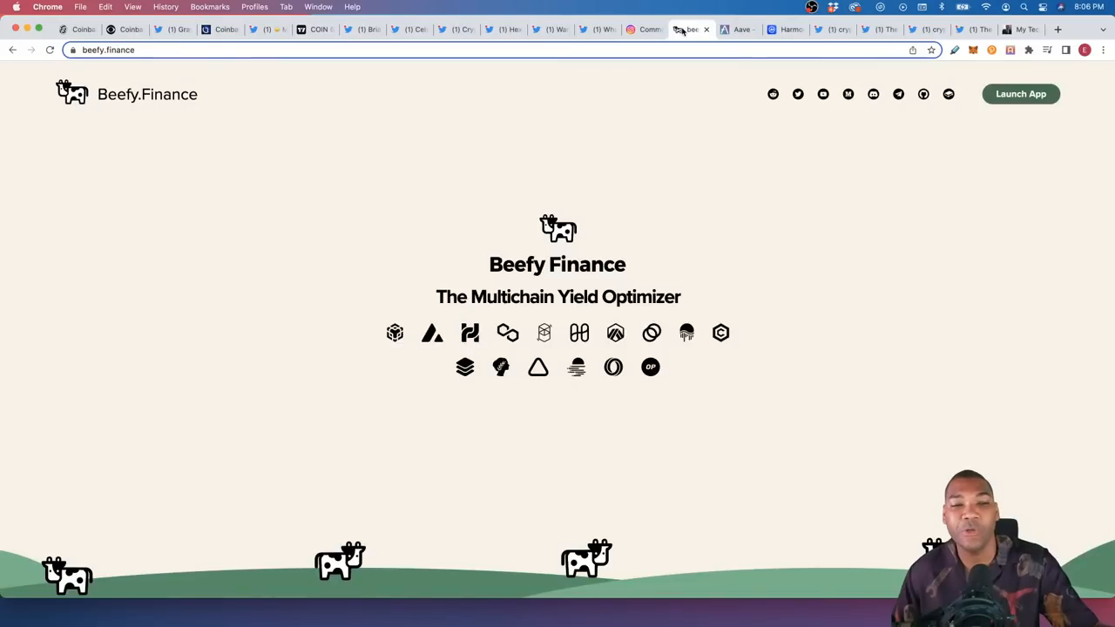
mouse_move(632, 252)
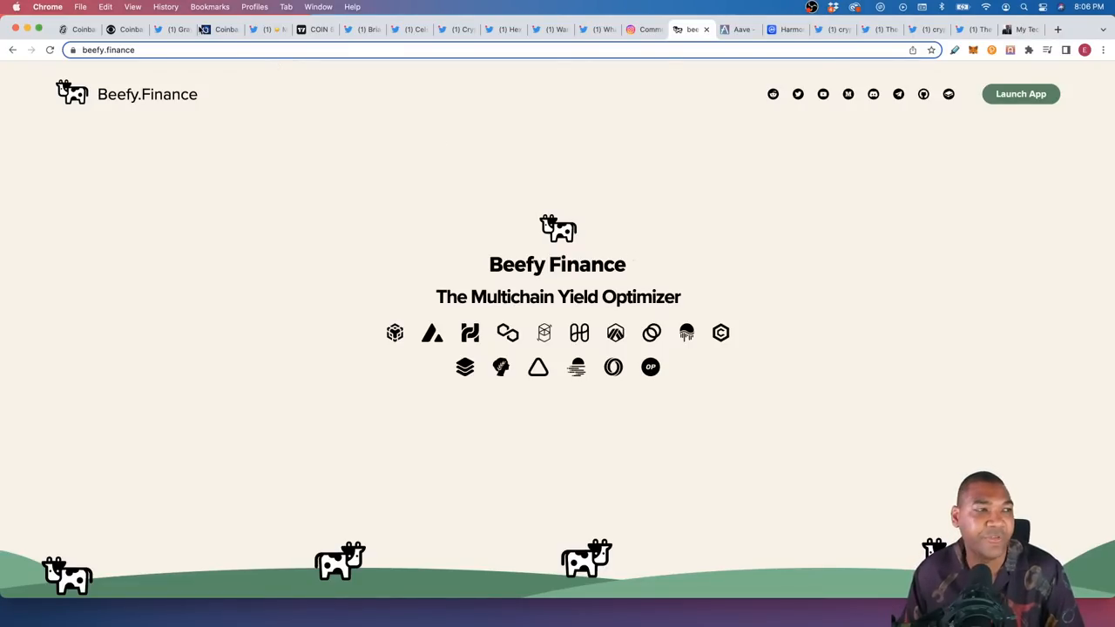
Step: Return briefly to the Decrypt article, then bring up the My Tech Academy guide homepage
left_click(77, 28)
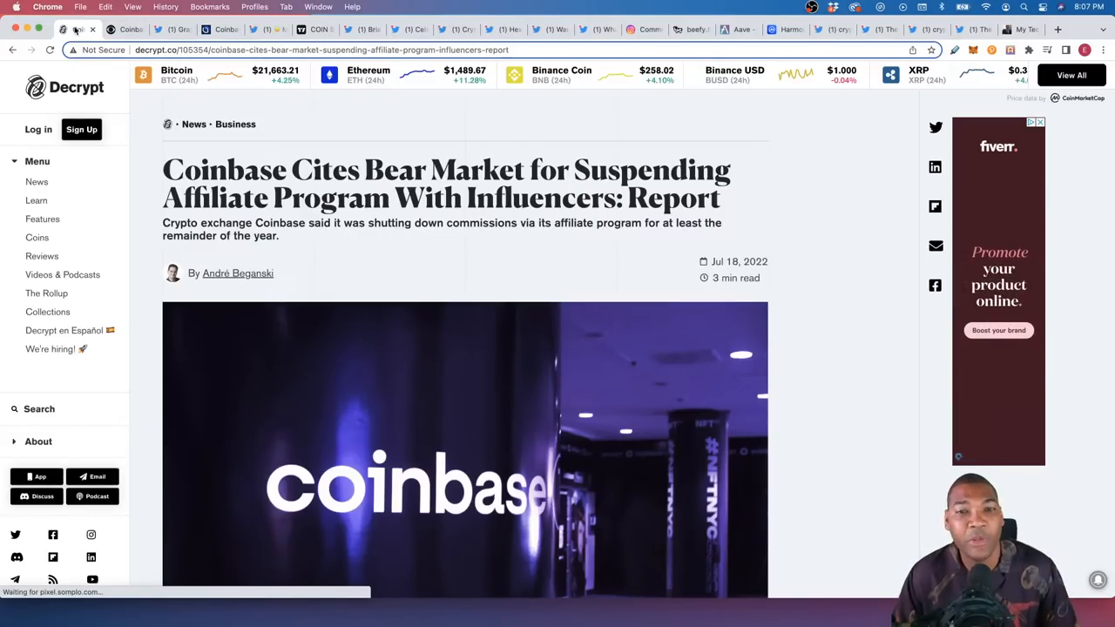
left_click(1040, 122)
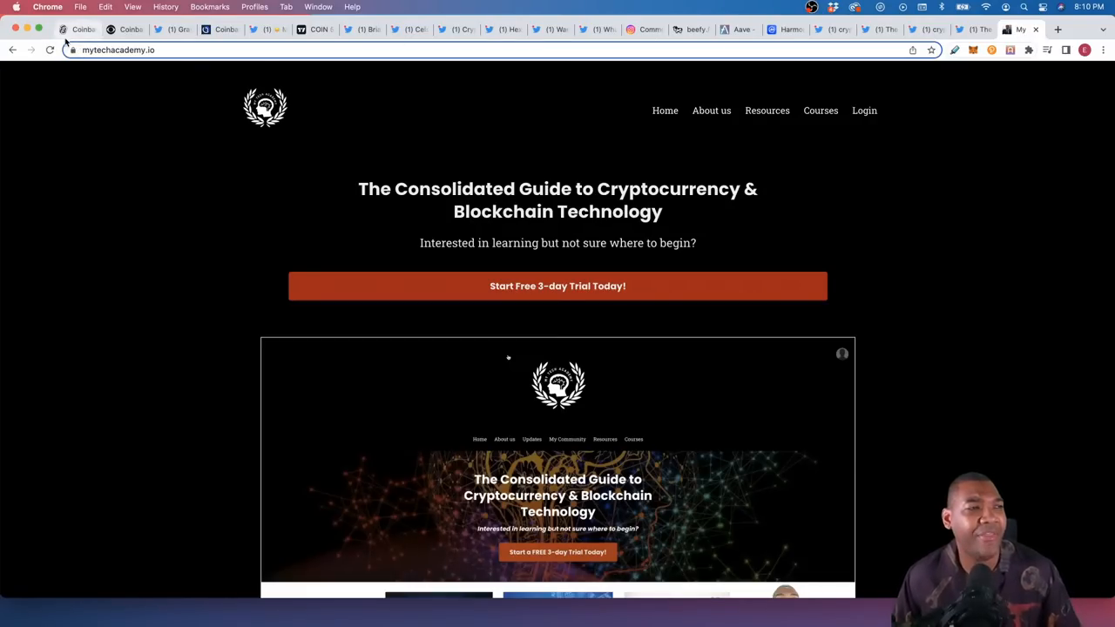
left_click(77, 28)
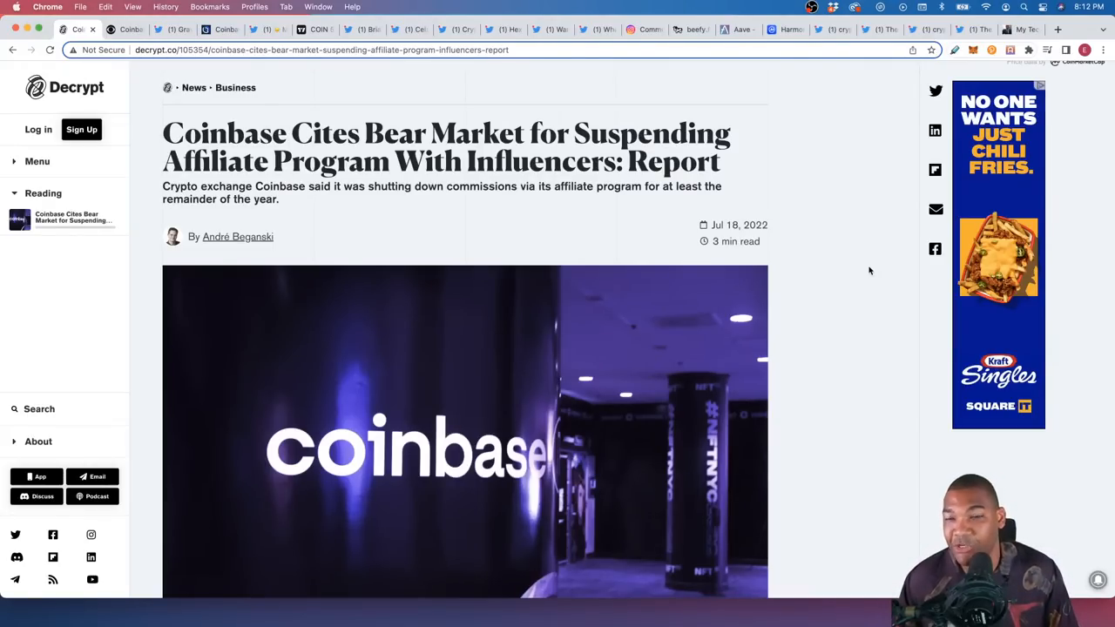
scroll("down", 3)
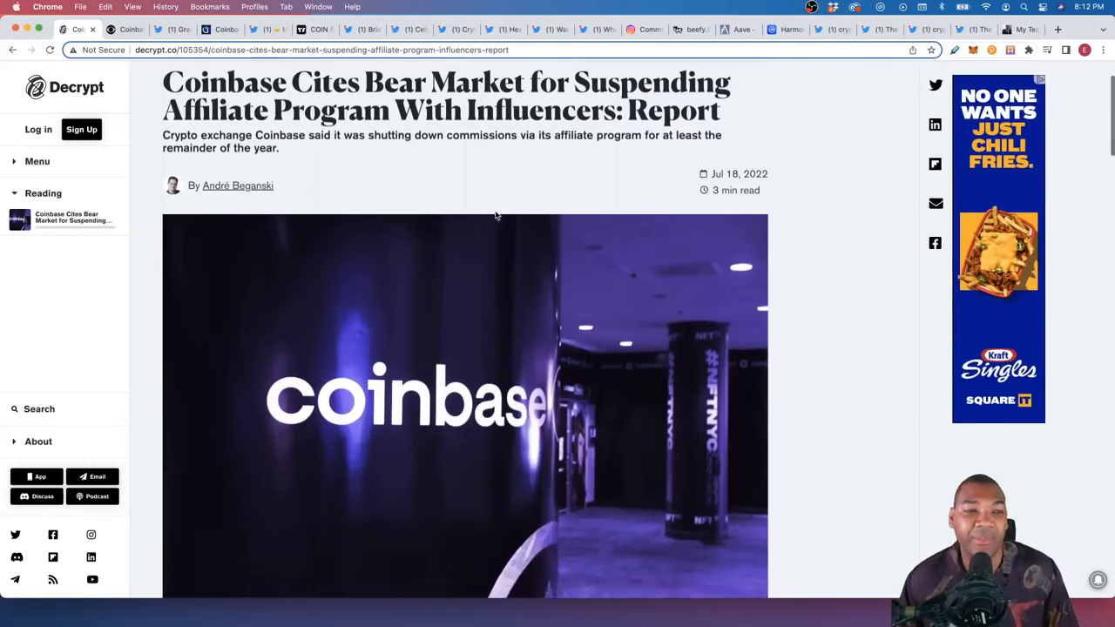
scroll("down", 3)
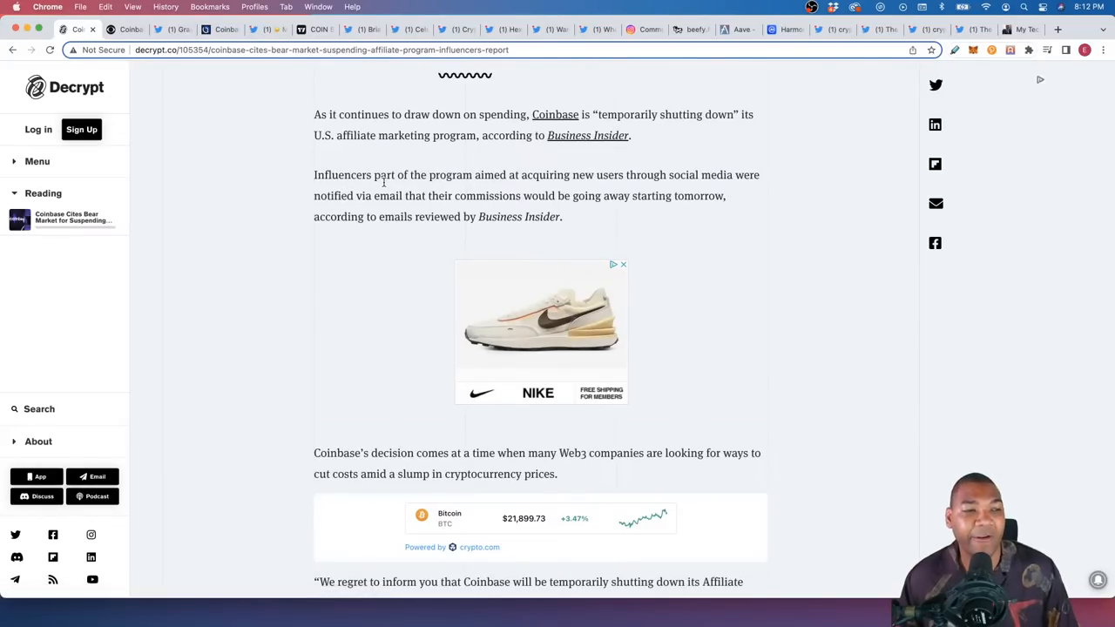
mouse_move(548, 188)
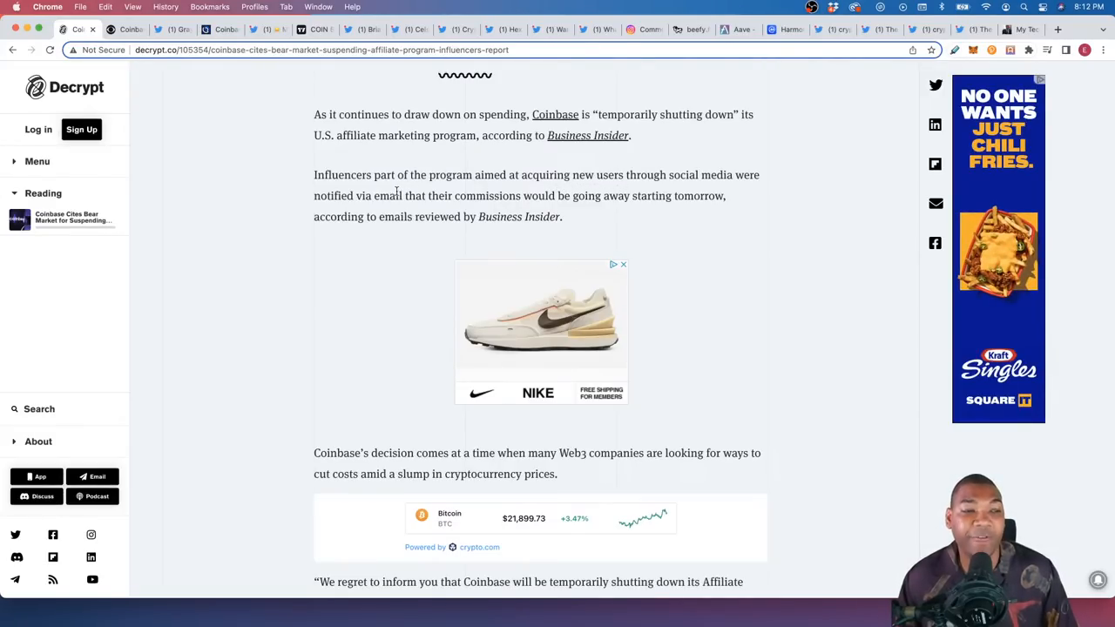
mouse_move(575, 207)
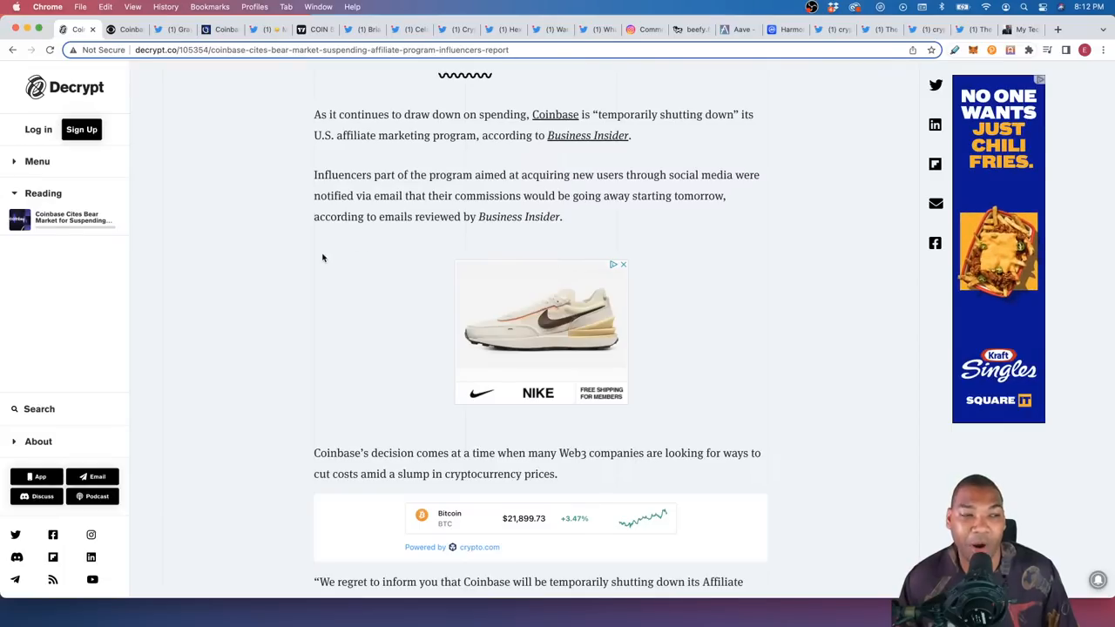
scroll("down", 3)
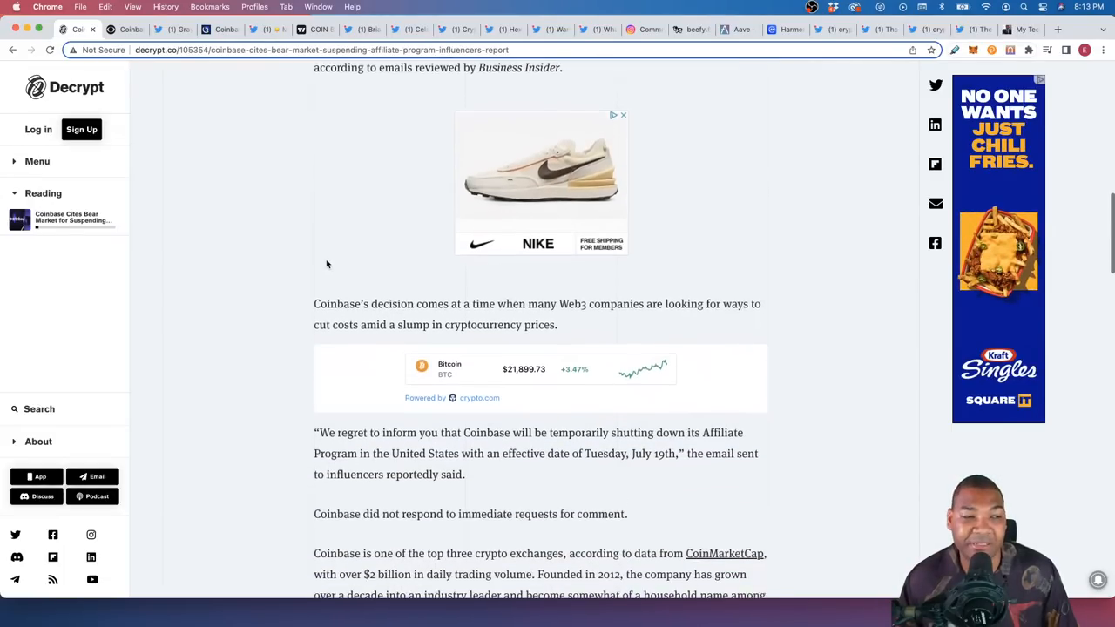
scroll("down", 3)
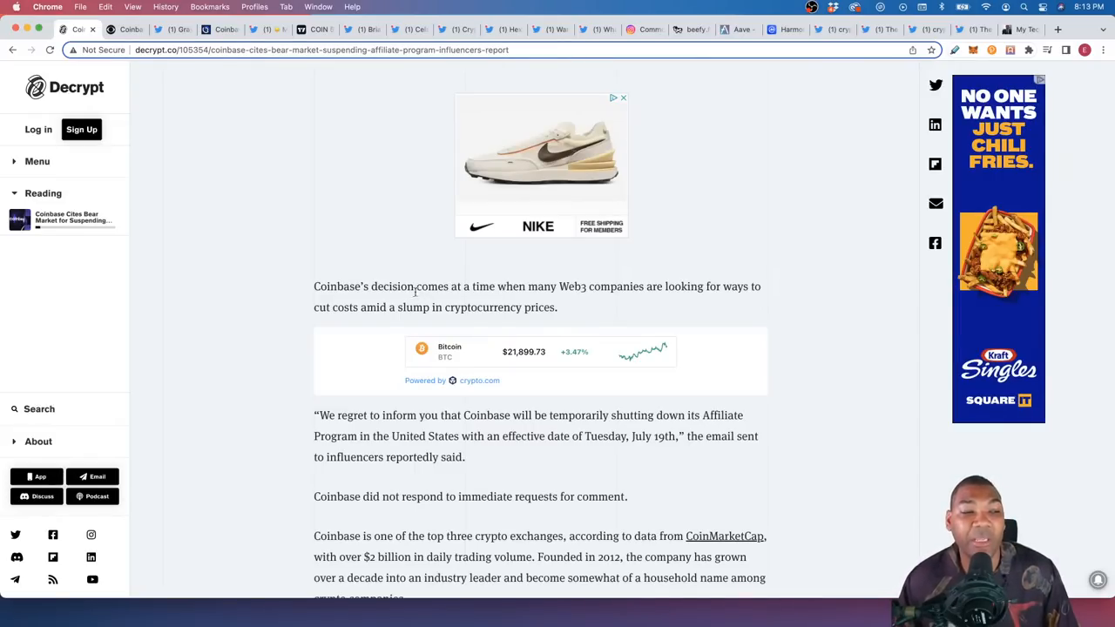
mouse_move(370, 313)
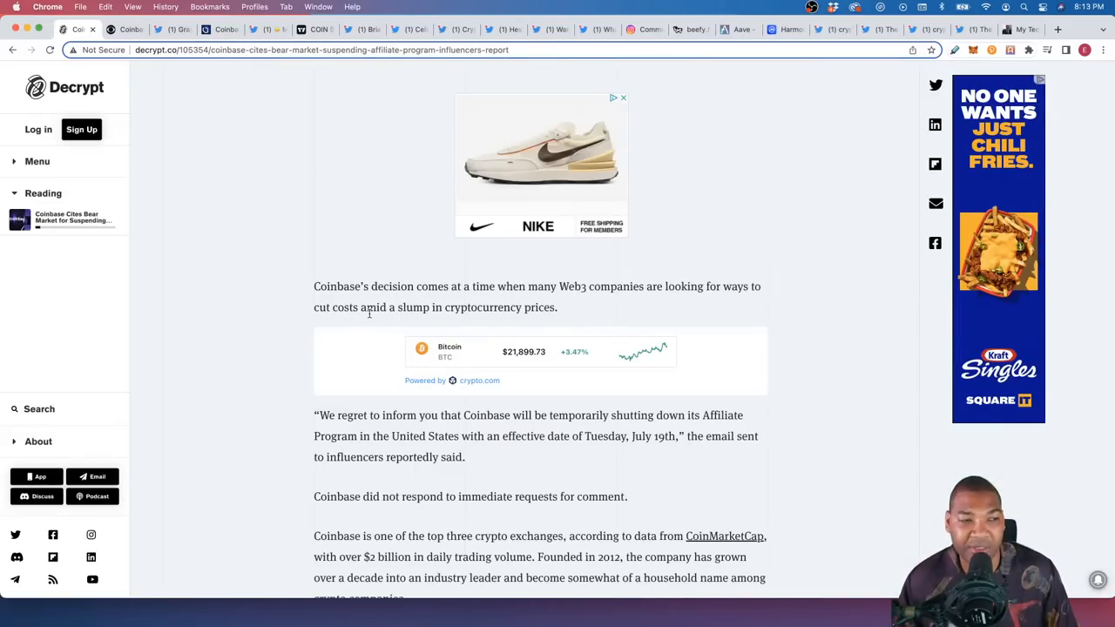
scroll("down", 3)
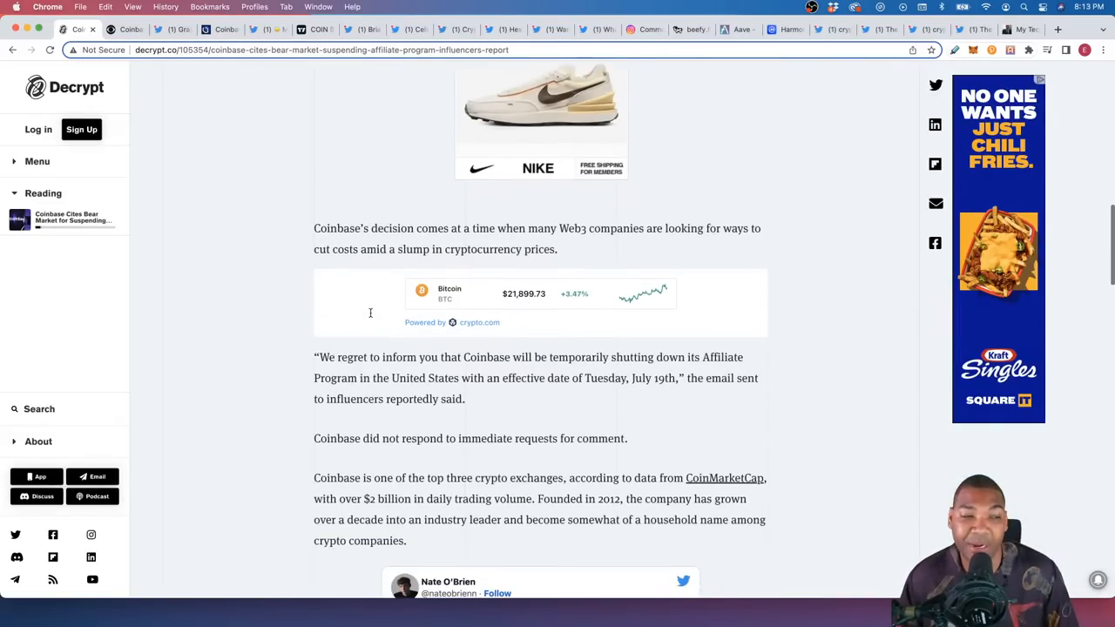
scroll("down", 3)
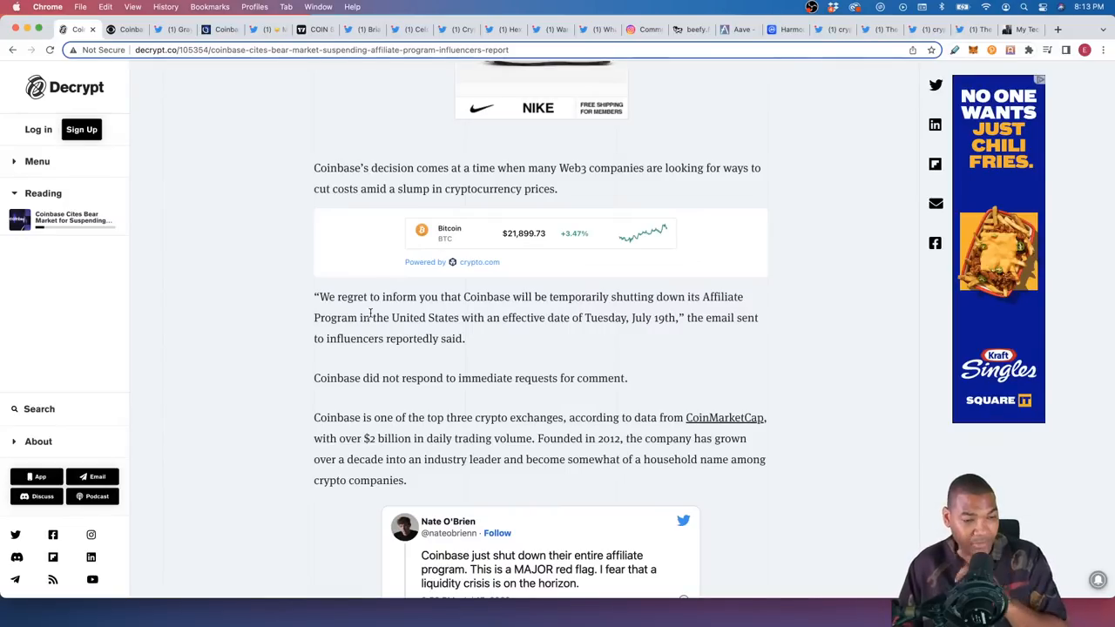
Step: Scroll the Decrypt article down to the 'Coinbase and the crypto bear market' section
scroll("down", 3)
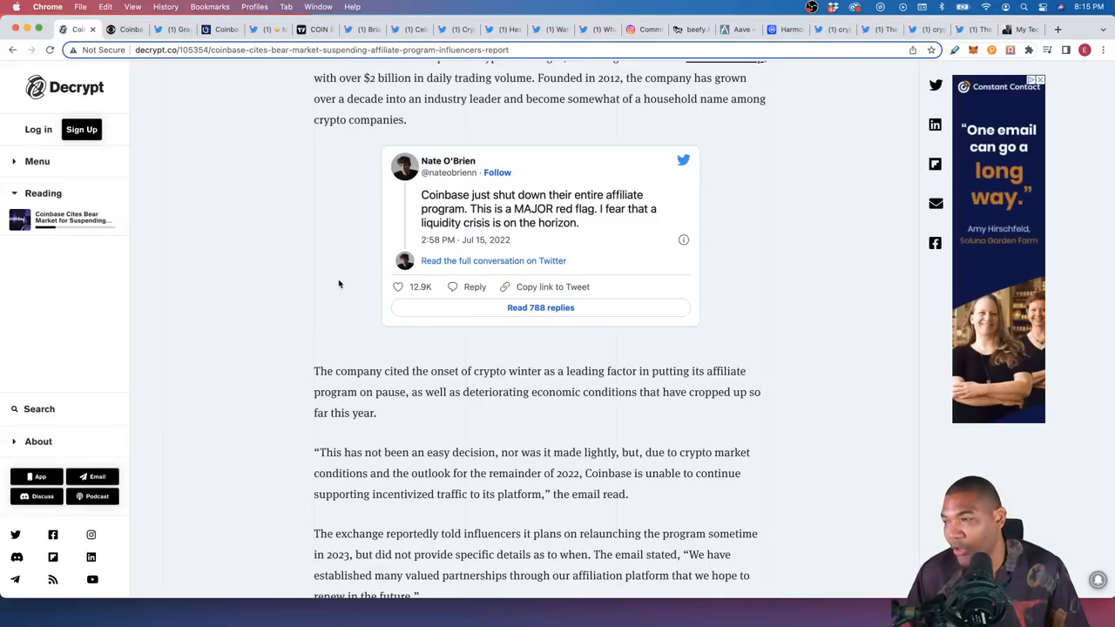
mouse_move(326, 315)
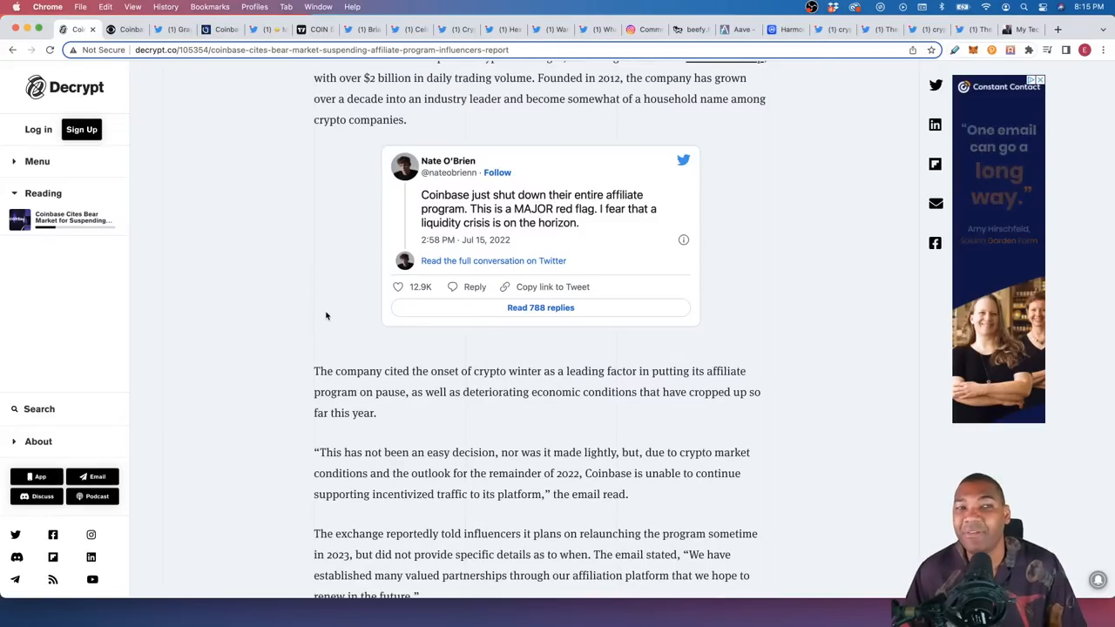
scroll("down", 3)
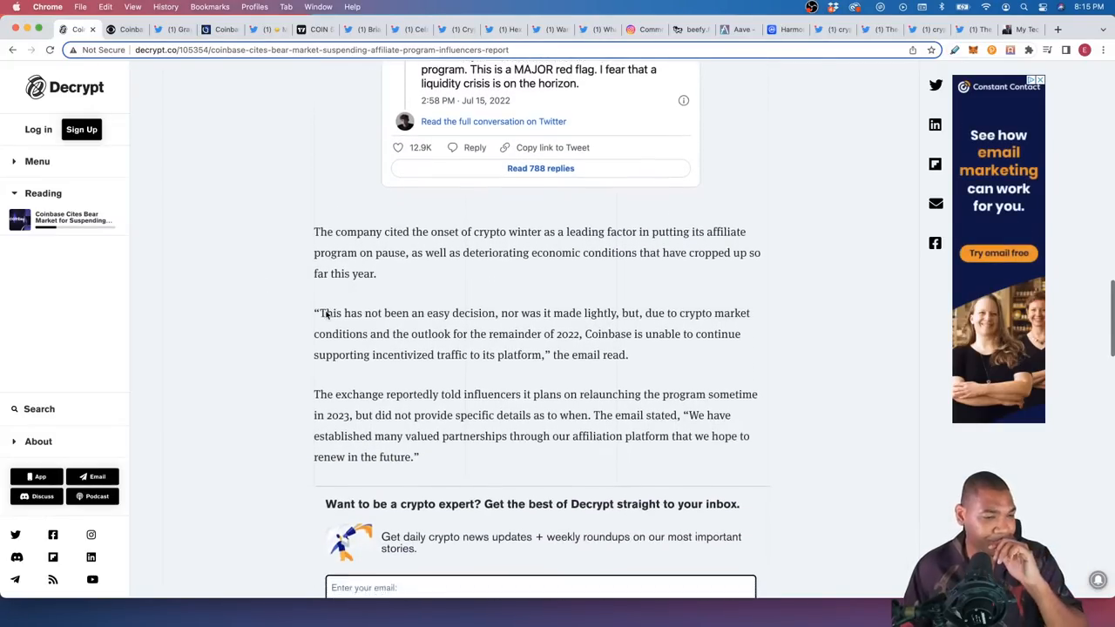
scroll("down", 3)
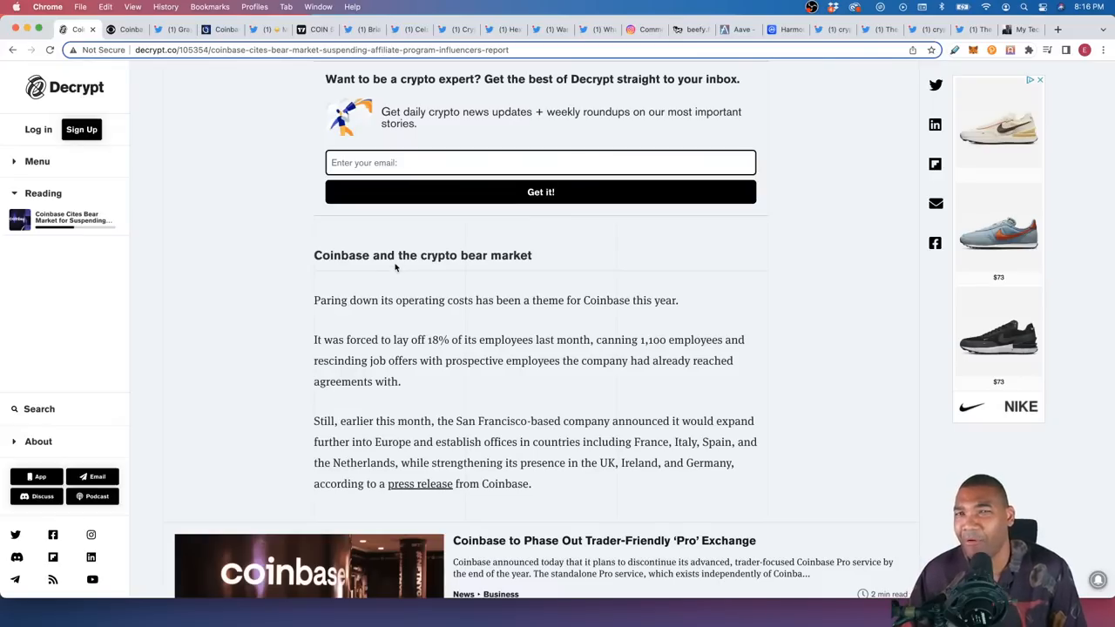
mouse_move(99, 104)
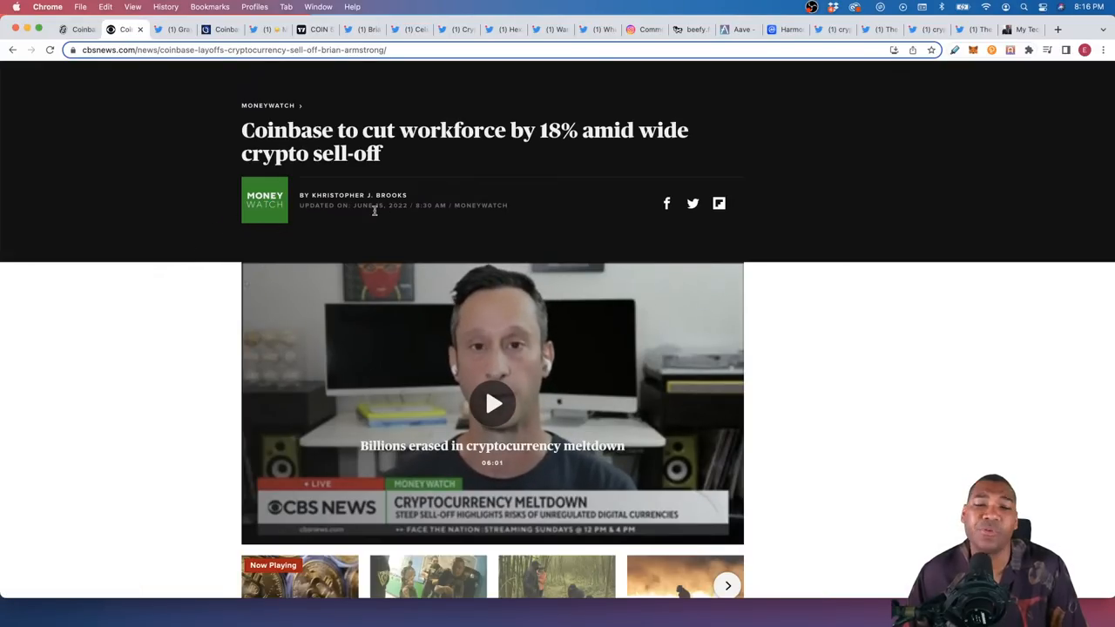
scroll("down", 3)
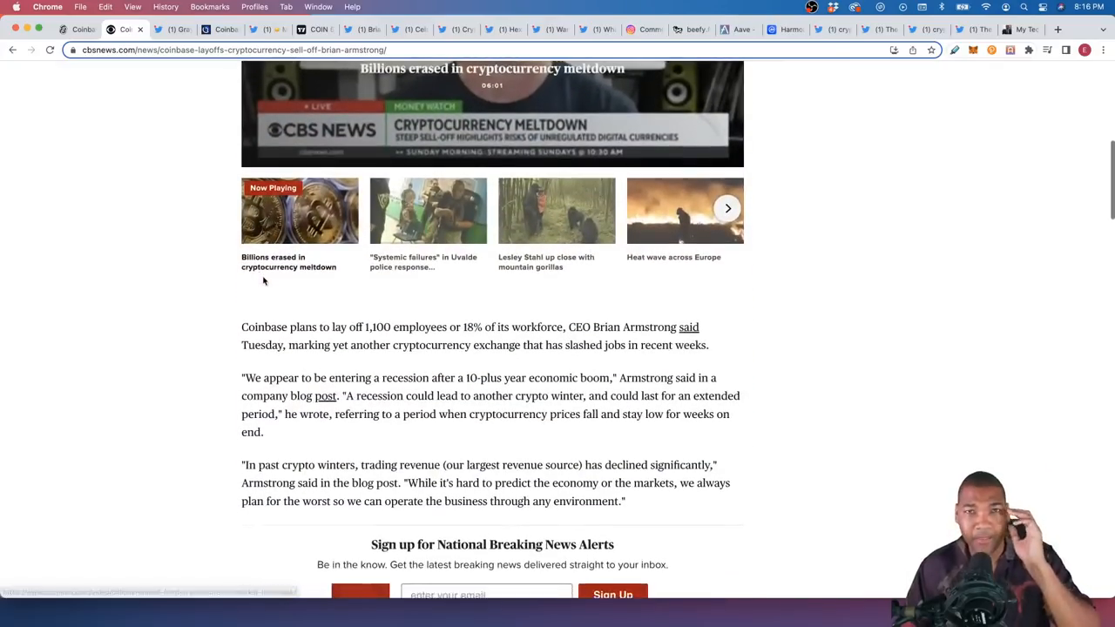
scroll("down", 3)
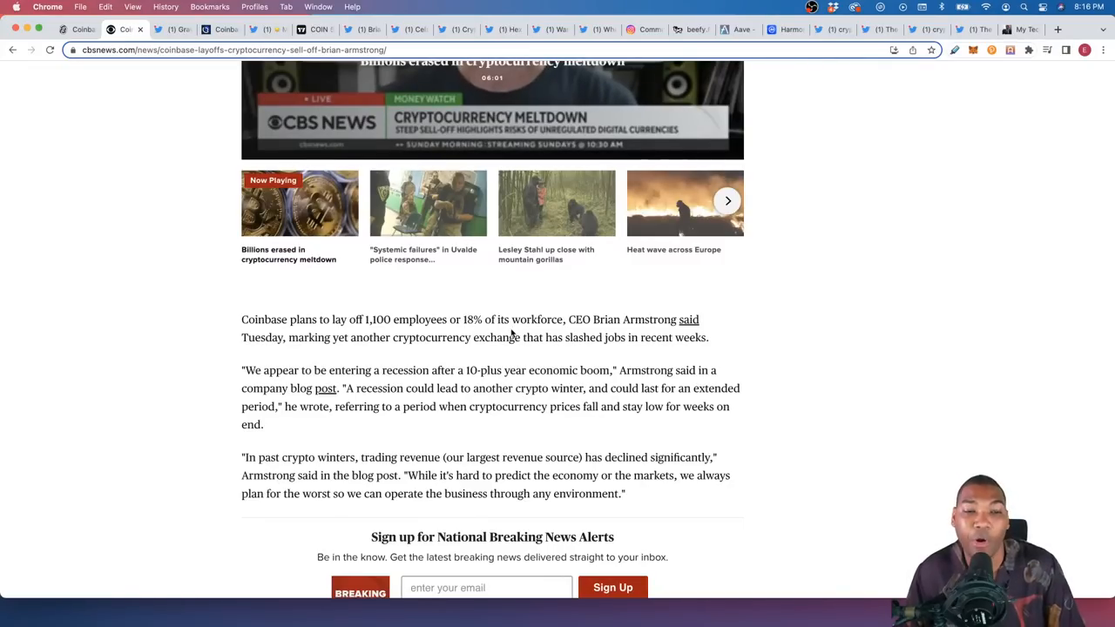
mouse_move(342, 356)
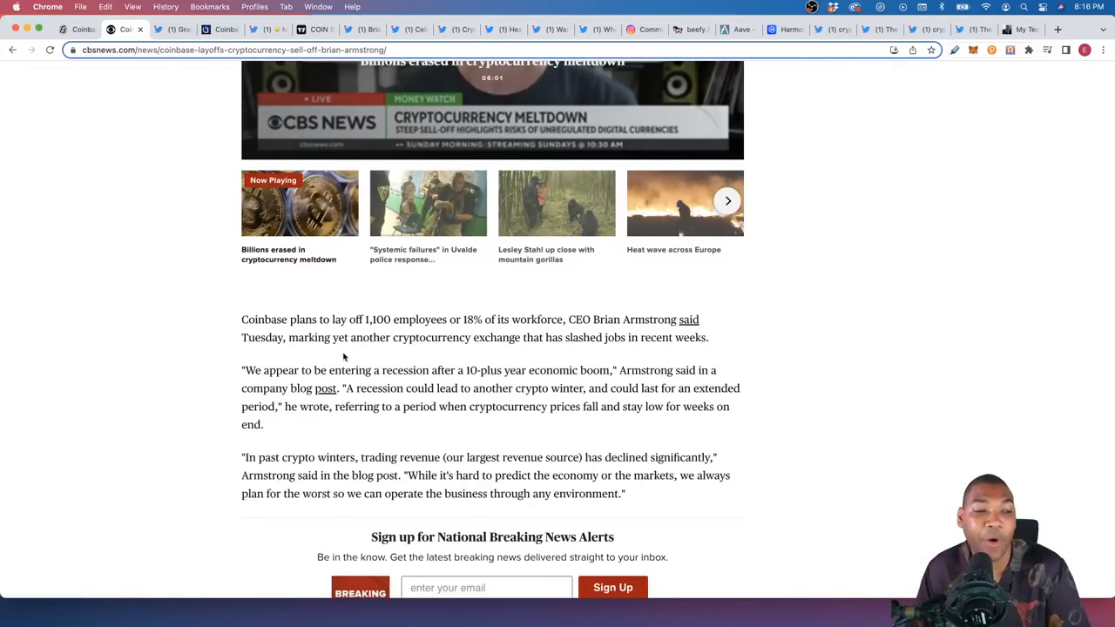
mouse_move(427, 355)
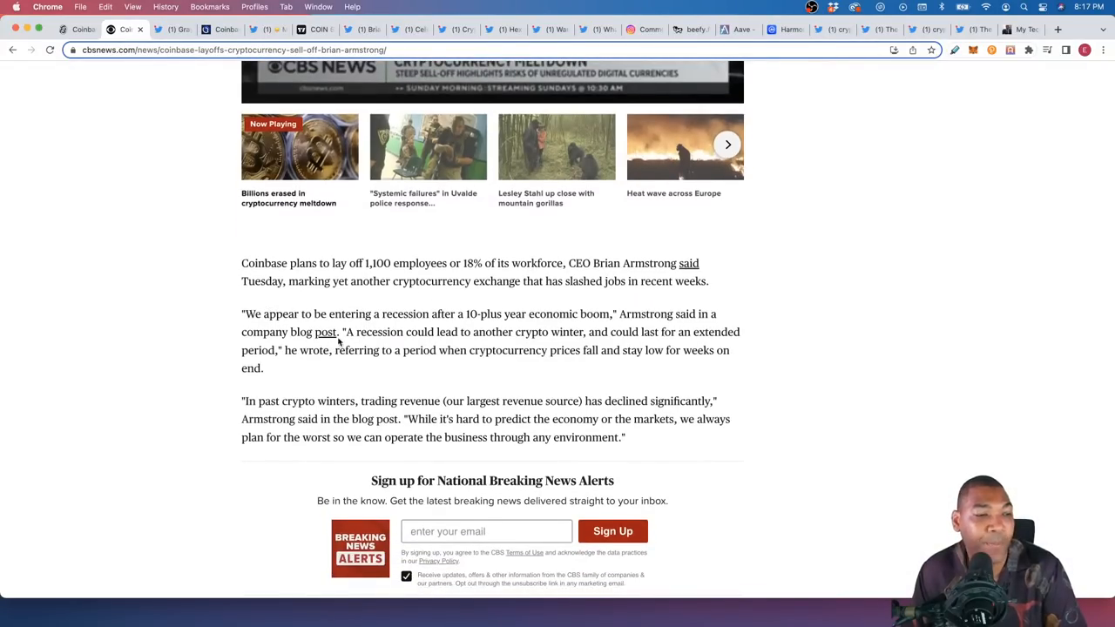
mouse_move(475, 327)
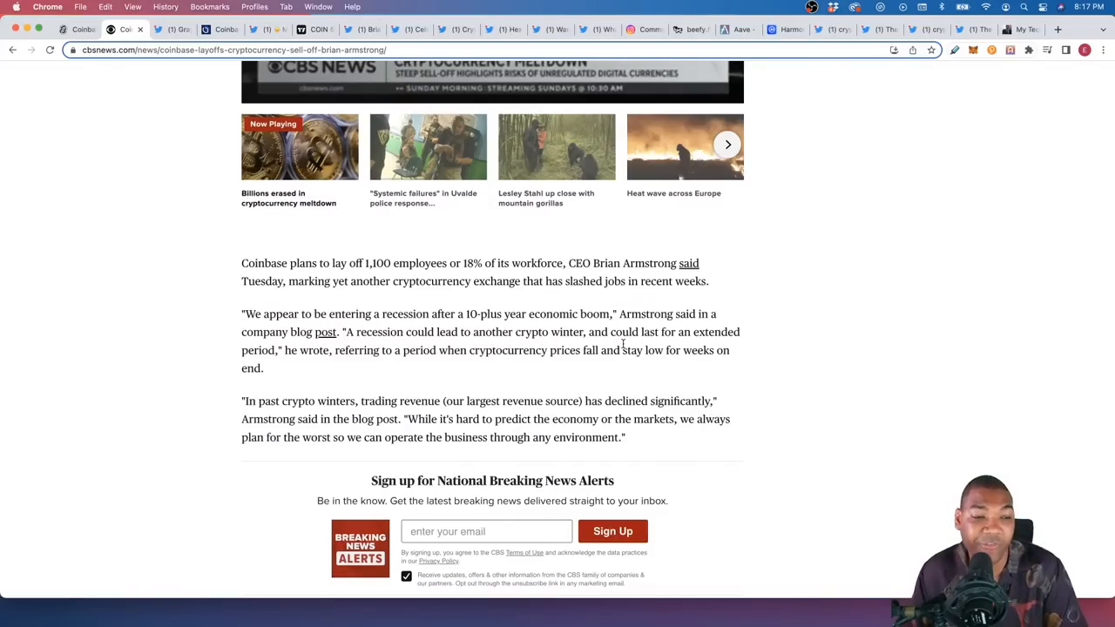
mouse_move(585, 373)
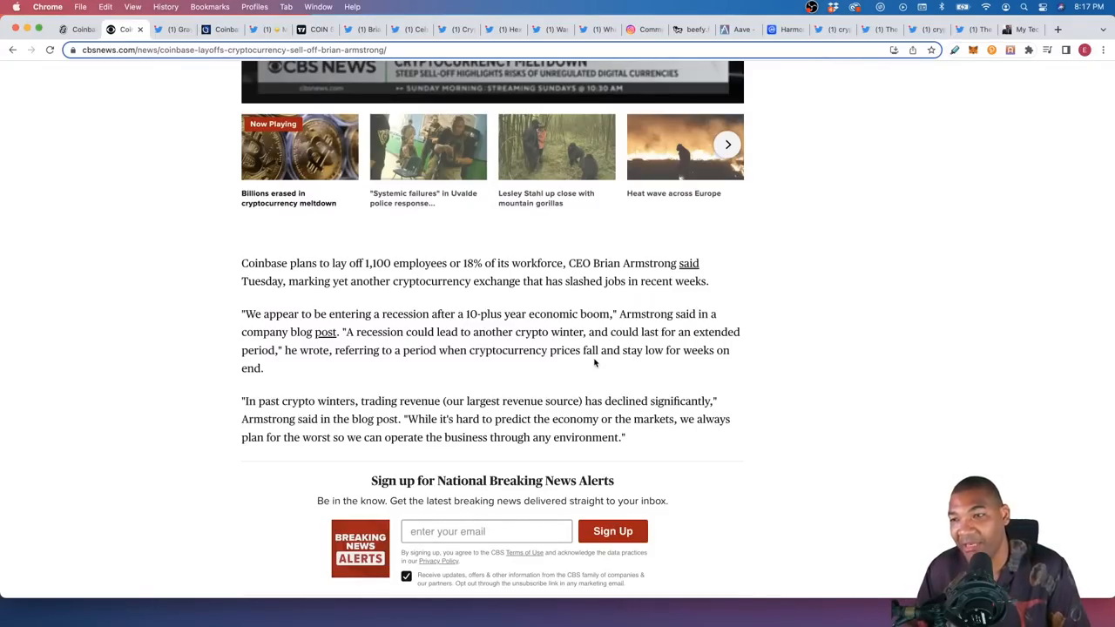
mouse_move(719, 362)
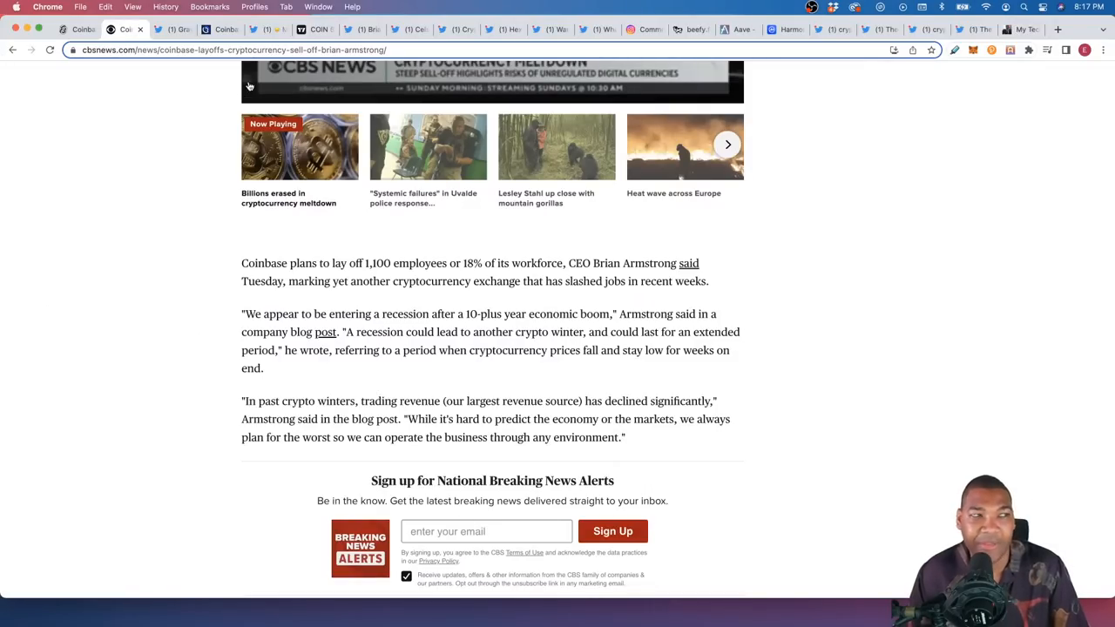
left_click(161, 29)
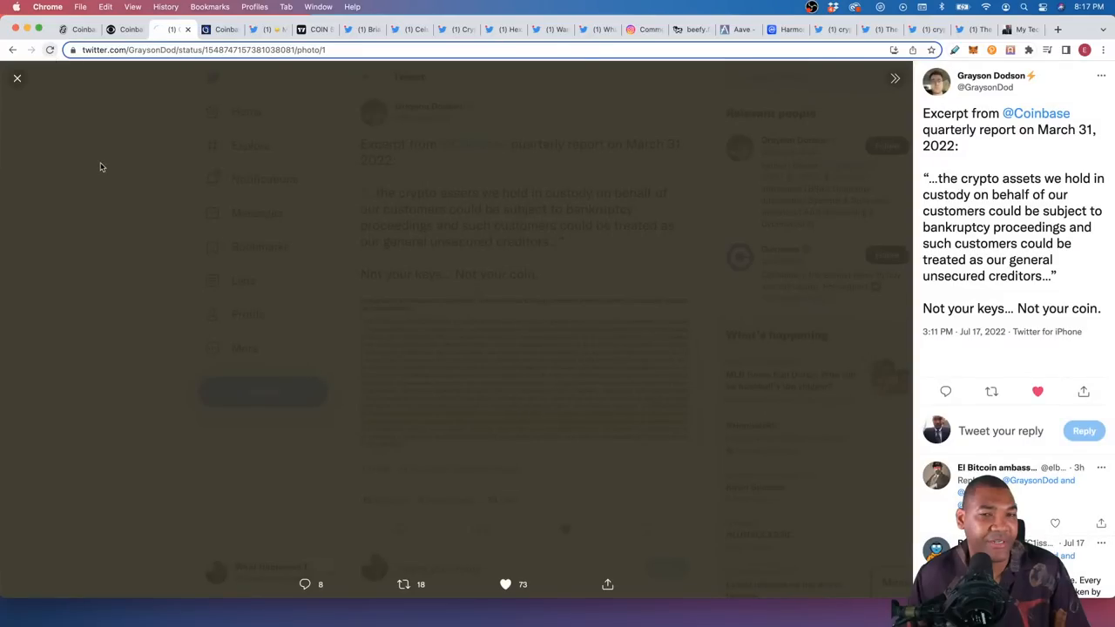
left_click(17, 79)
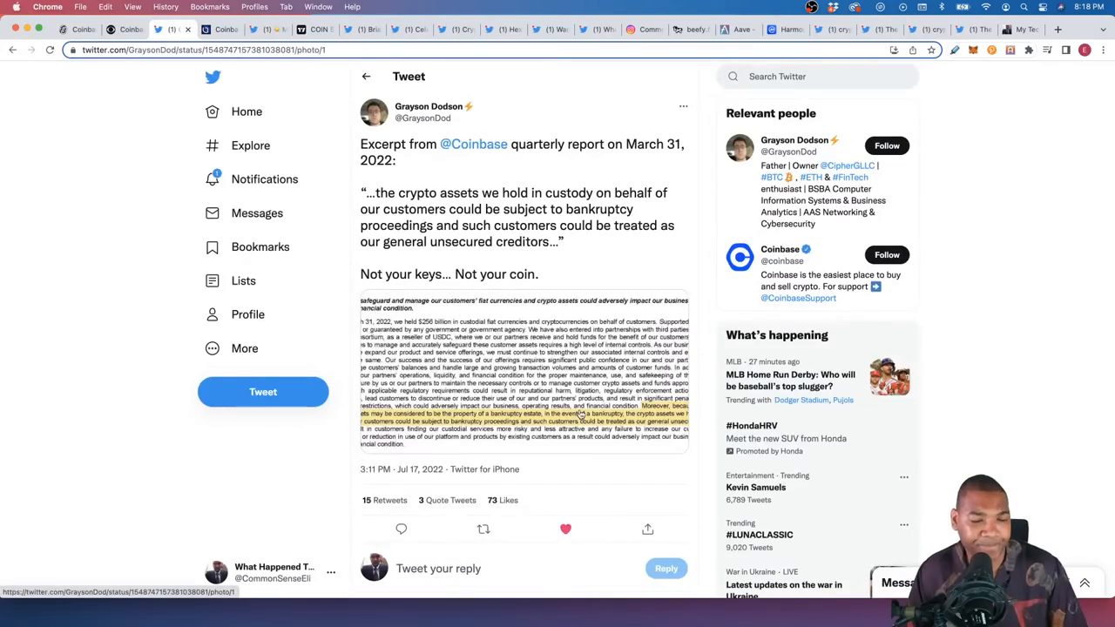
left_click(522, 366)
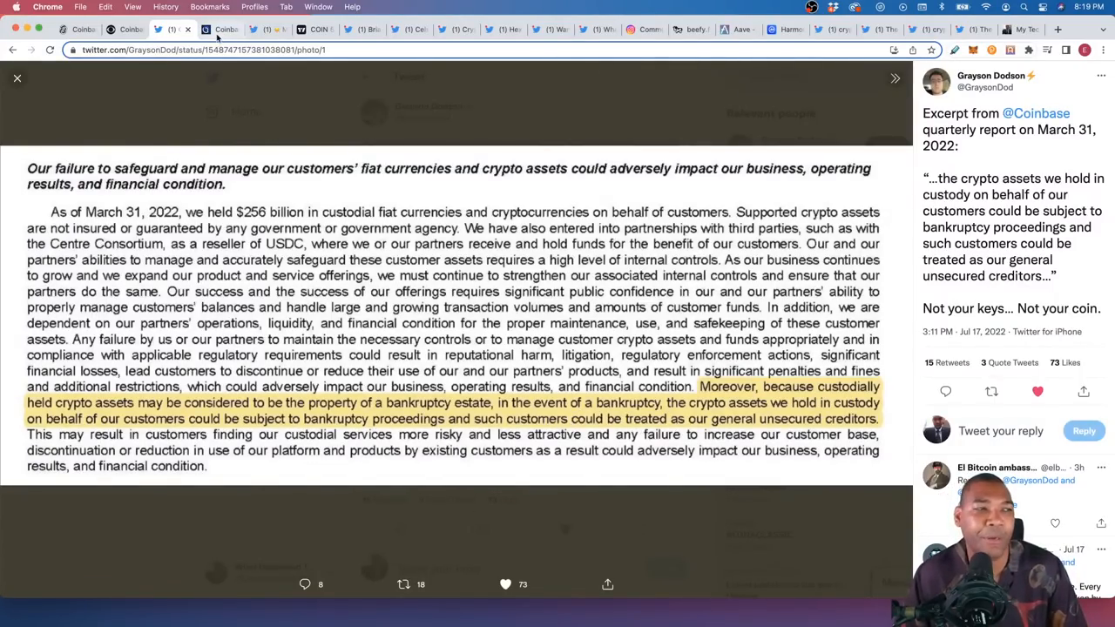
Step: Show the Cryptopolitan withdrawal article and scroll to the 'Coinbase user reports withdrawal issues' section
left_click(220, 29)
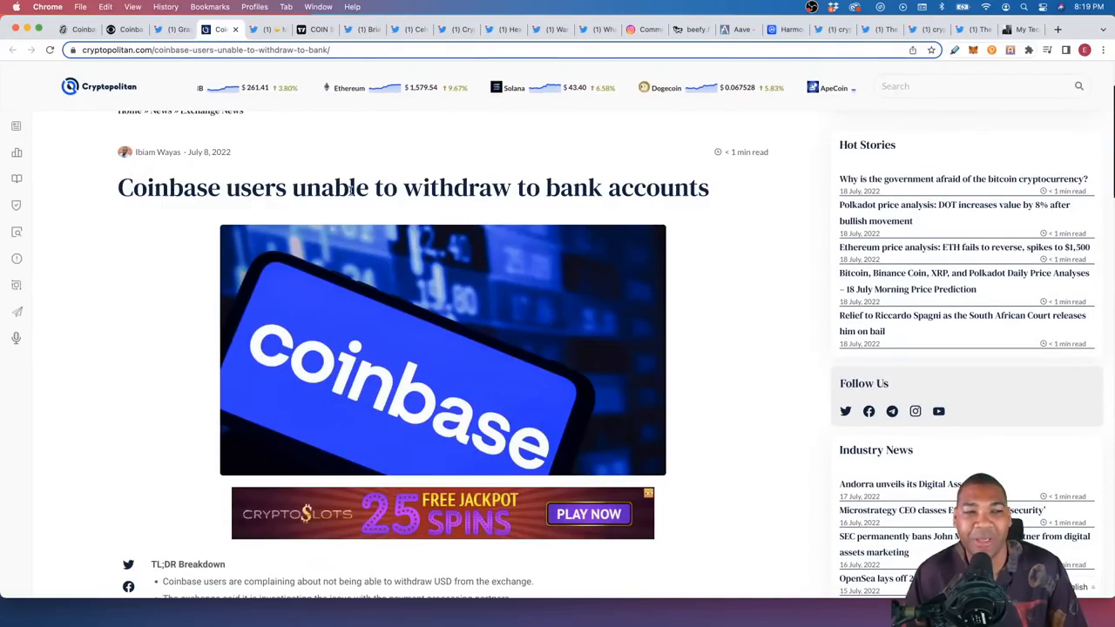
scroll("down", 3)
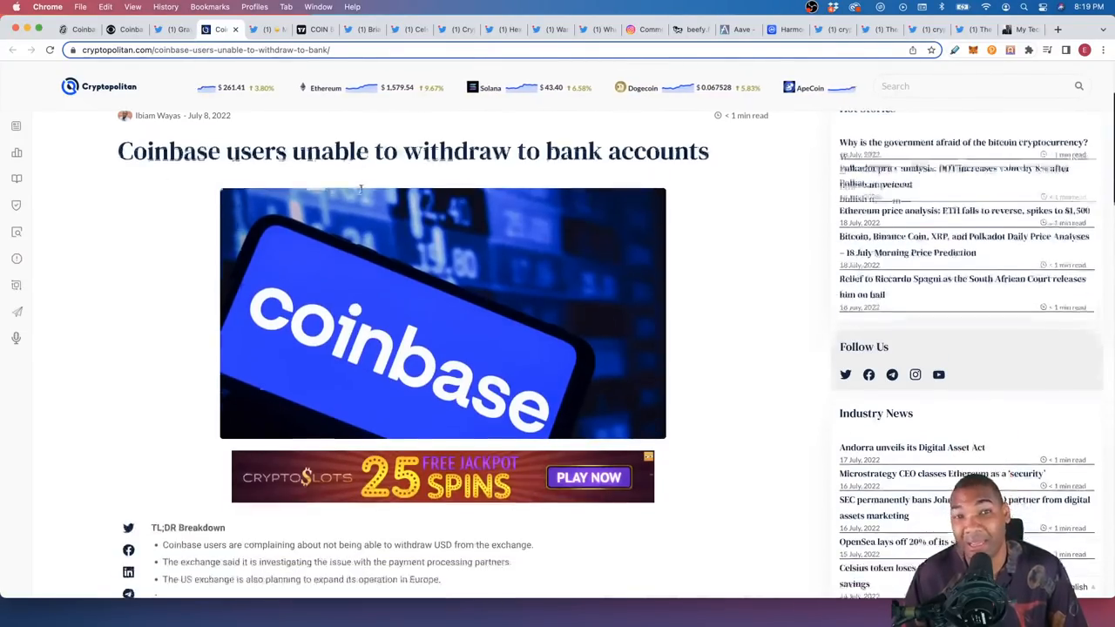
scroll("down", 3)
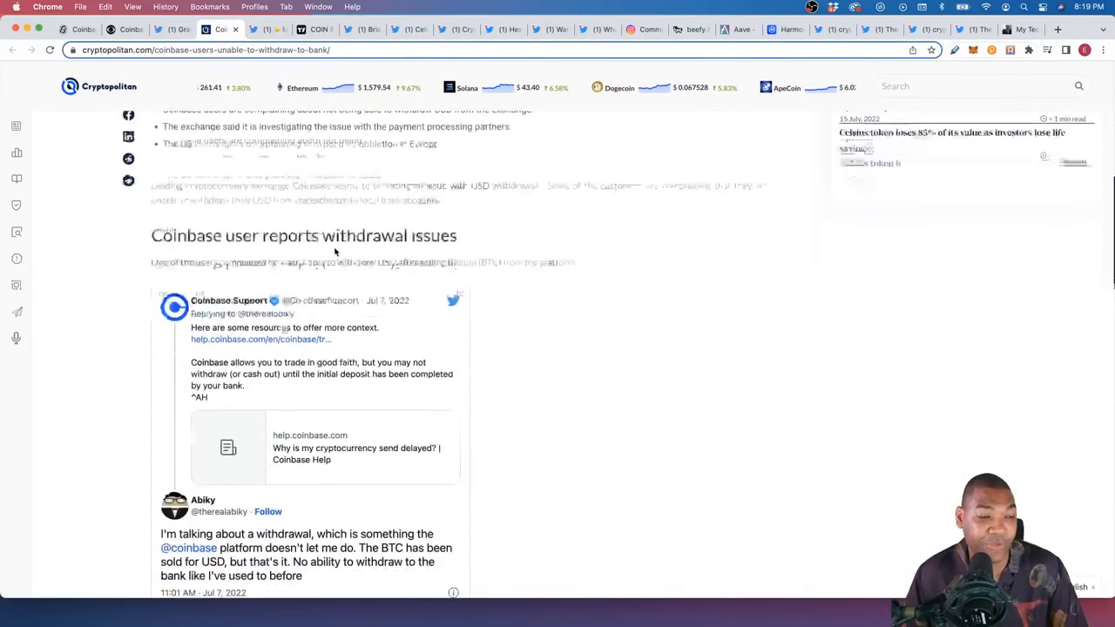
scroll("down", 3)
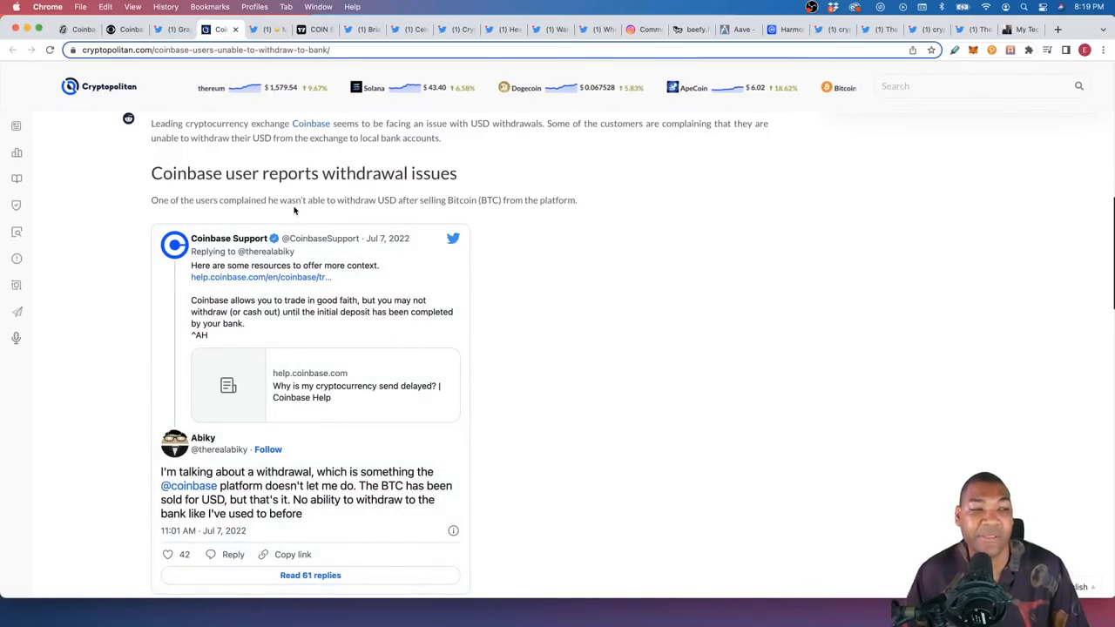
mouse_move(383, 209)
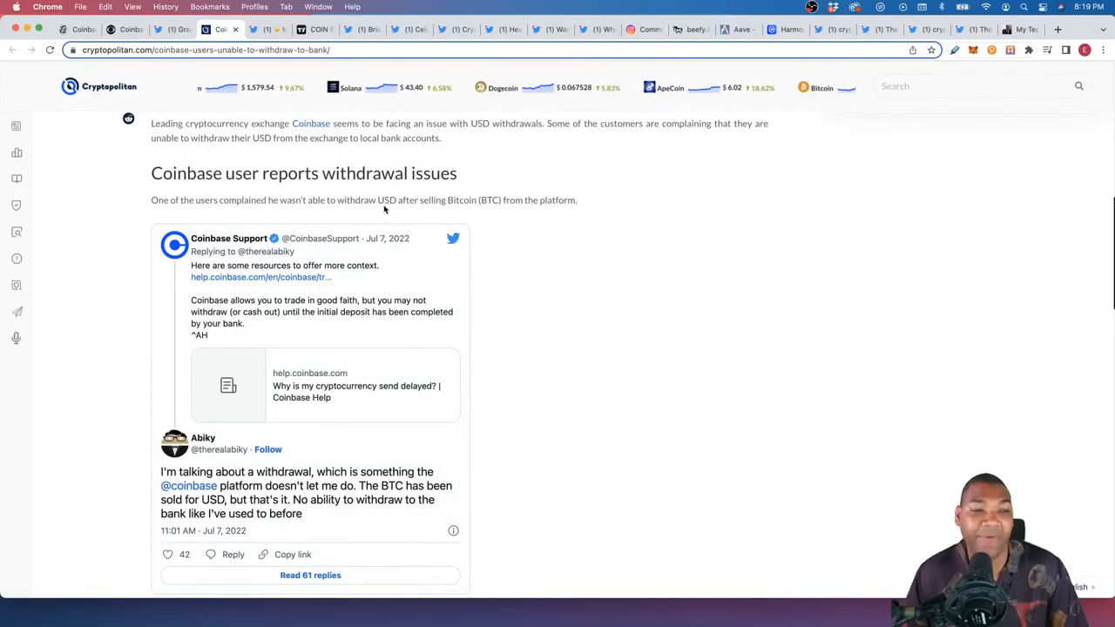
scroll("down", 3)
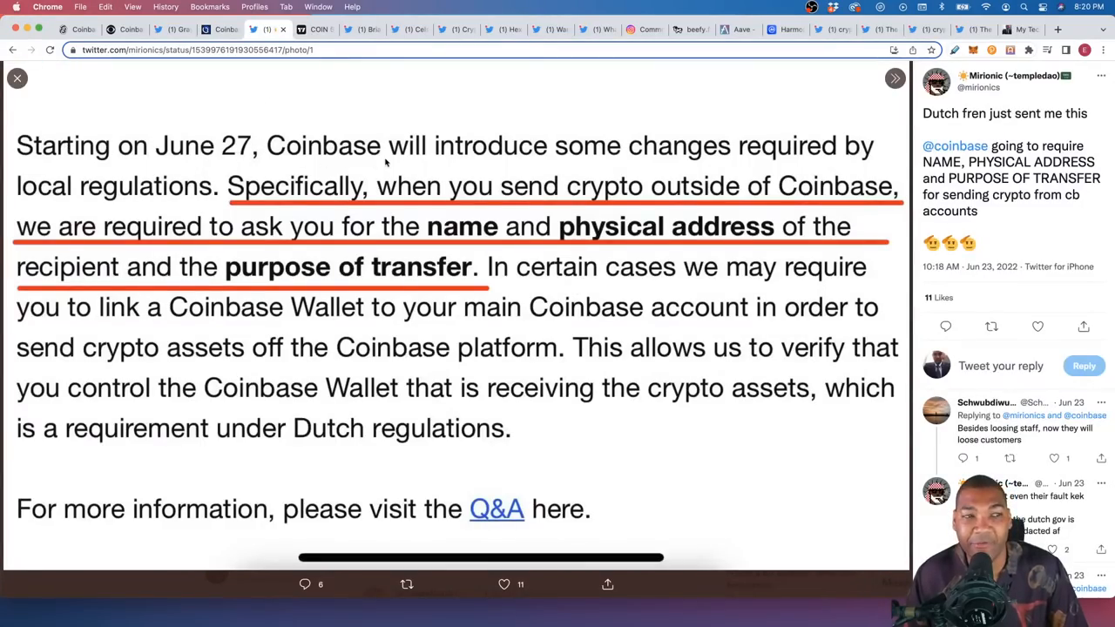
mouse_move(481, 163)
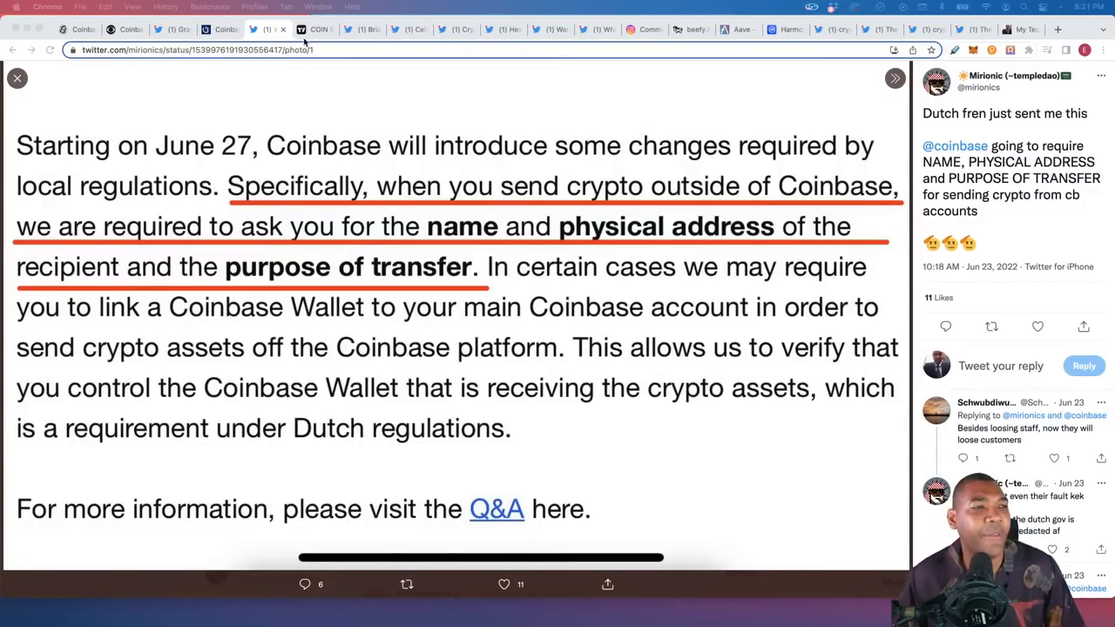
Step: Show TradingView's daily COIN chart with Coinbase at 58.67 below the Ichimoku cloud
left_click(316, 28)
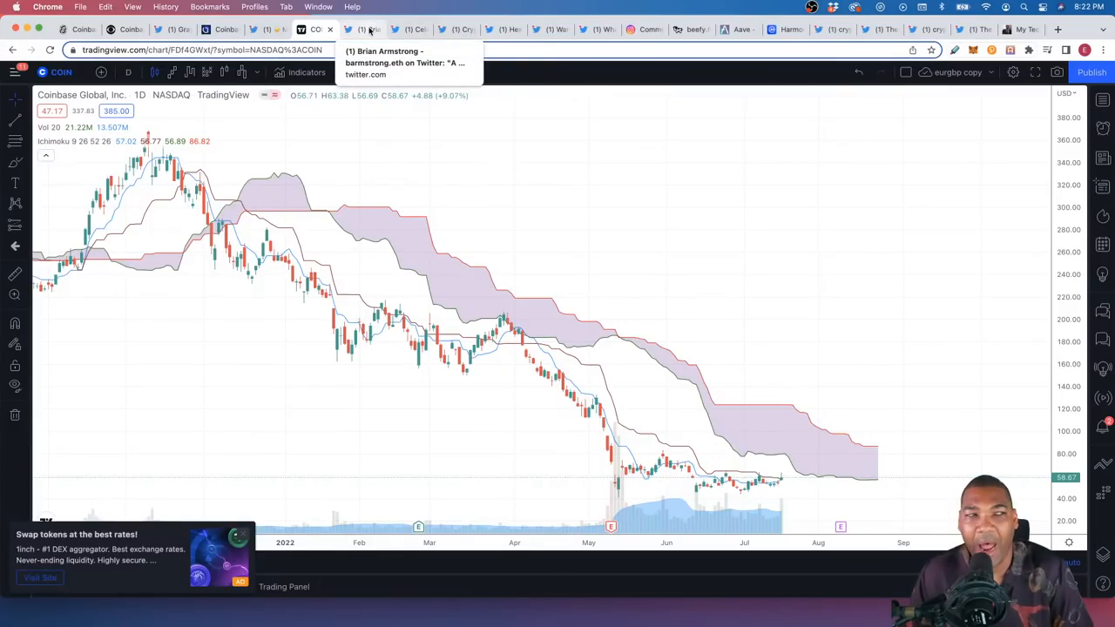
mouse_move(466, 166)
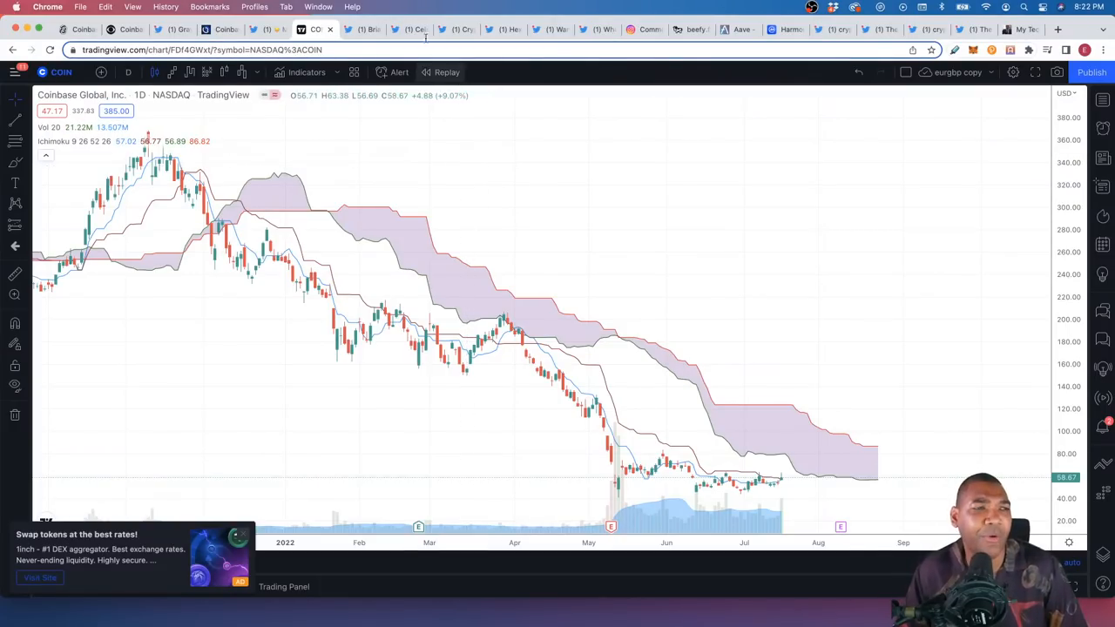
Step: Show the CryptoSexual thread on the Celsius court presentation's 'Next Steps' slide
left_click(409, 29)
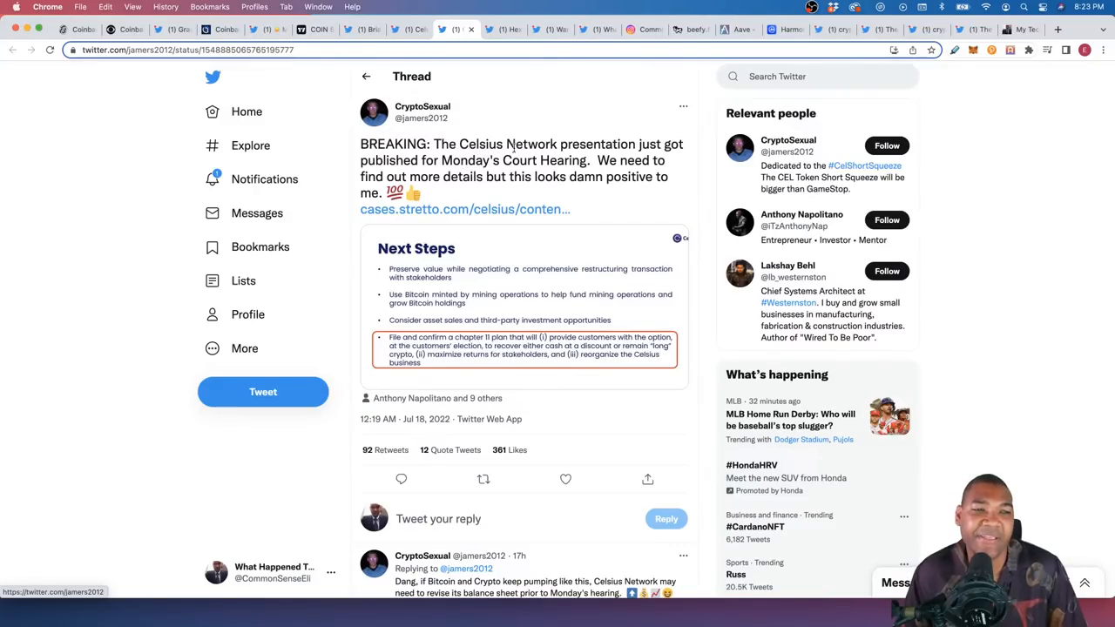
mouse_move(446, 174)
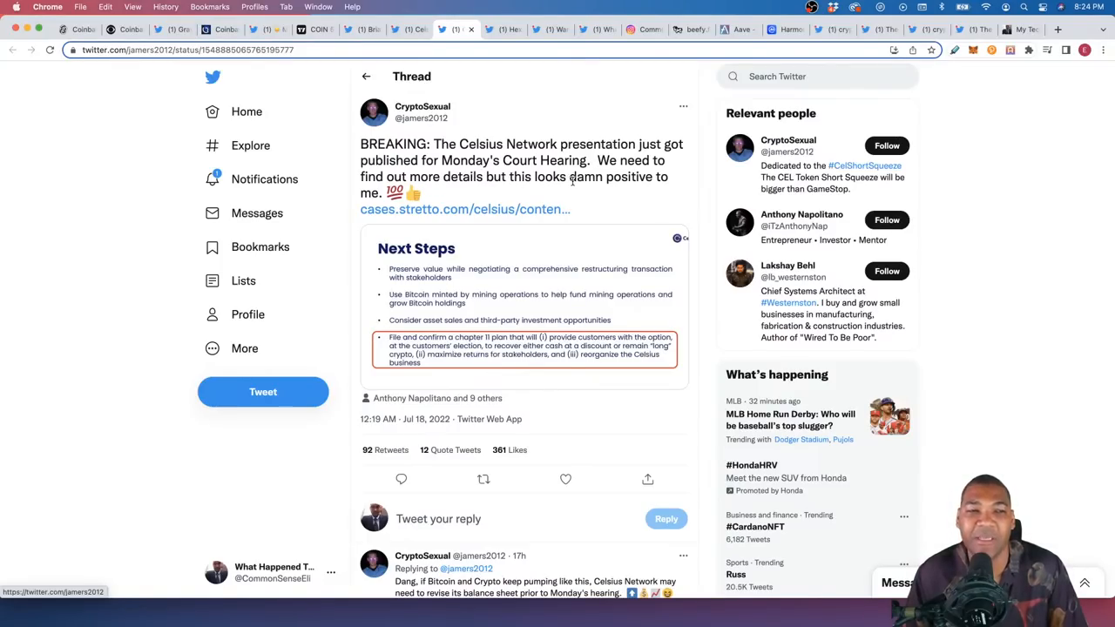
mouse_move(523, 267)
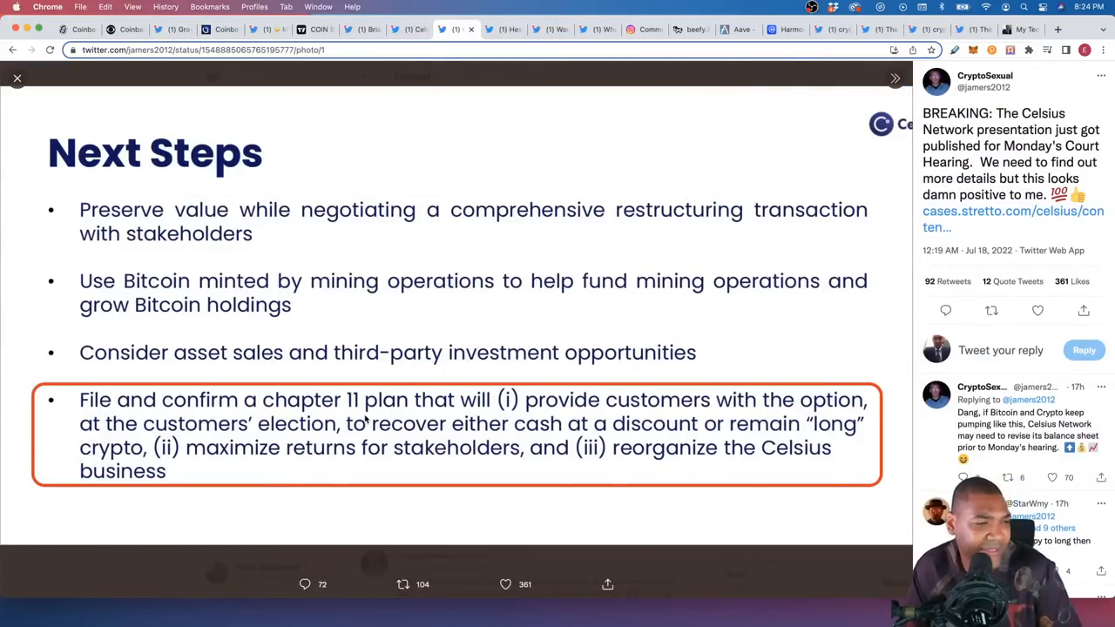
mouse_move(99, 418)
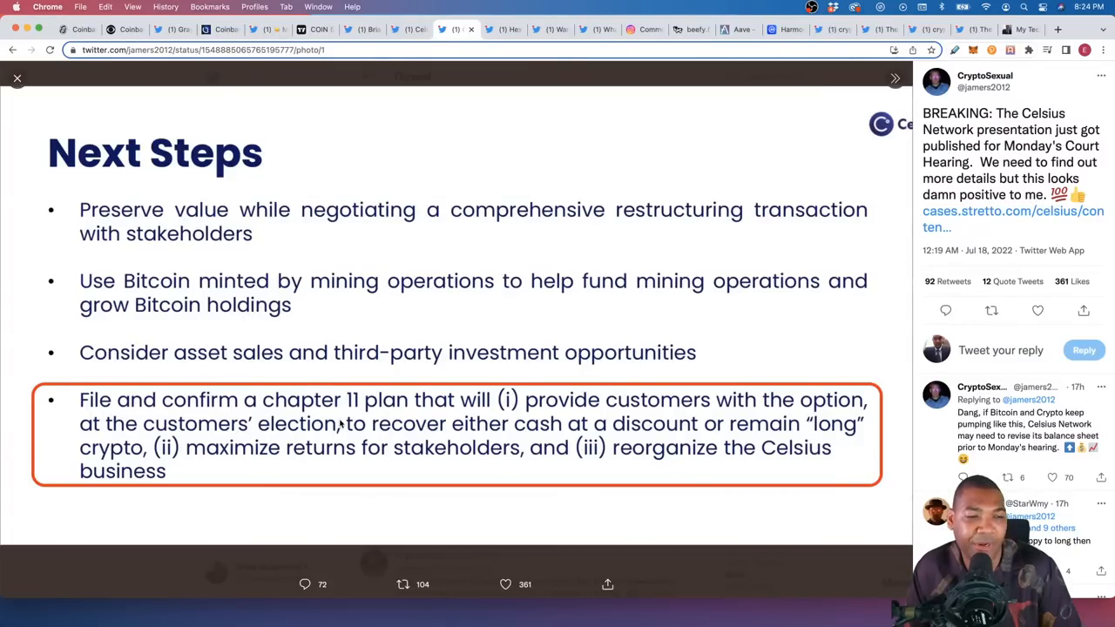
mouse_move(500, 414)
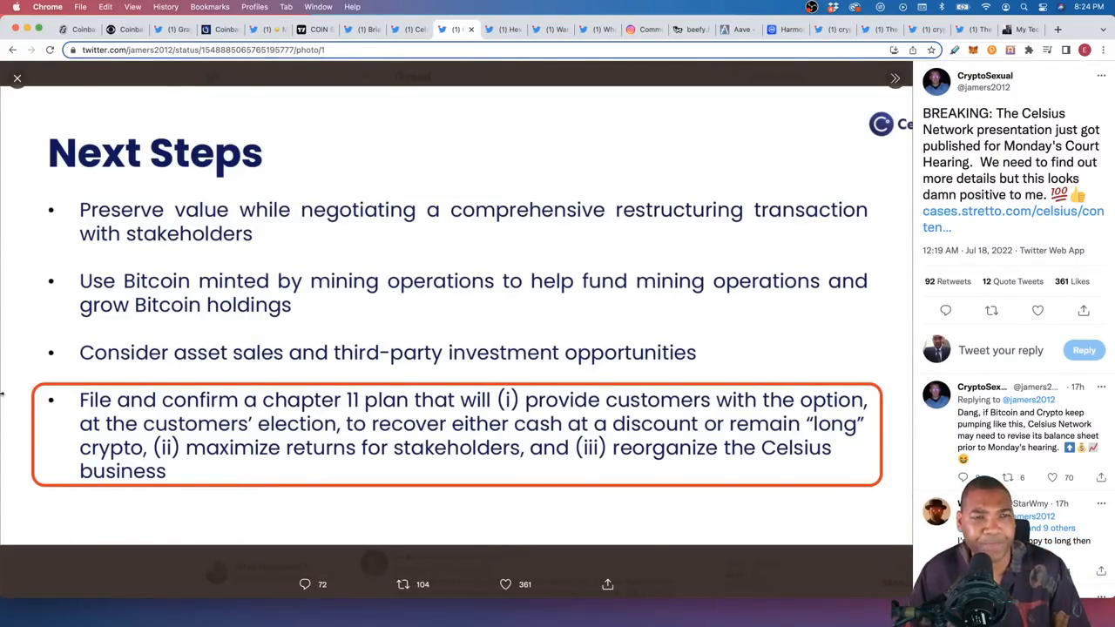
Step: Show the commonsenseeli Instagram post on Celsius repaying over $150 million of its loan
left_click(645, 29)
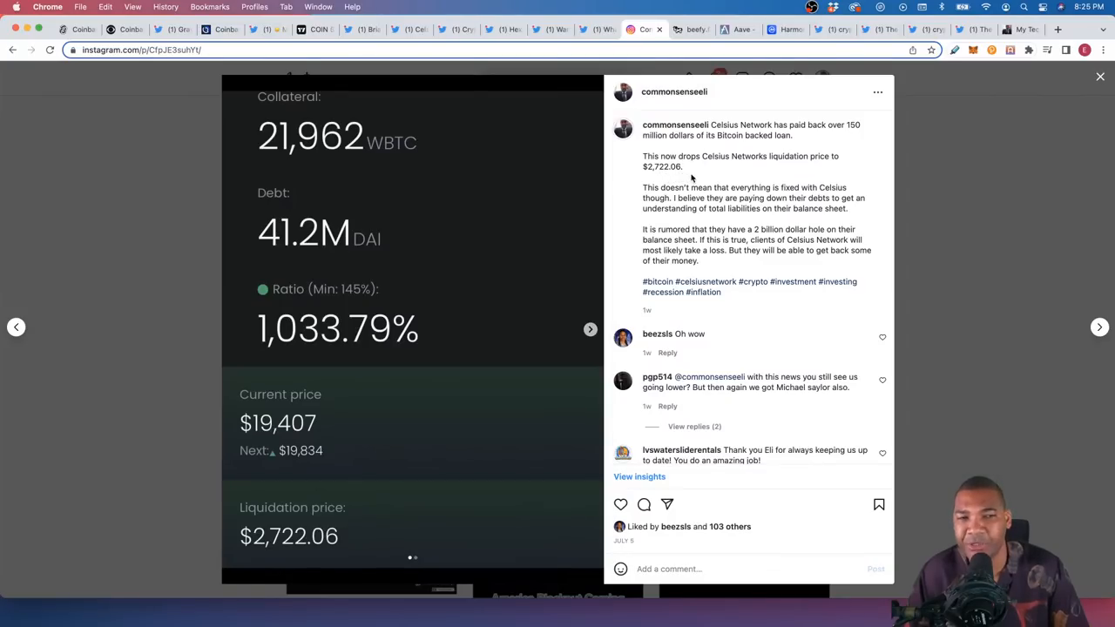
mouse_move(722, 196)
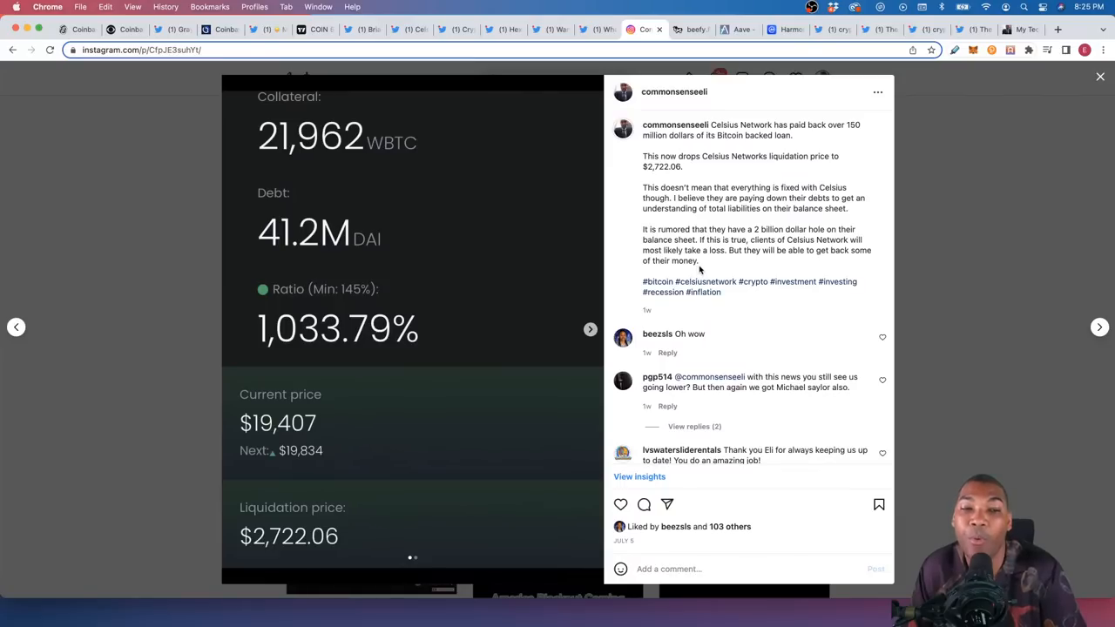
mouse_move(756, 263)
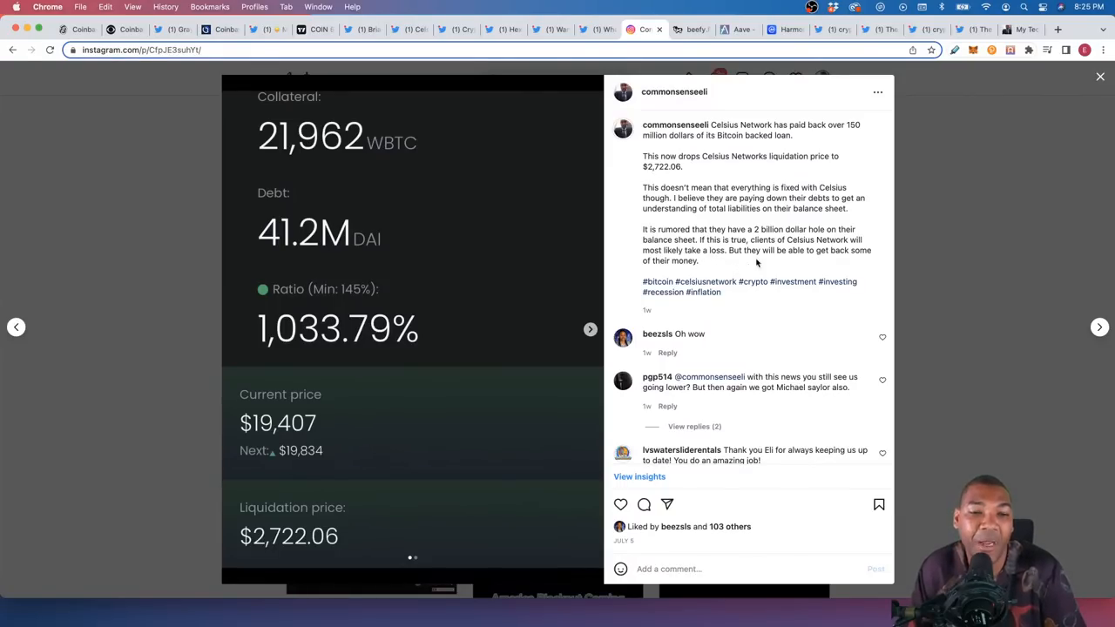
mouse_move(802, 264)
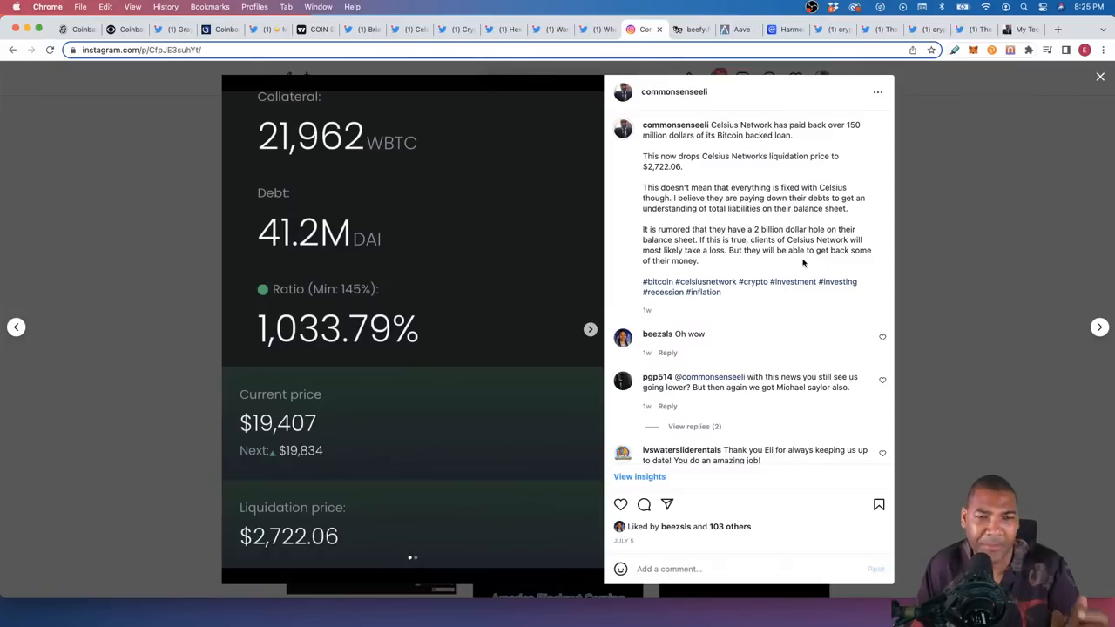
mouse_move(774, 224)
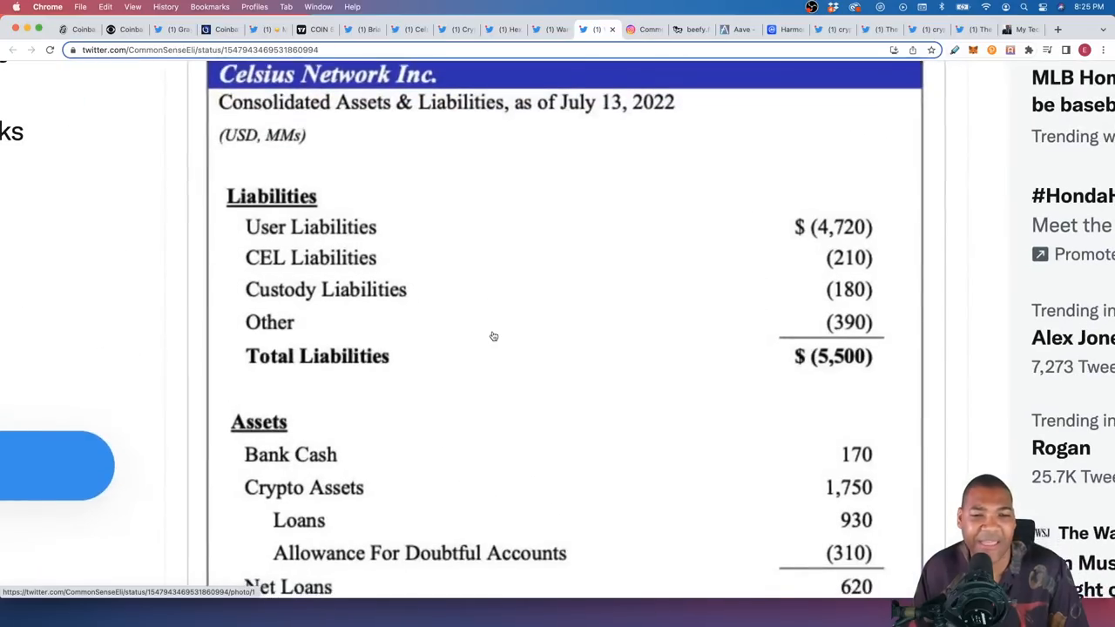
Step: Scroll the Celsius balance sheet to the $1,190 million deficit against $4,310 million assets
scroll("down", 3)
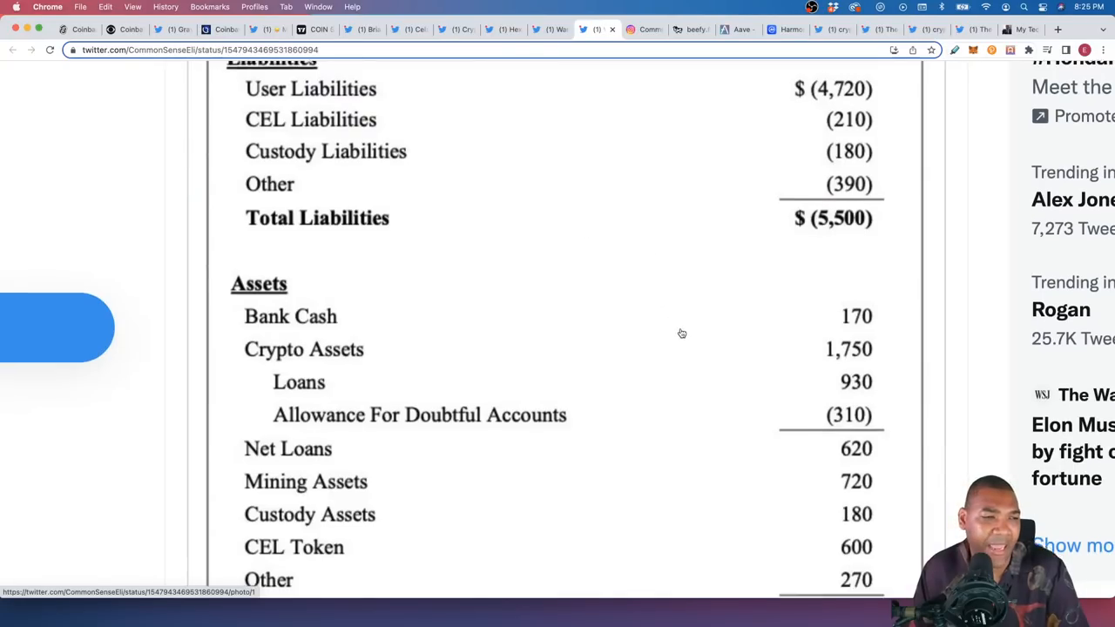
scroll("down", 3)
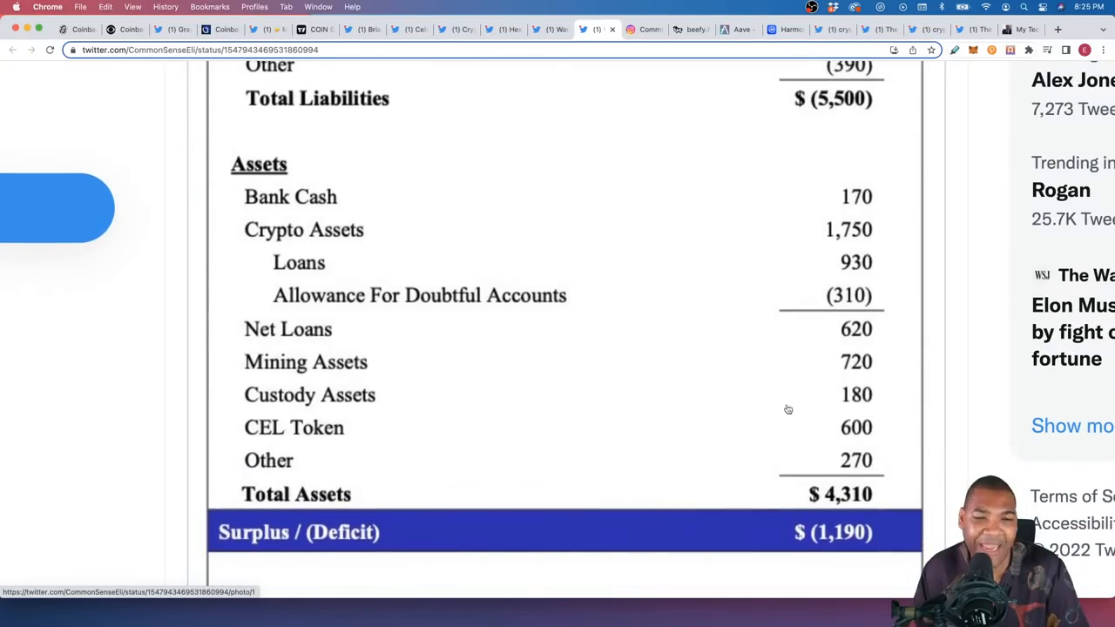
mouse_move(466, 396)
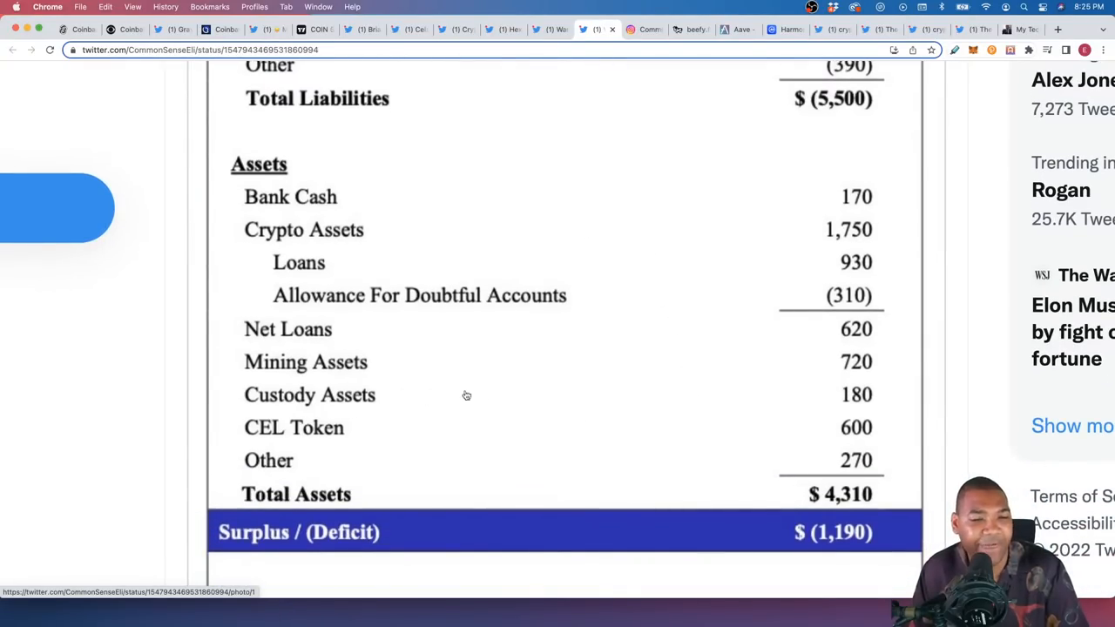
mouse_move(349, 375)
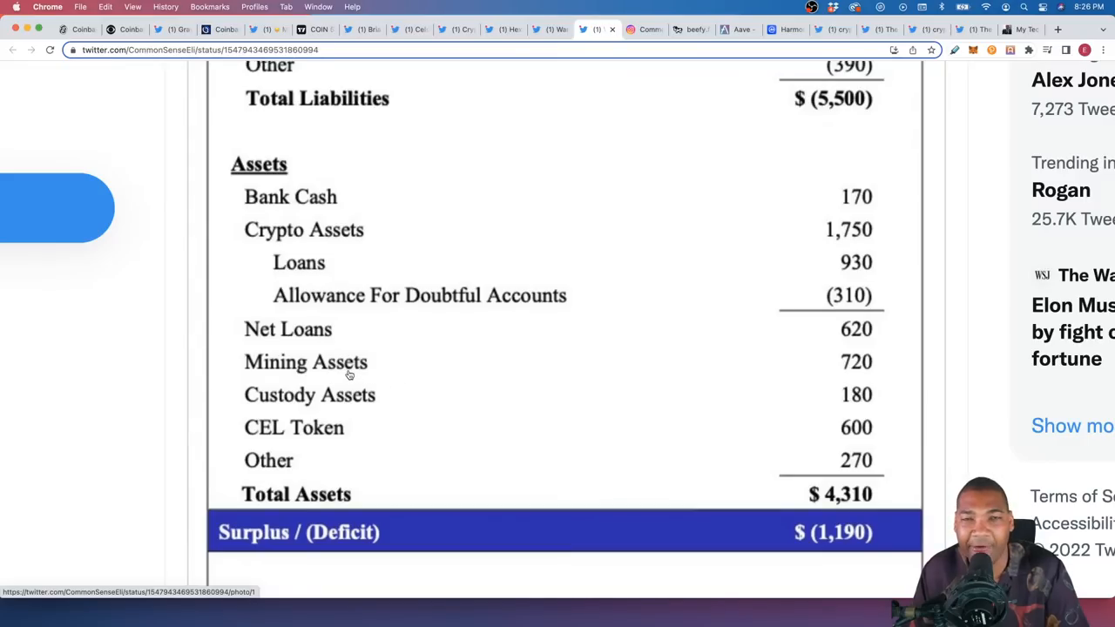
mouse_move(843, 368)
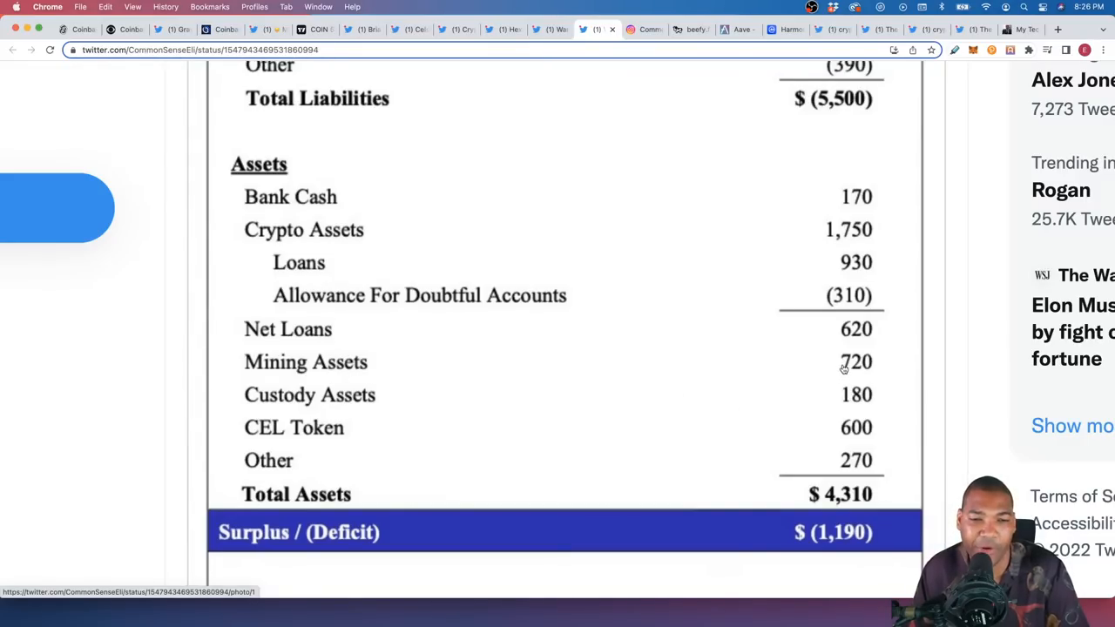
mouse_move(704, 456)
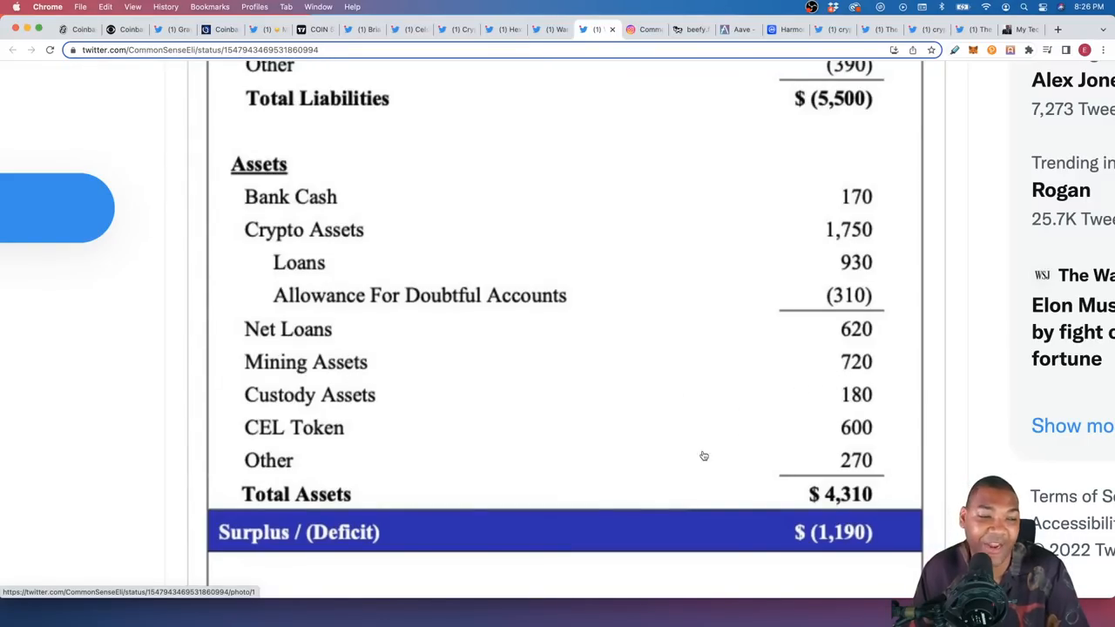
mouse_move(820, 471)
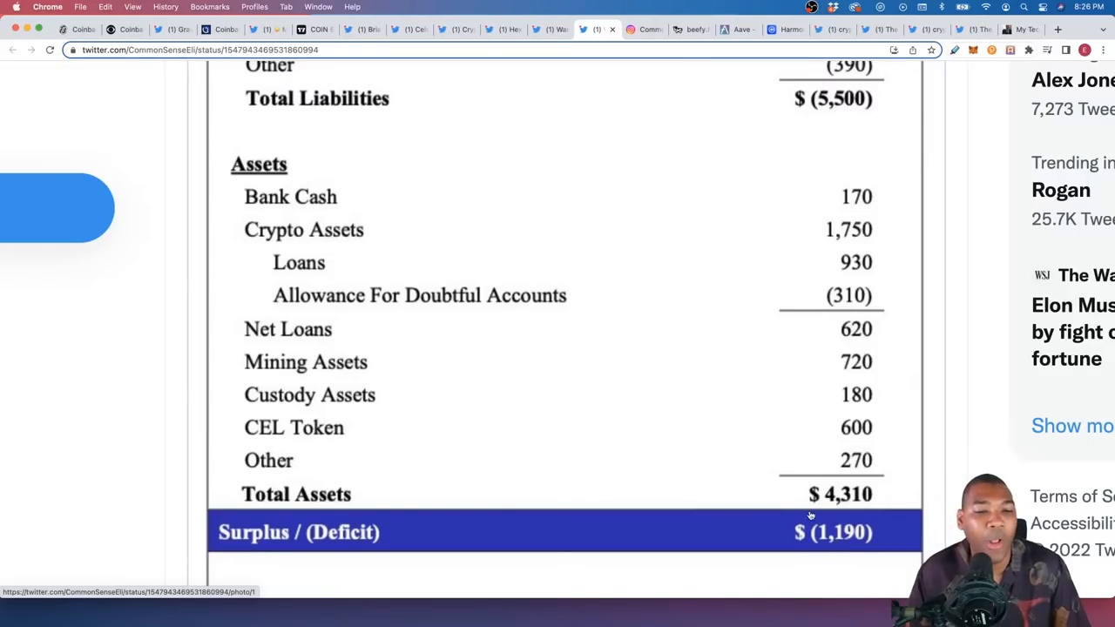
mouse_move(821, 361)
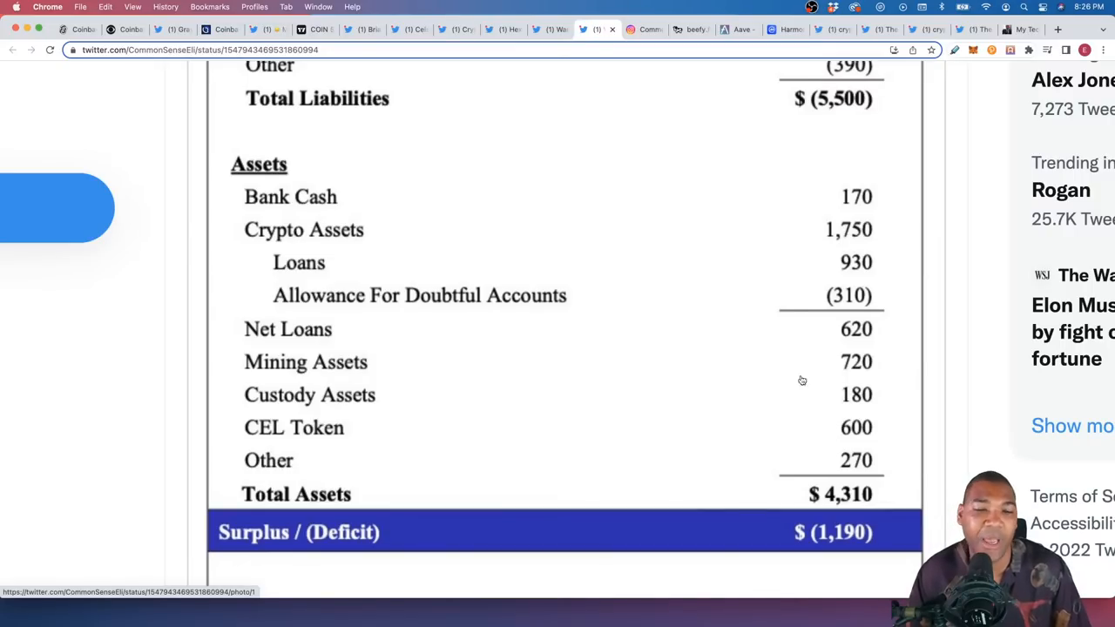
mouse_move(790, 389)
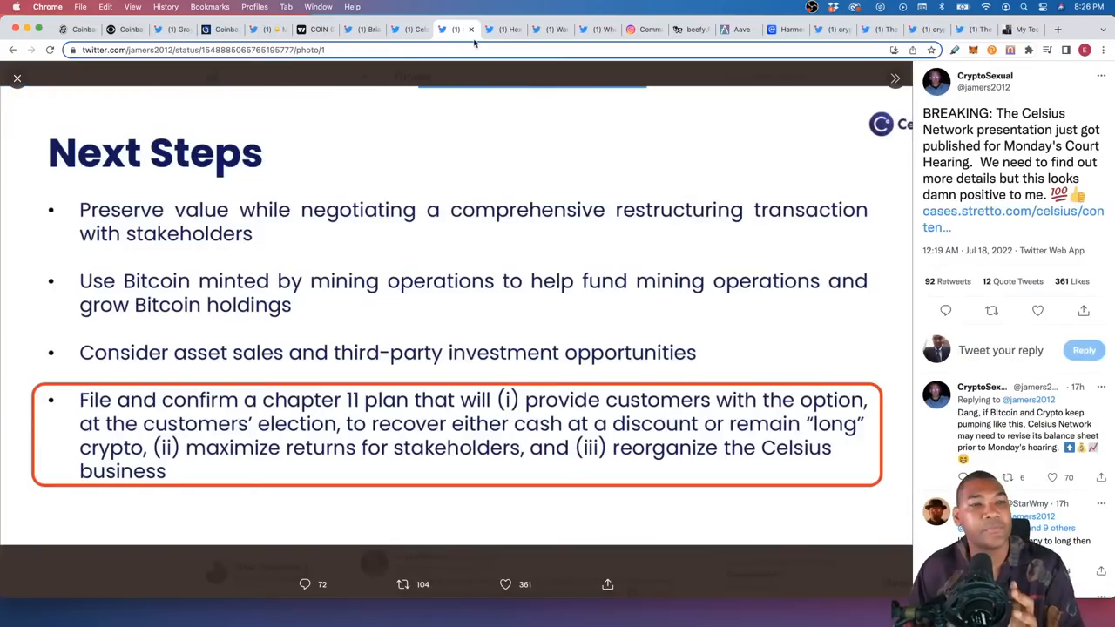
Step: Show Hexminati's 'not your keys, not your coins' thread and play its Mashinsky video
left_click(502, 29)
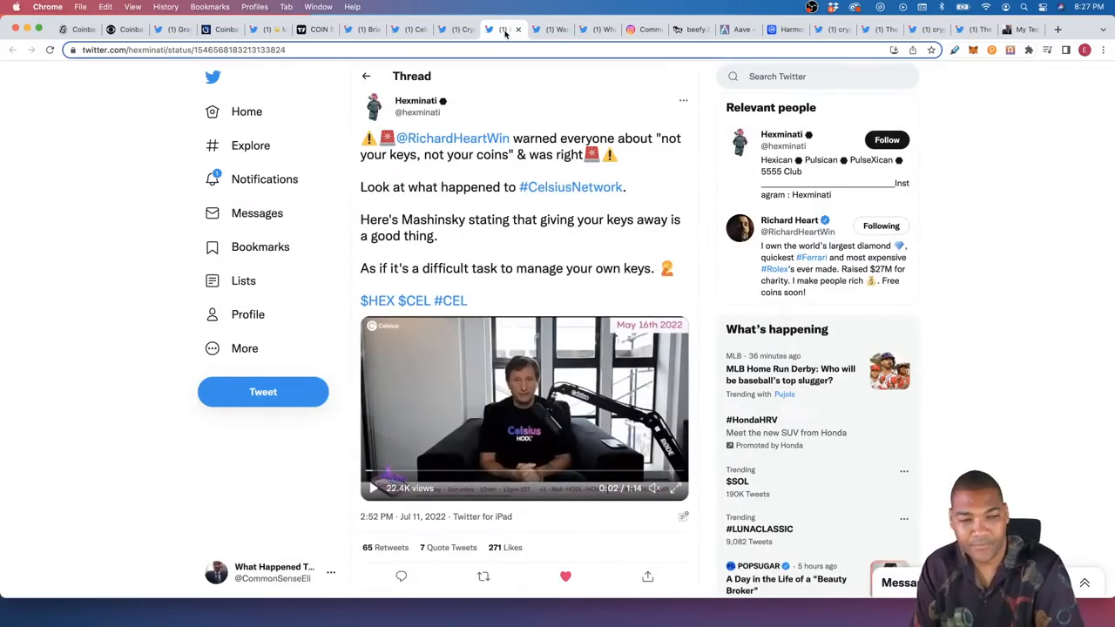
mouse_move(389, 464)
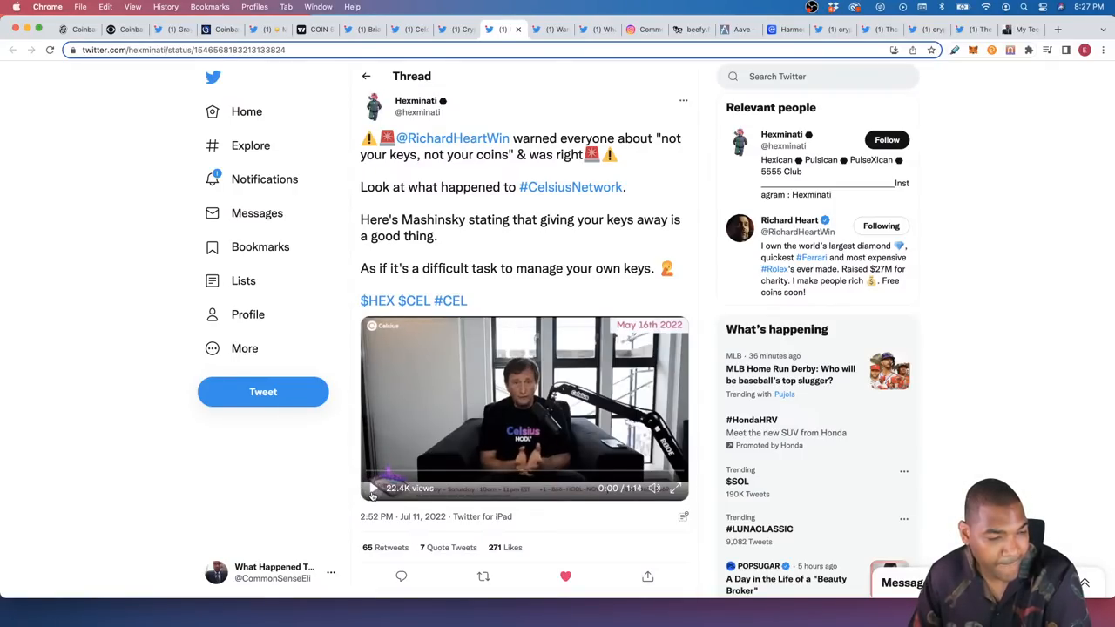
left_click(372, 488)
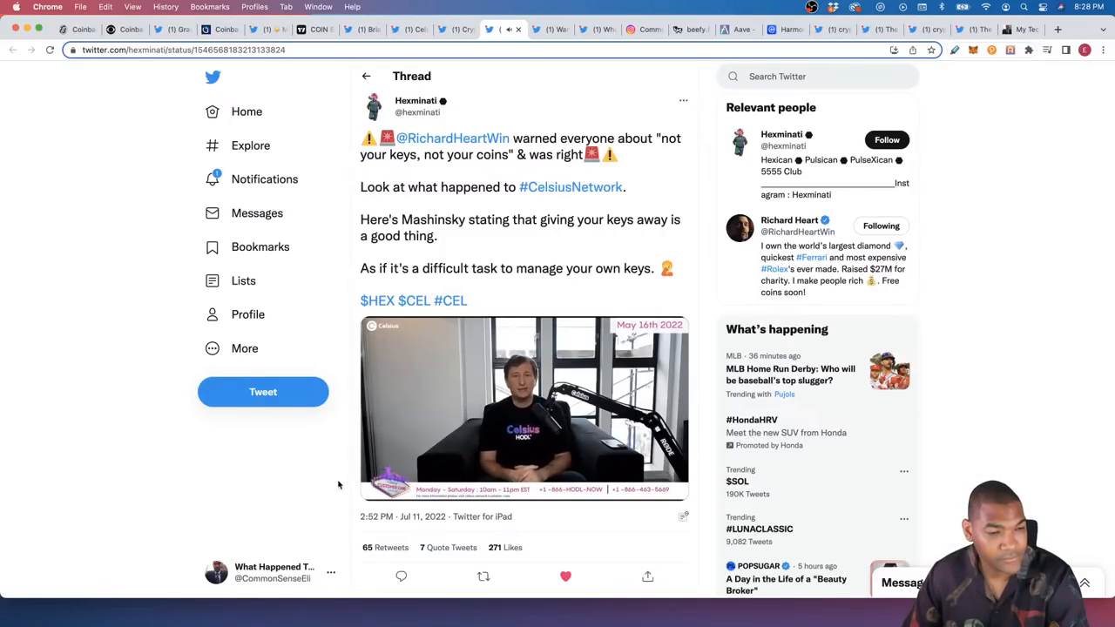
left_click(523, 408)
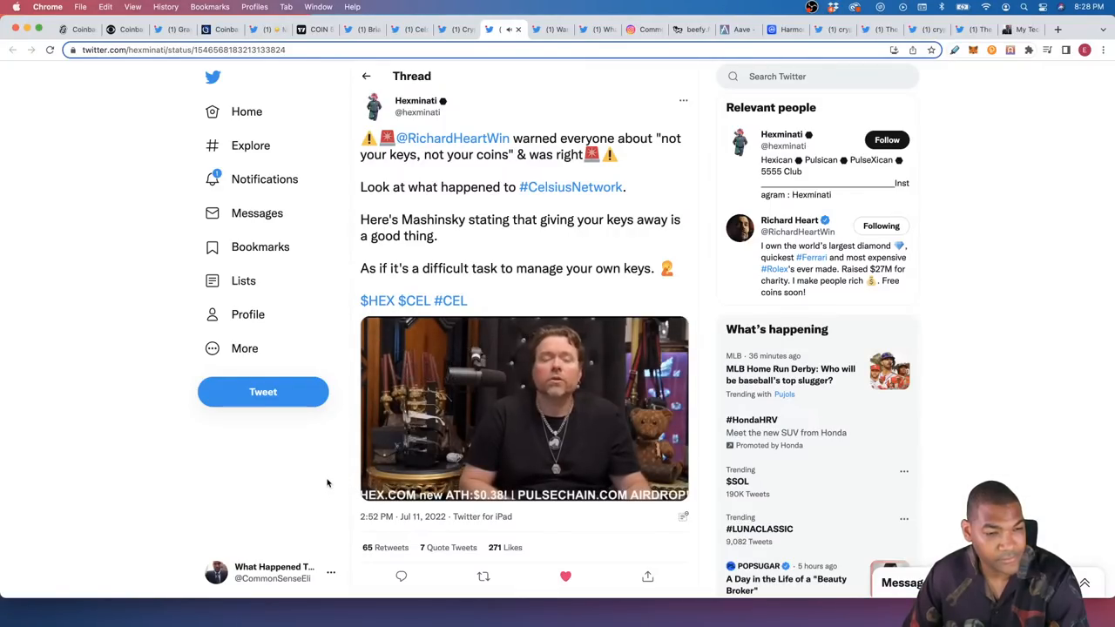
left_click(524, 409)
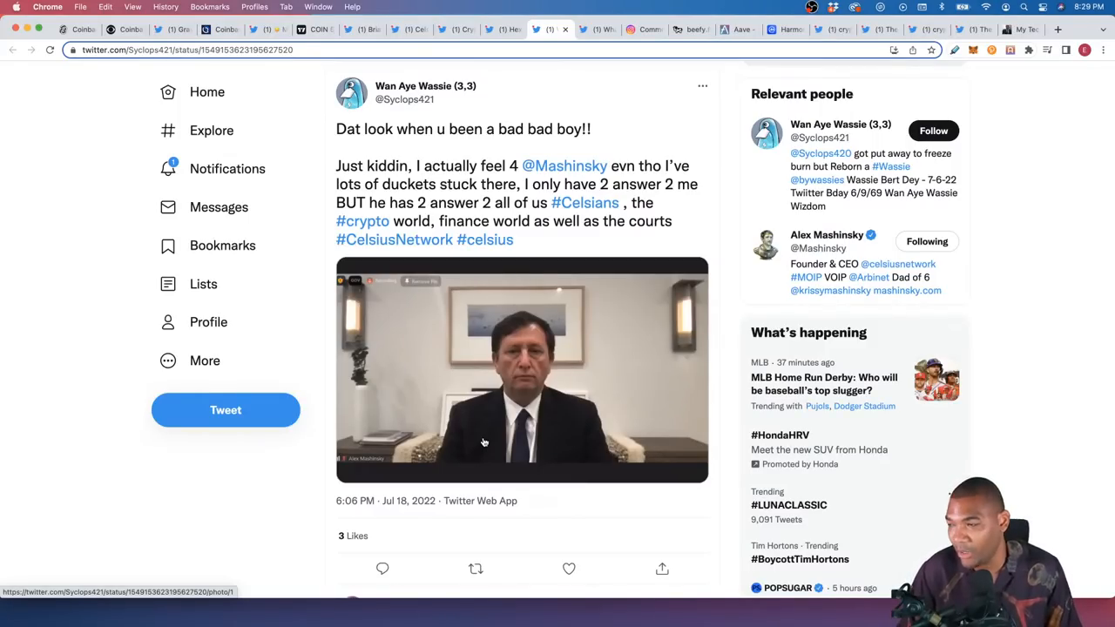
mouse_move(487, 409)
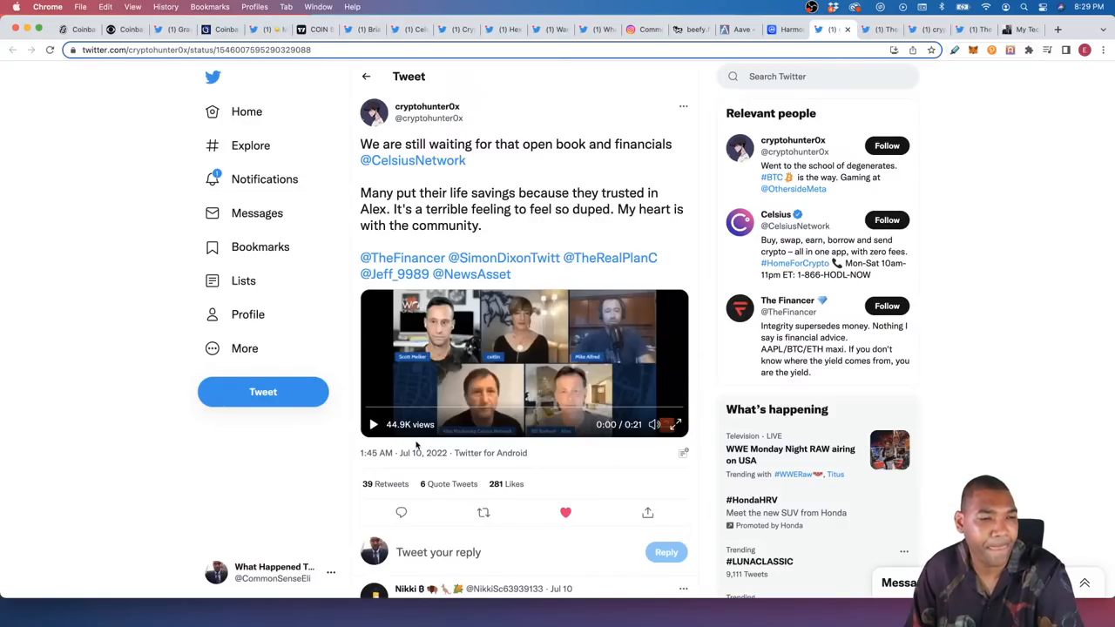
Step: Play the embedded panel discussion video briefly, then pause it
left_click(373, 424)
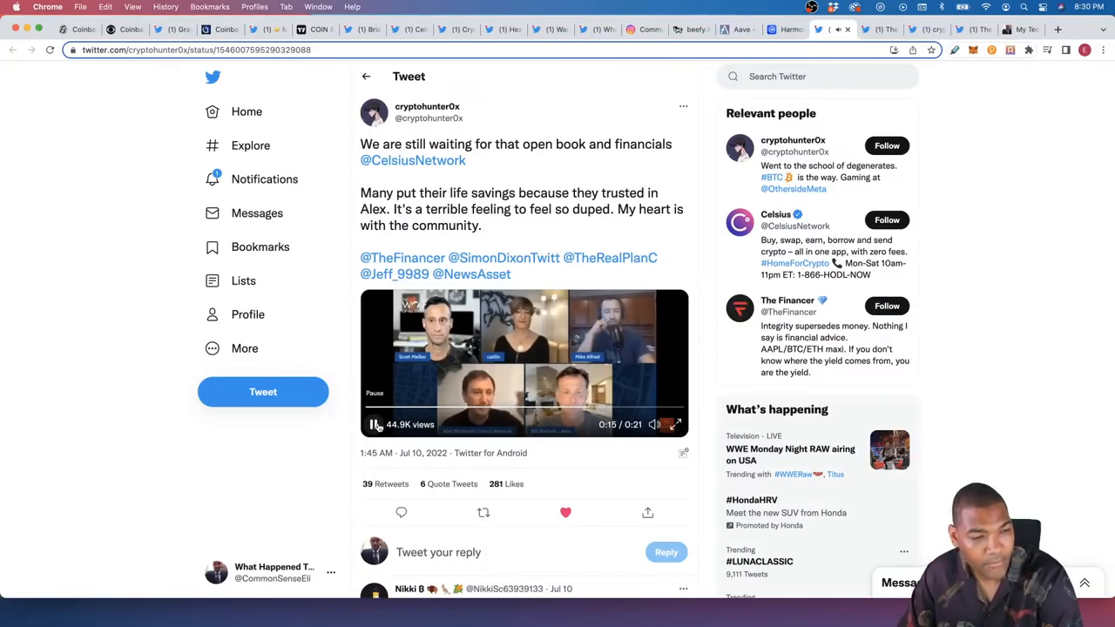
left_click(375, 424)
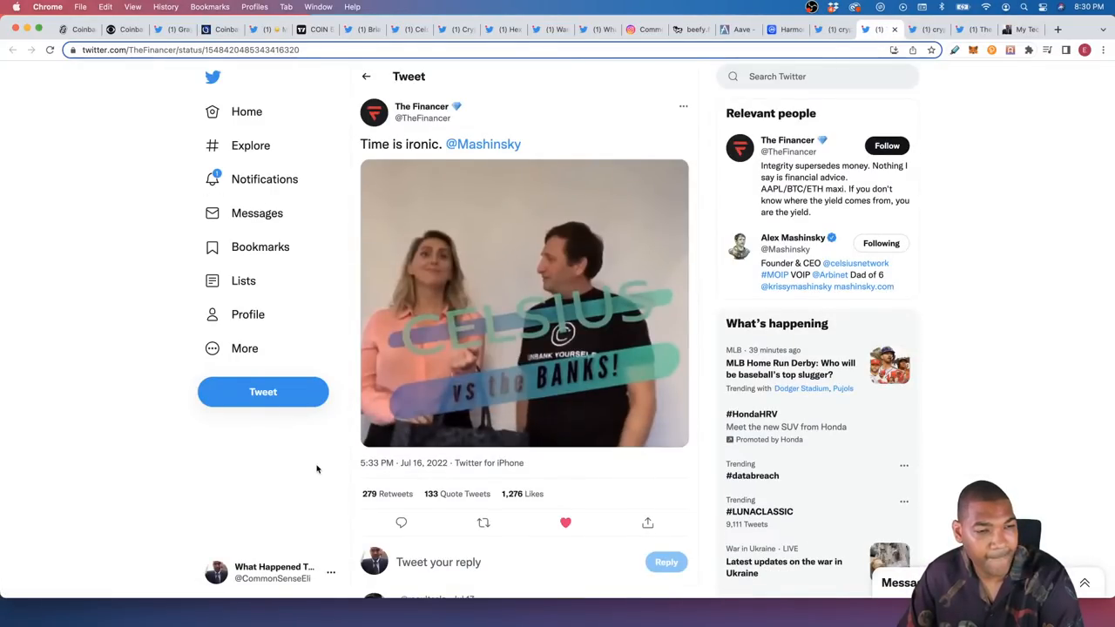
Step: Play the Celsius vs the Banks video in The Financer's tweet, pausing near the end
left_click(523, 303)
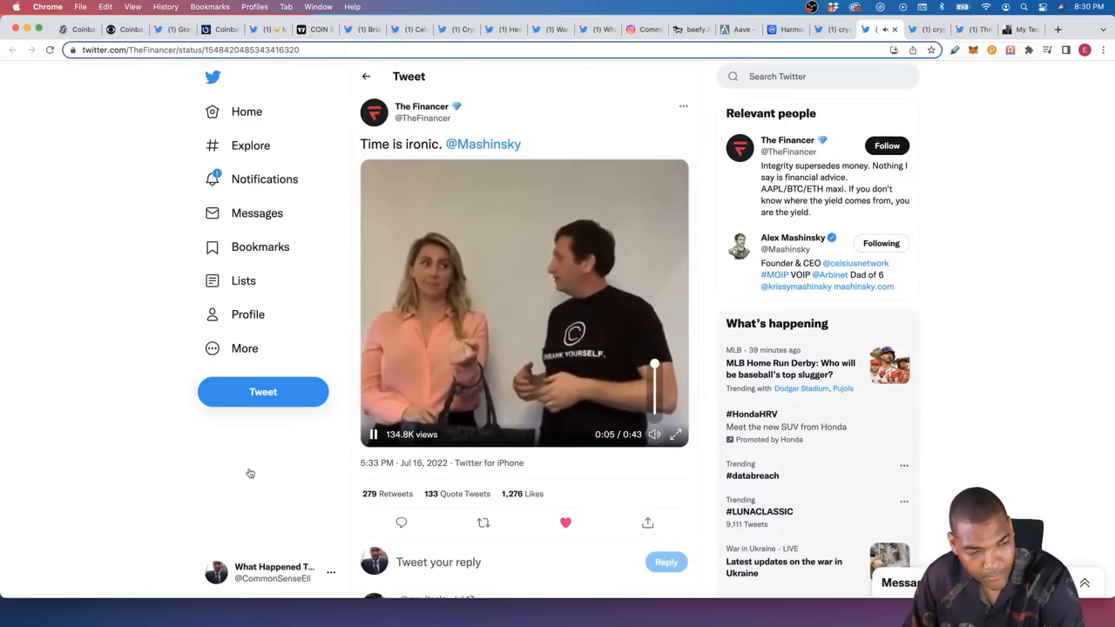
mouse_move(182, 486)
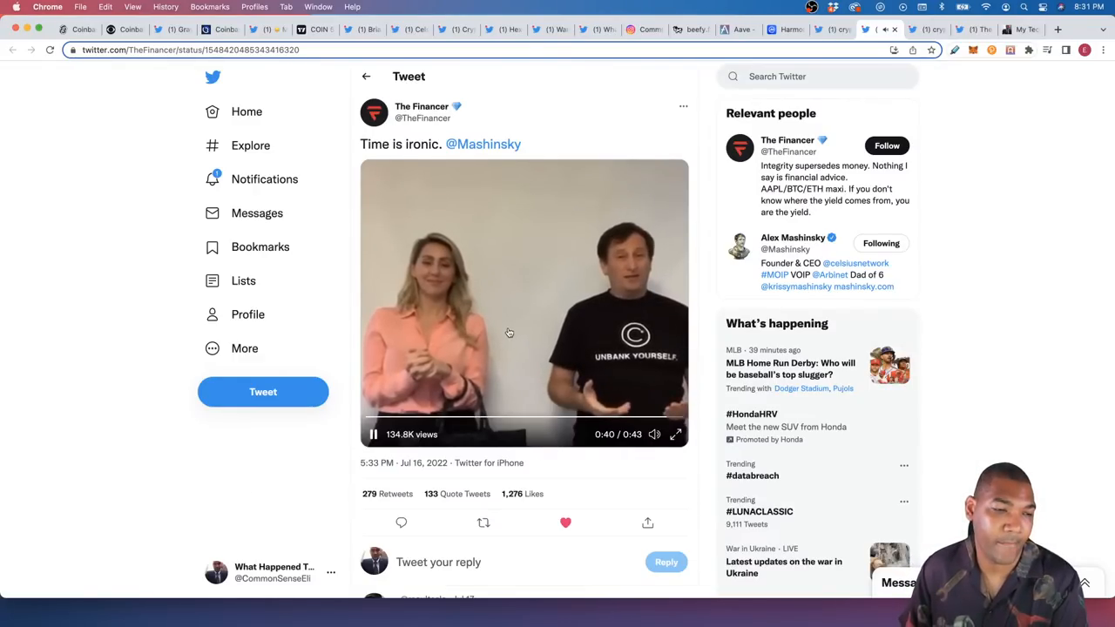
left_click(373, 434)
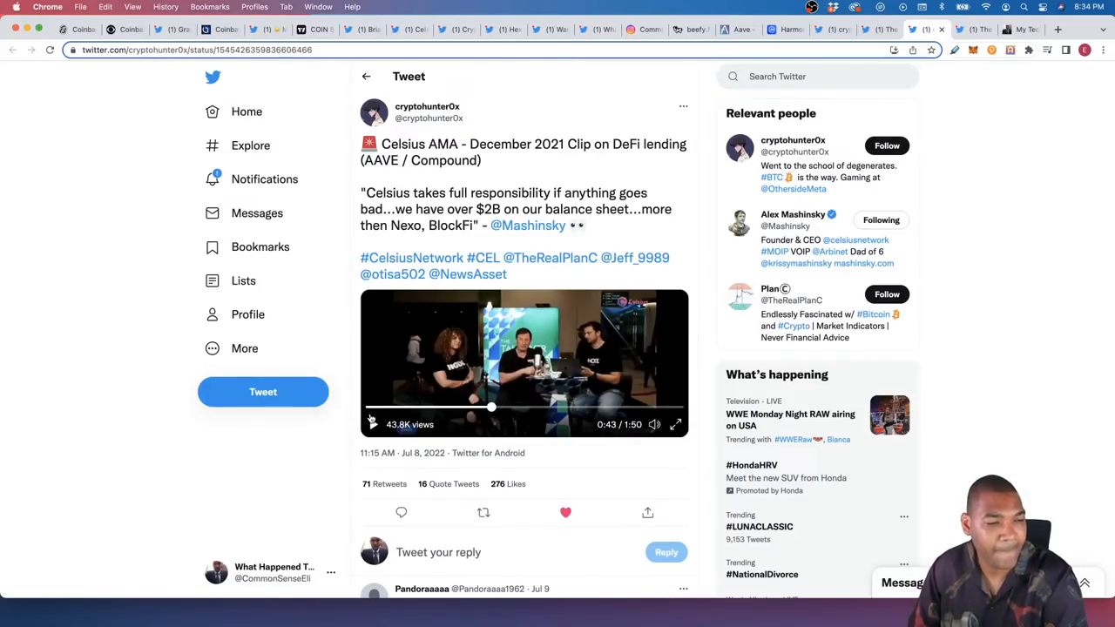
Step: Resume the December 2021 Celsius AMA clip and let it run to about 1:42
left_click(372, 424)
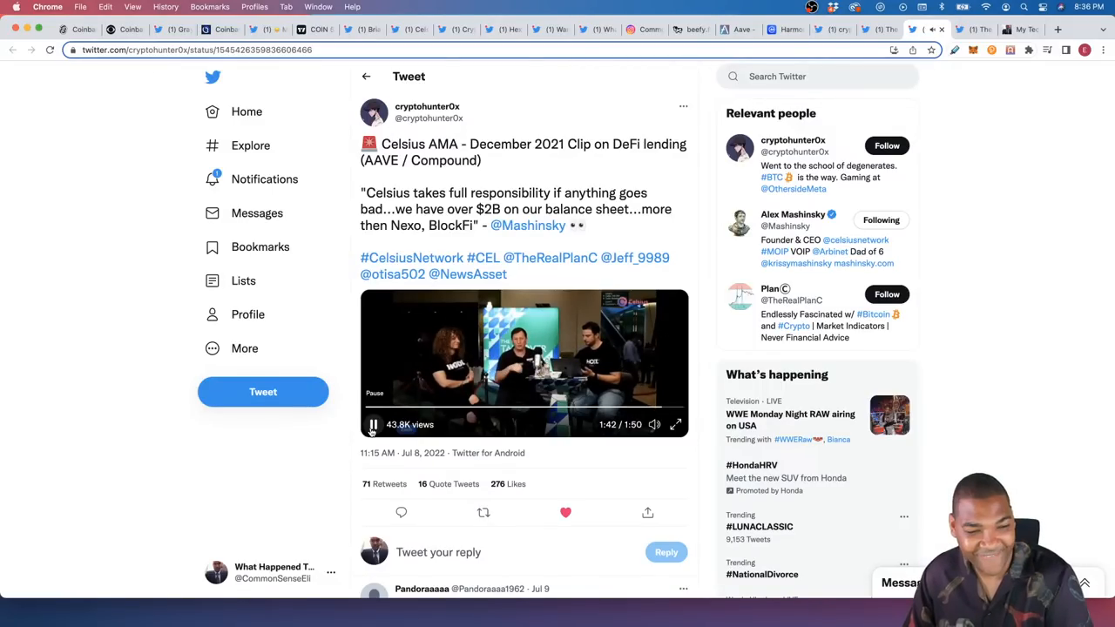
Step: Pause the Celsius AMA clip near its end
left_click(373, 424)
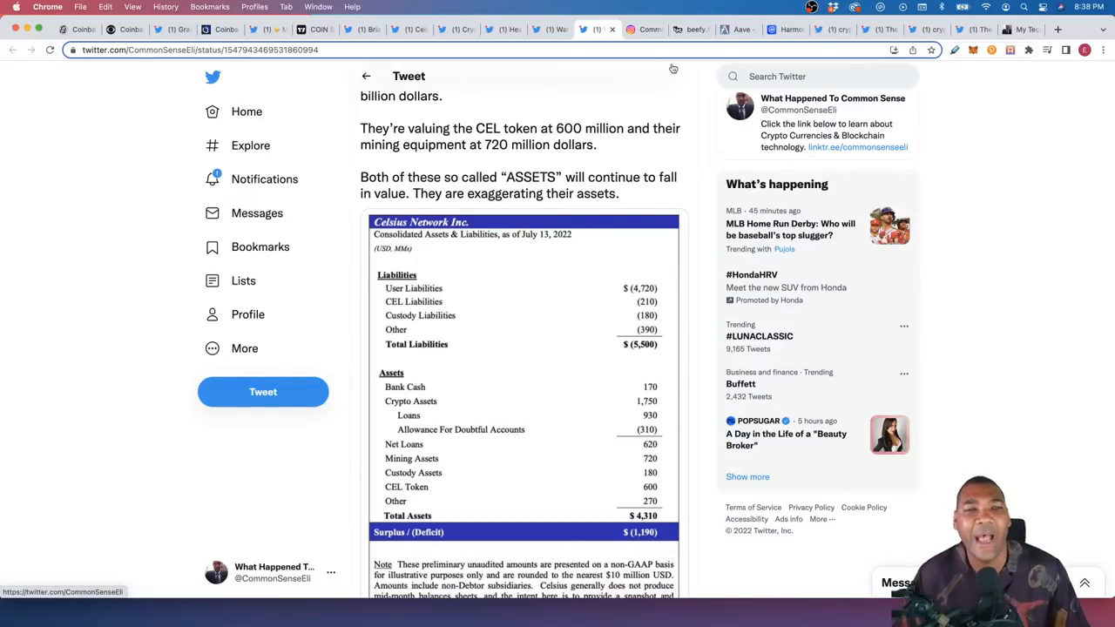
Step: Glance at Beefy Finance's empty vault list, then return to cryptohunter0x's tweet
left_click(691, 28)
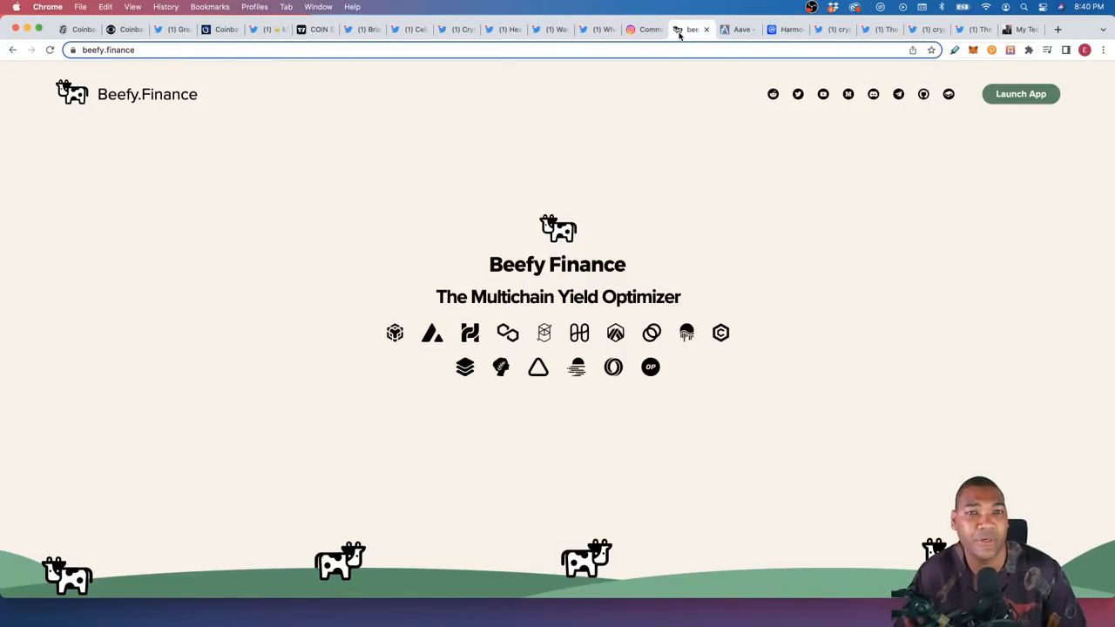
mouse_move(934, 126)
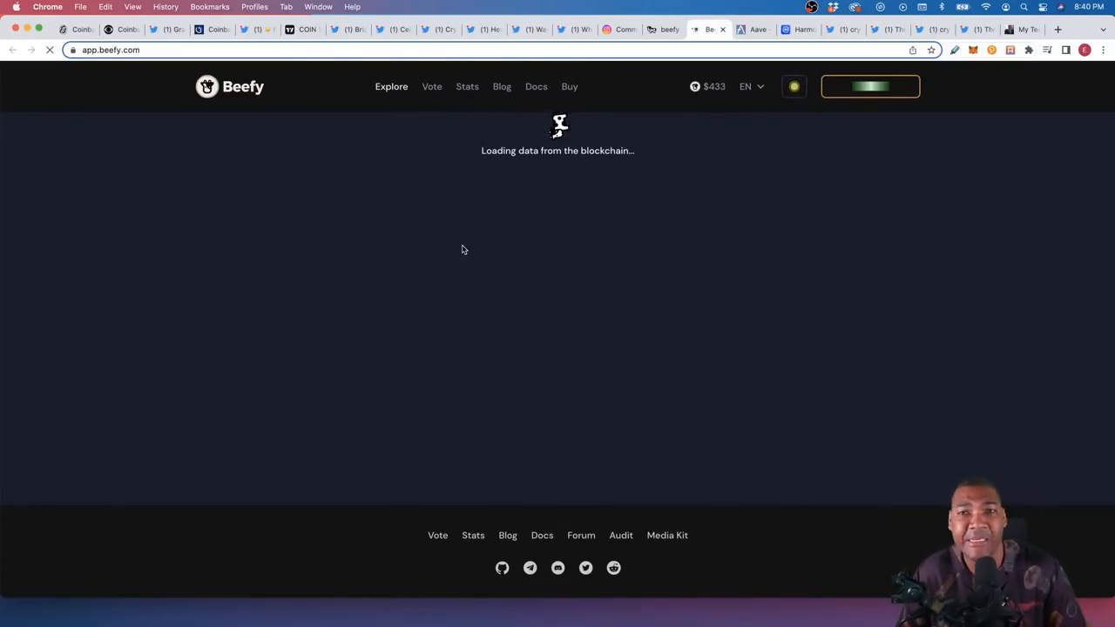
mouse_move(595, 228)
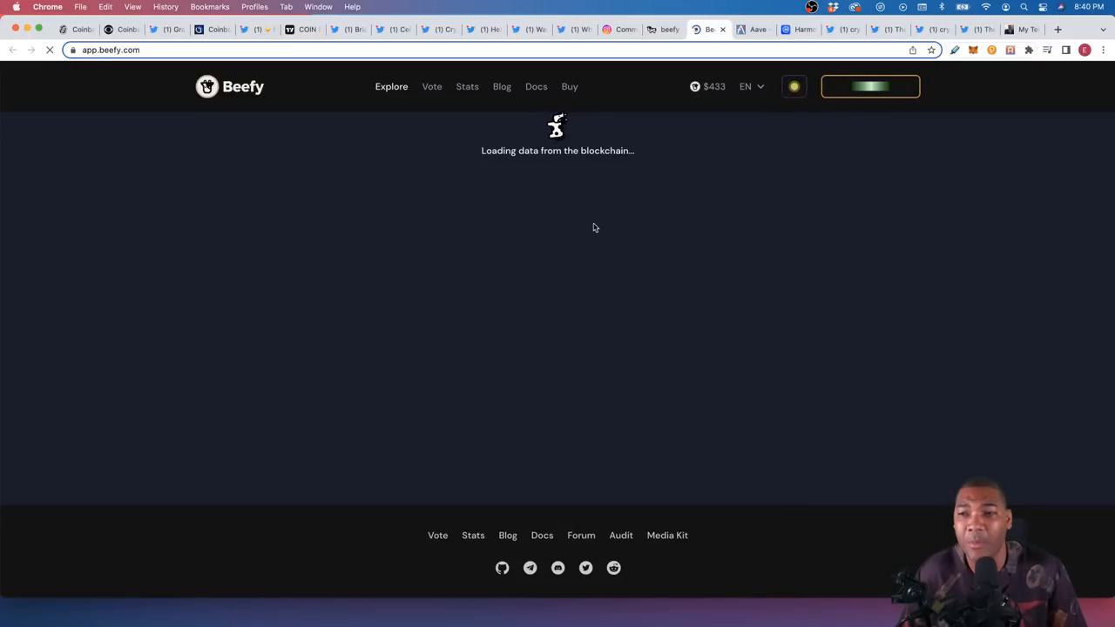
mouse_move(64, 85)
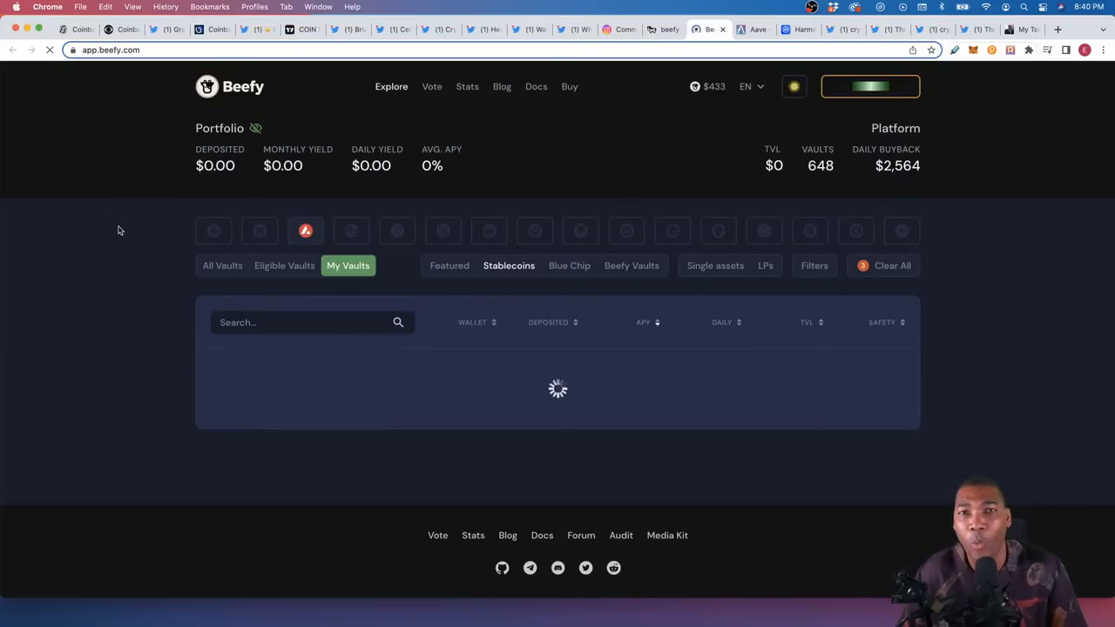
left_click(869, 86)
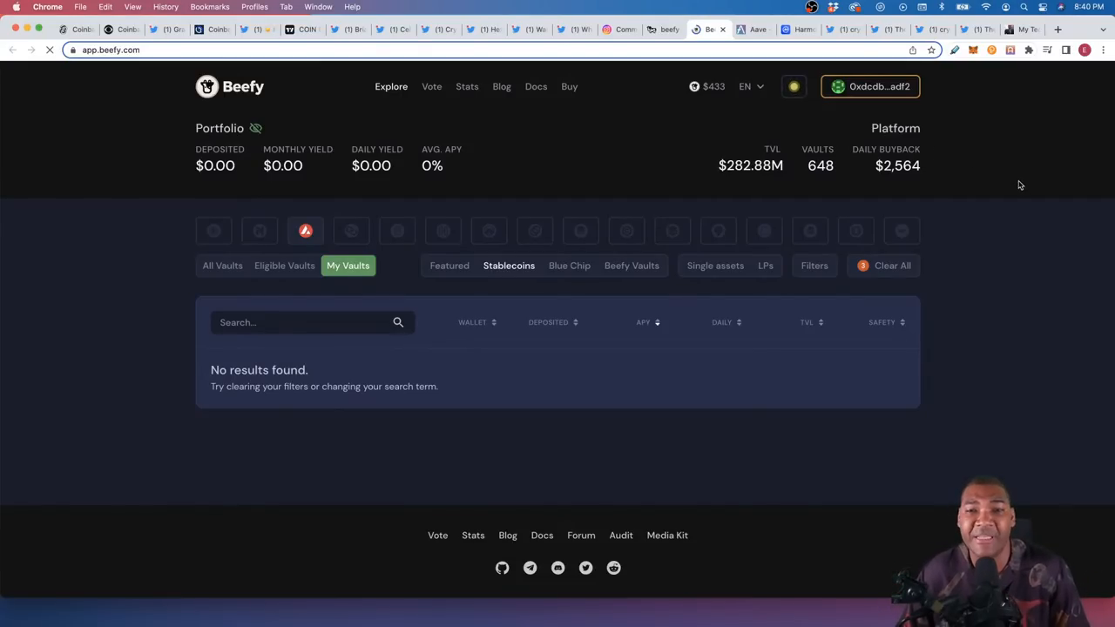
left_click(875, 28)
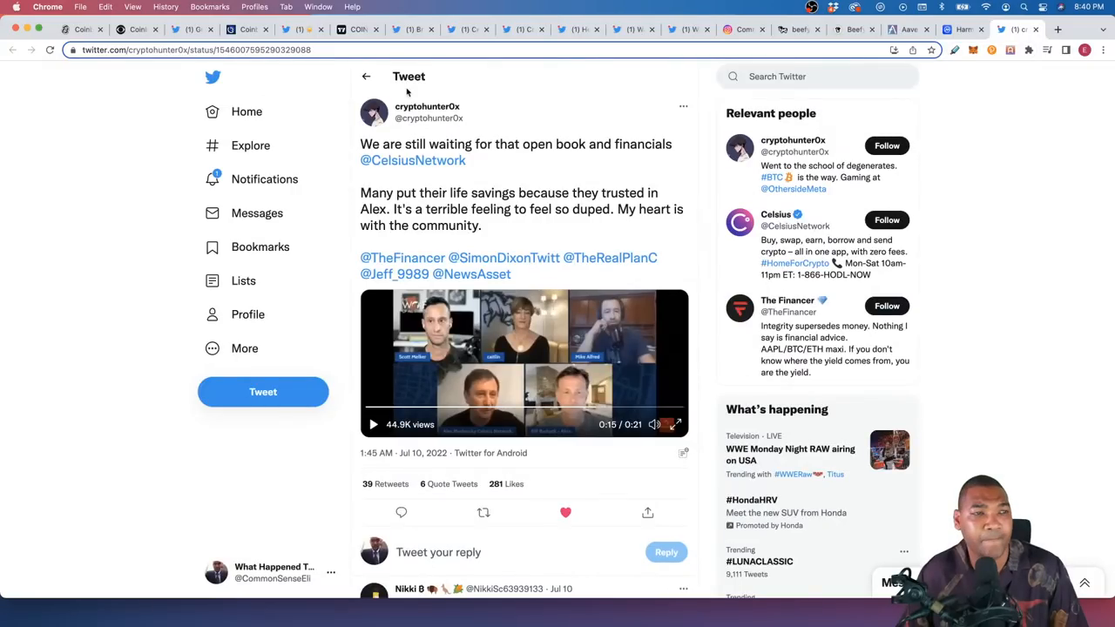
Step: Close the Twitter tweet and reload Beefy until Avalanche stablecoin vaults appear
left_click(840, 29)
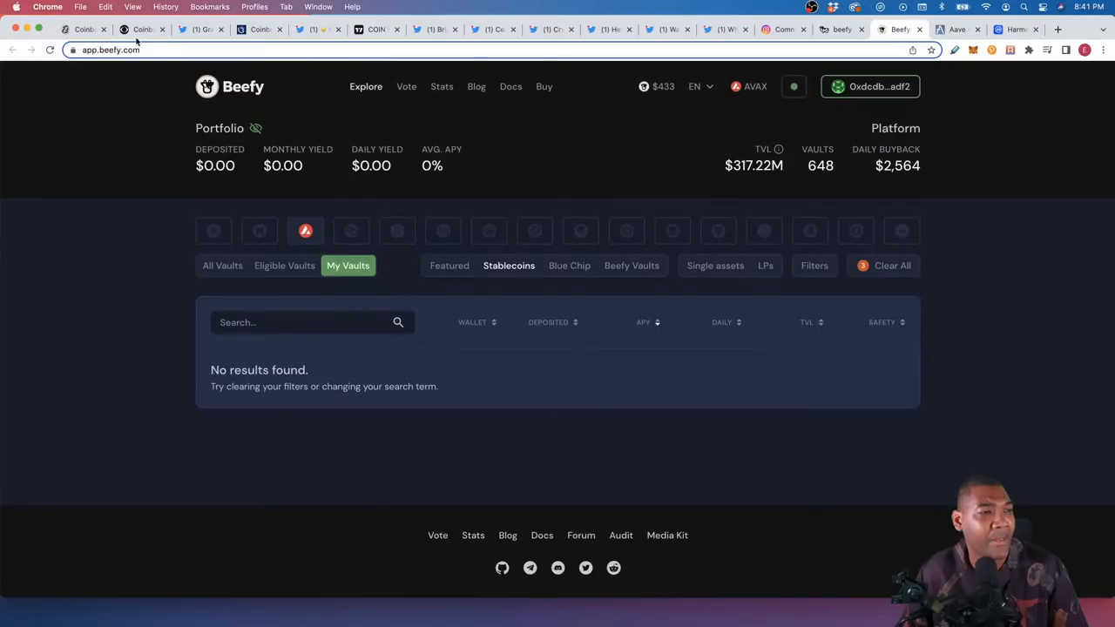
left_click(50, 50)
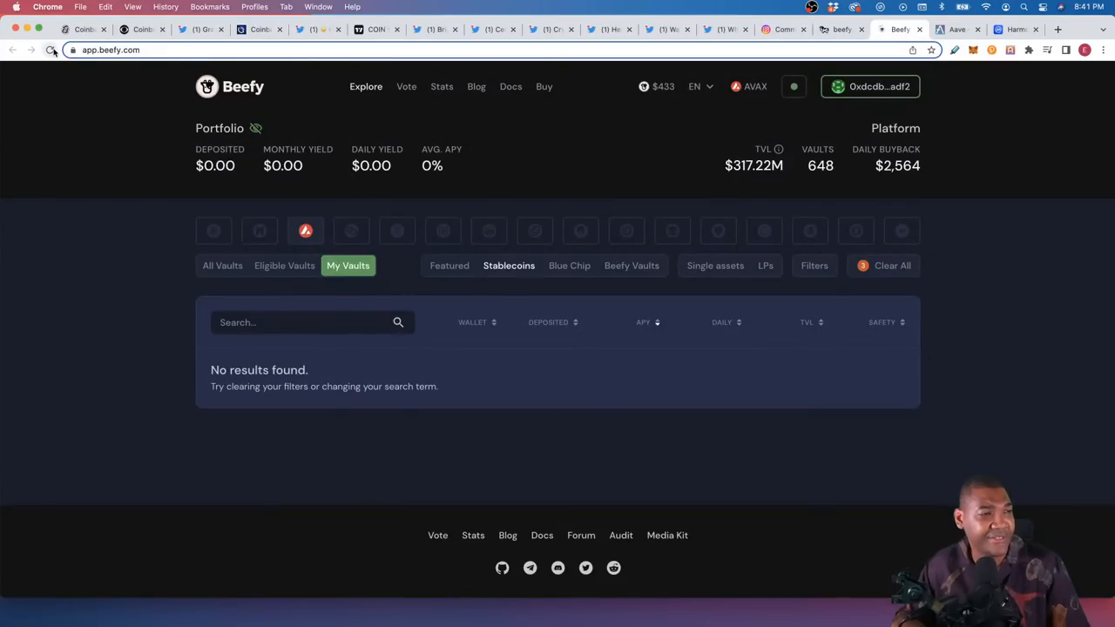
left_click(51, 49)
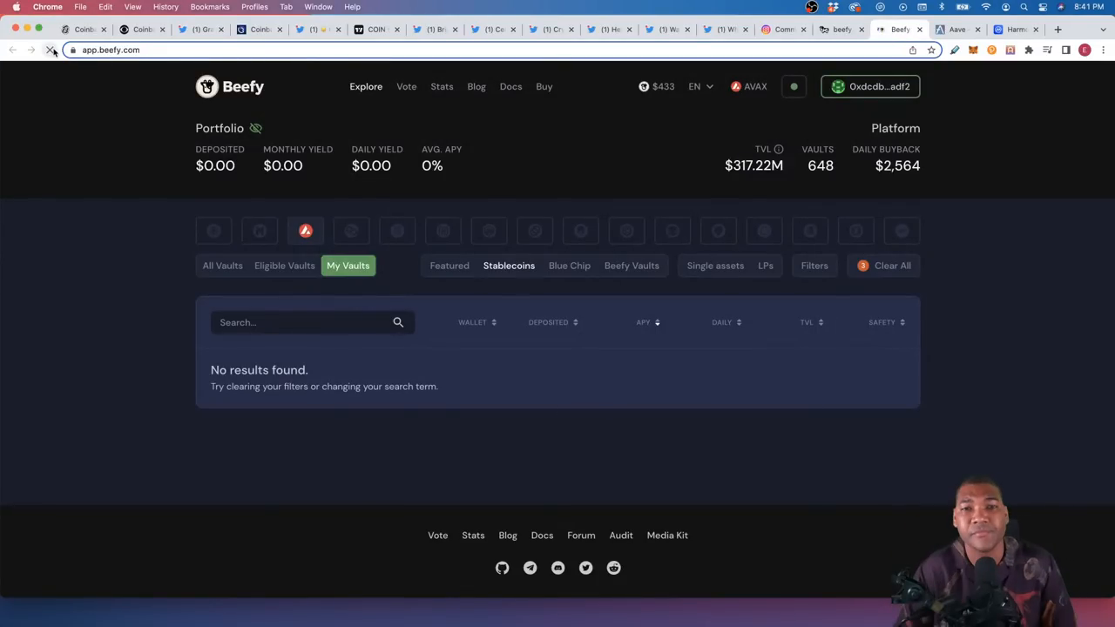
left_click(50, 50)
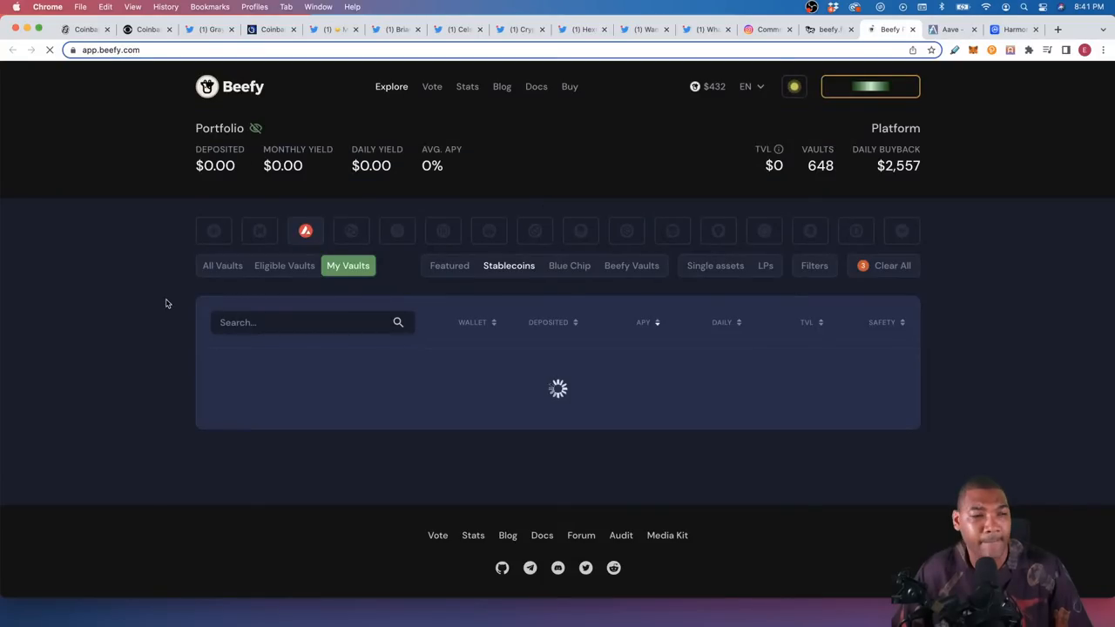
left_click(869, 86)
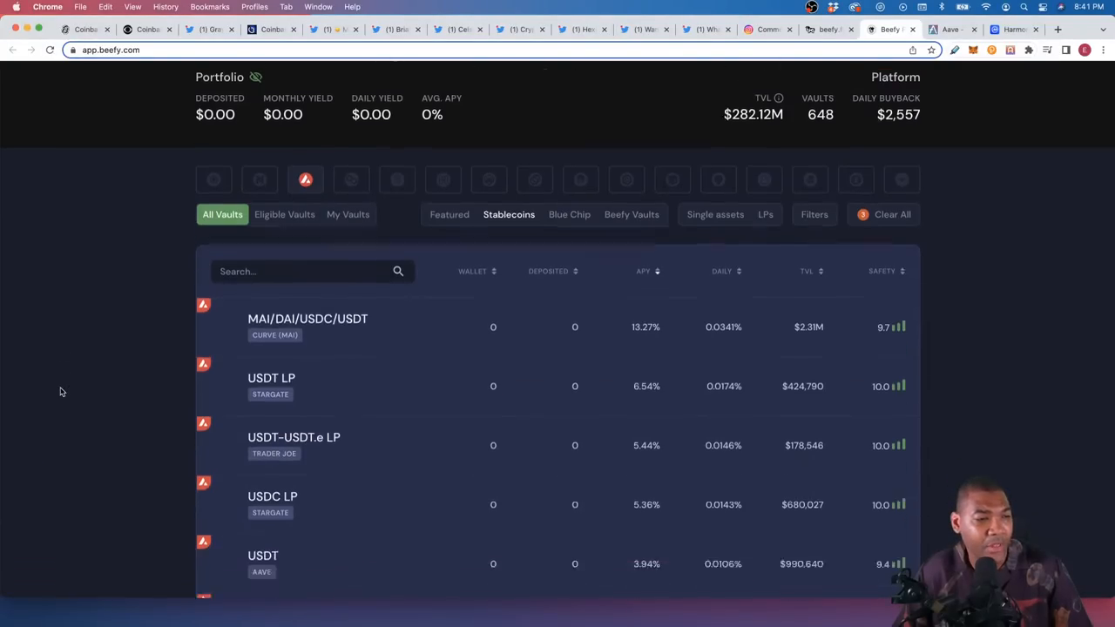
Step: Scroll the Avalanche stablecoin vault table down and back up
scroll("down", 3)
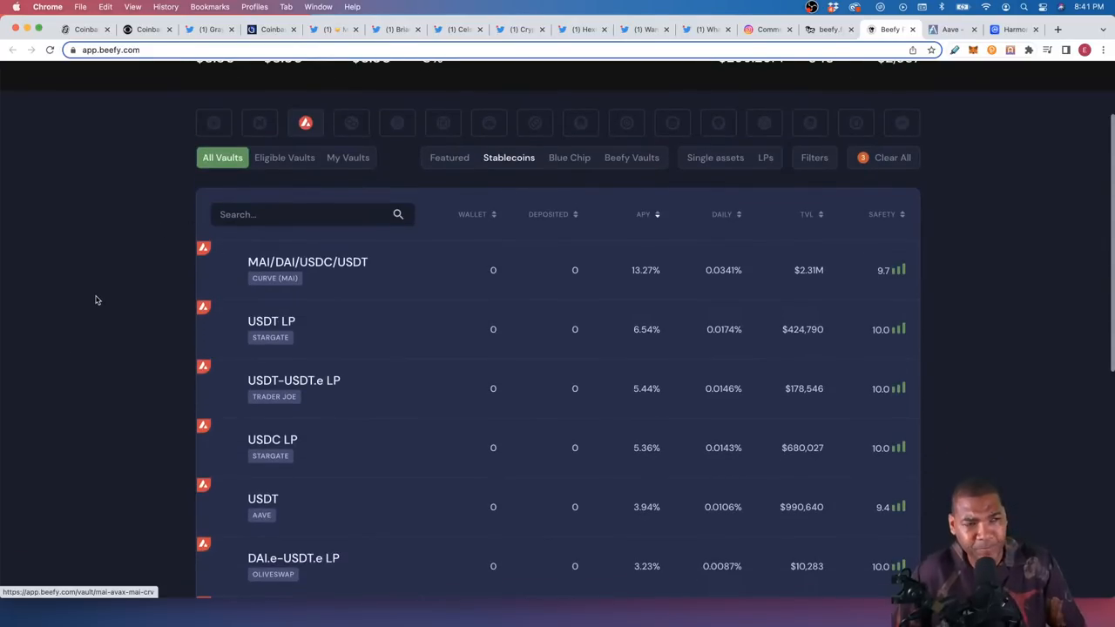
scroll("up", 3)
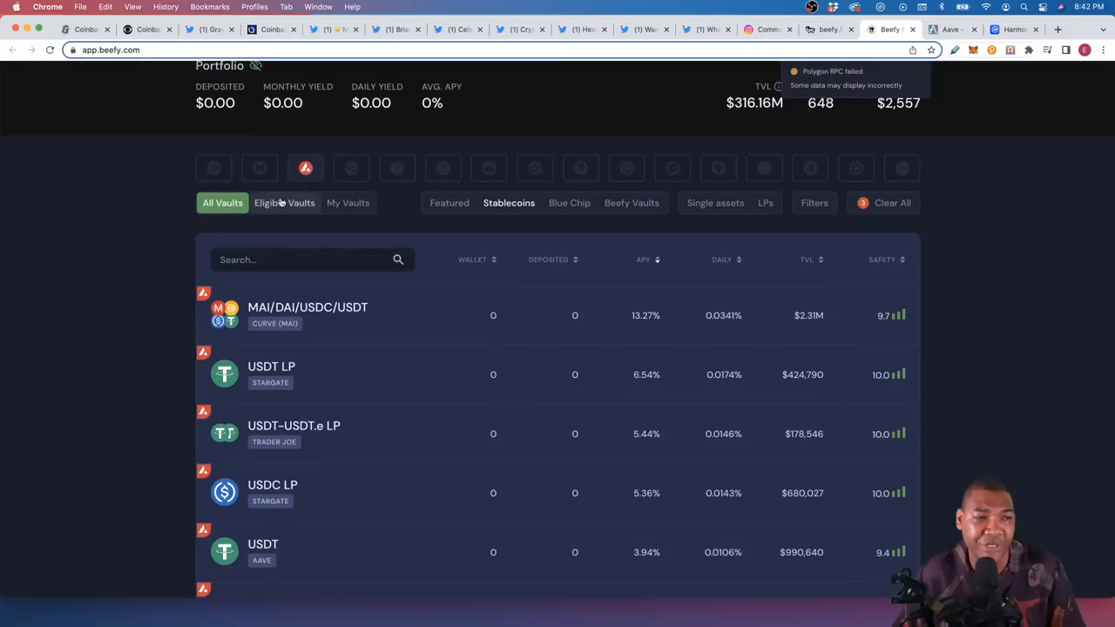
mouse_move(353, 182)
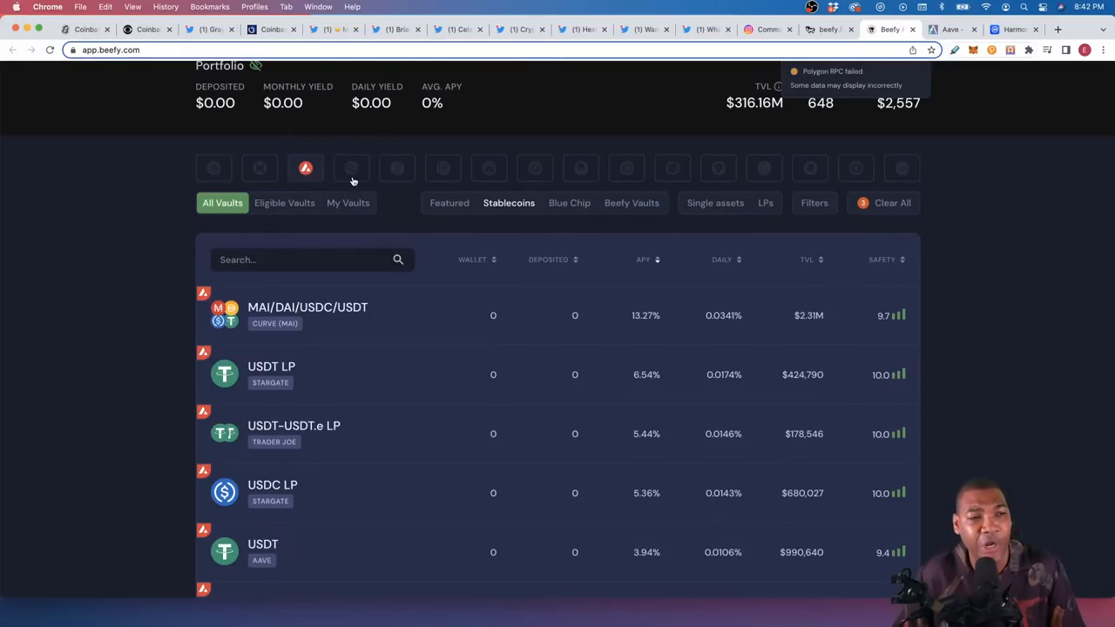
mouse_move(397, 168)
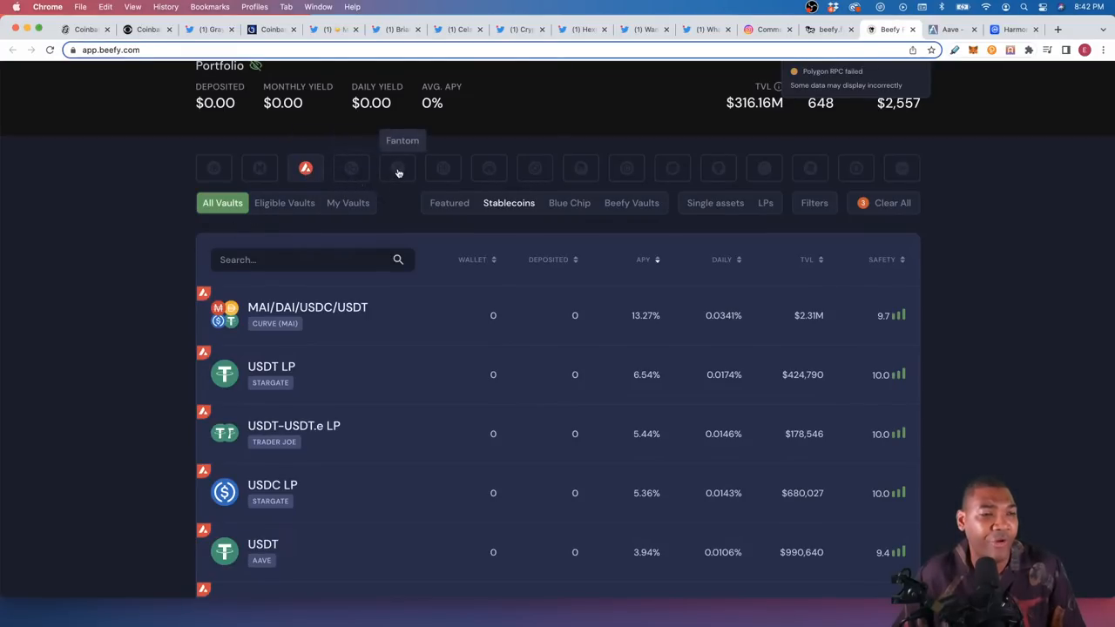
mouse_move(306, 168)
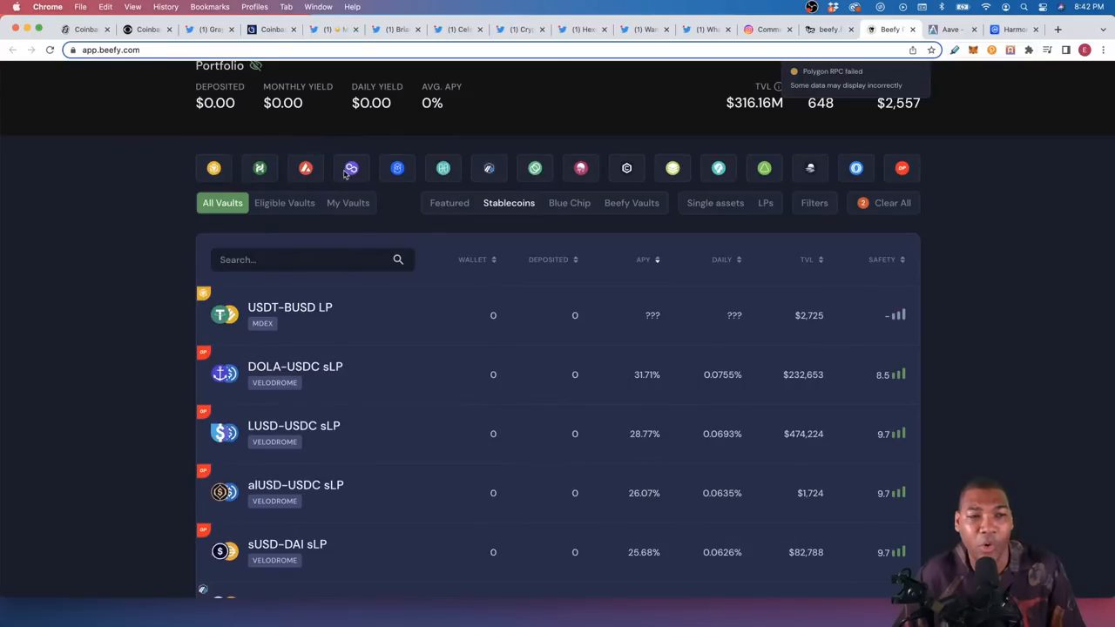
mouse_move(627, 168)
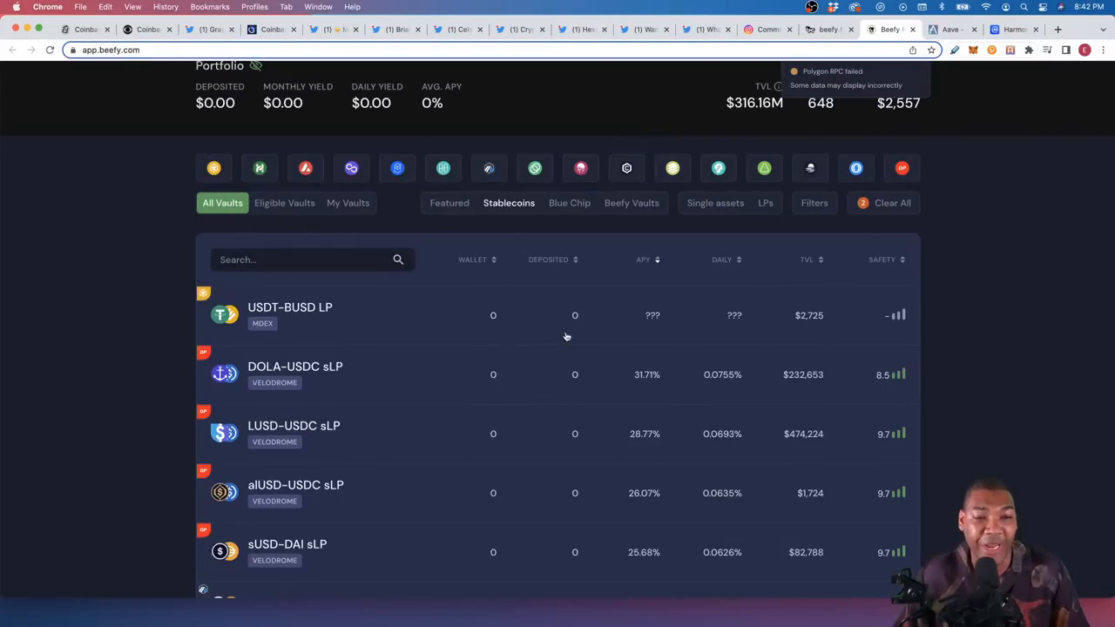
Step: Scroll the vault list and deselect the Avalanche chain filter
scroll("down", 3)
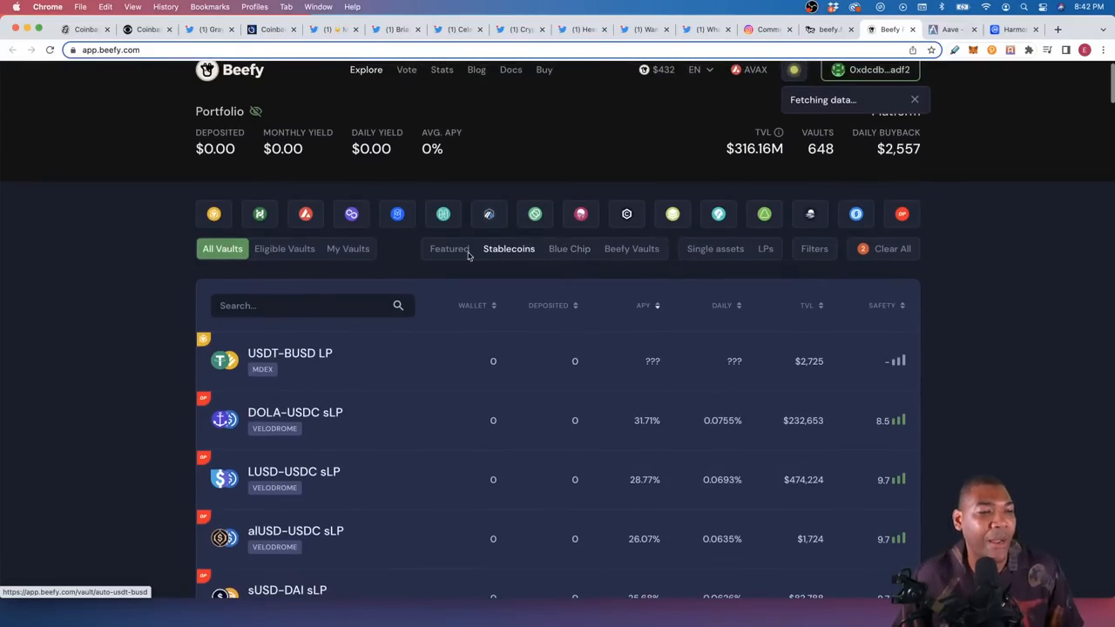
mouse_move(339, 208)
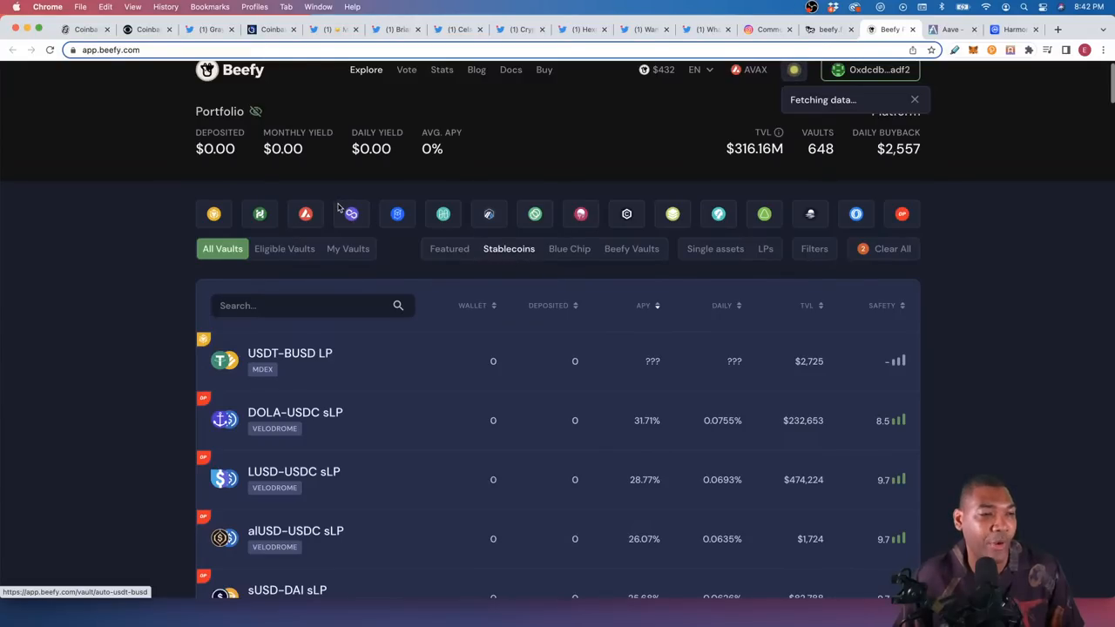
left_click(305, 213)
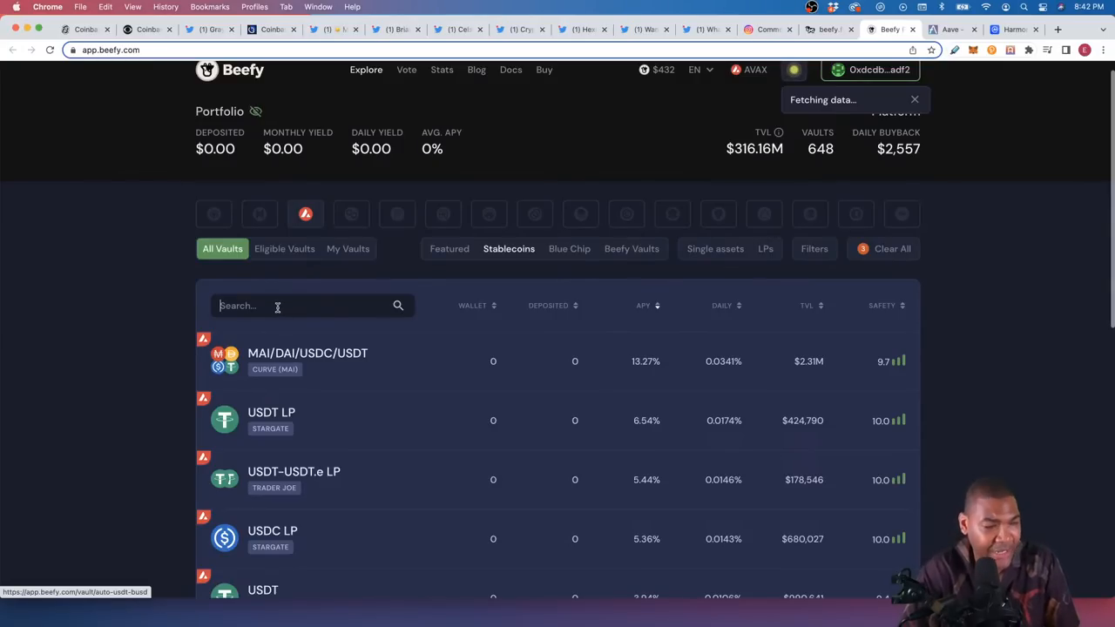
Step: Search the vault list for 'usdc' and scroll through the matching vaults
type("usdc")
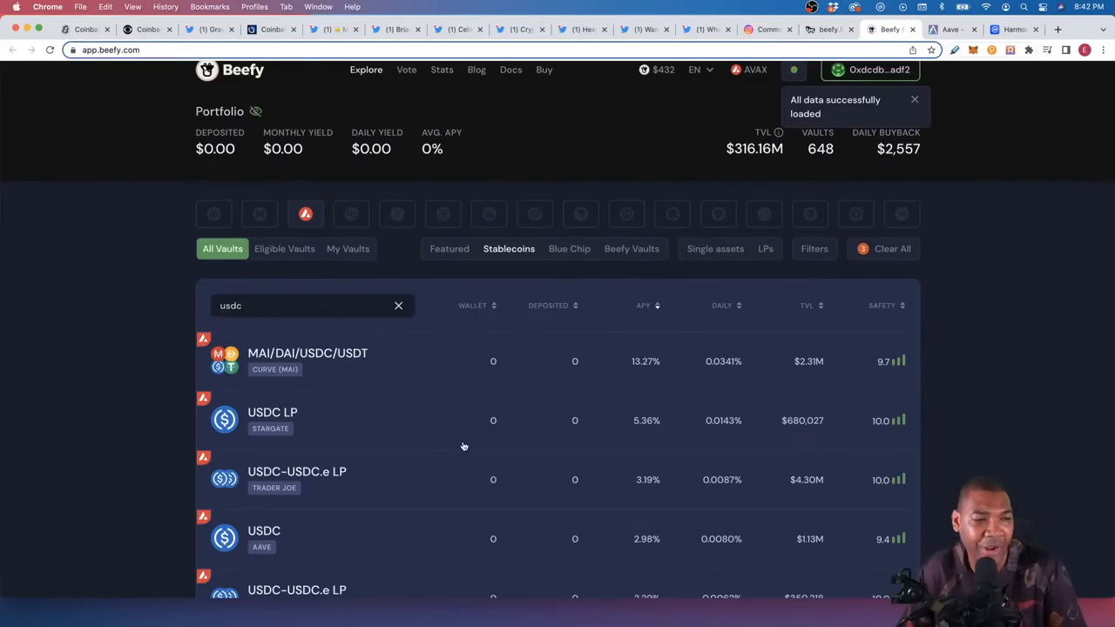
scroll("down", 3)
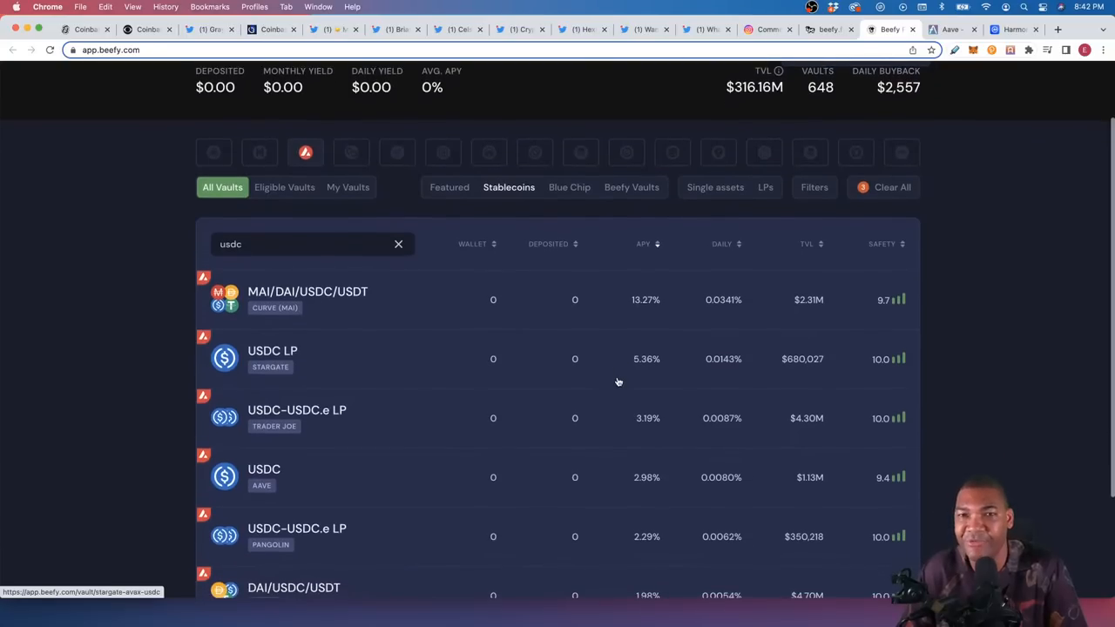
mouse_move(532, 359)
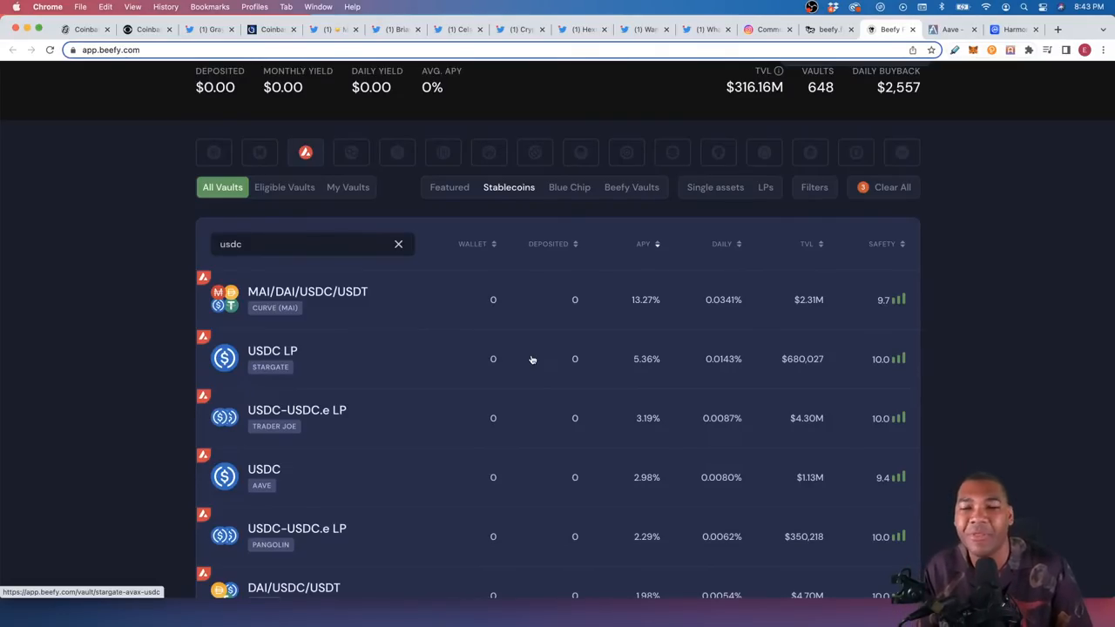
mouse_move(510, 417)
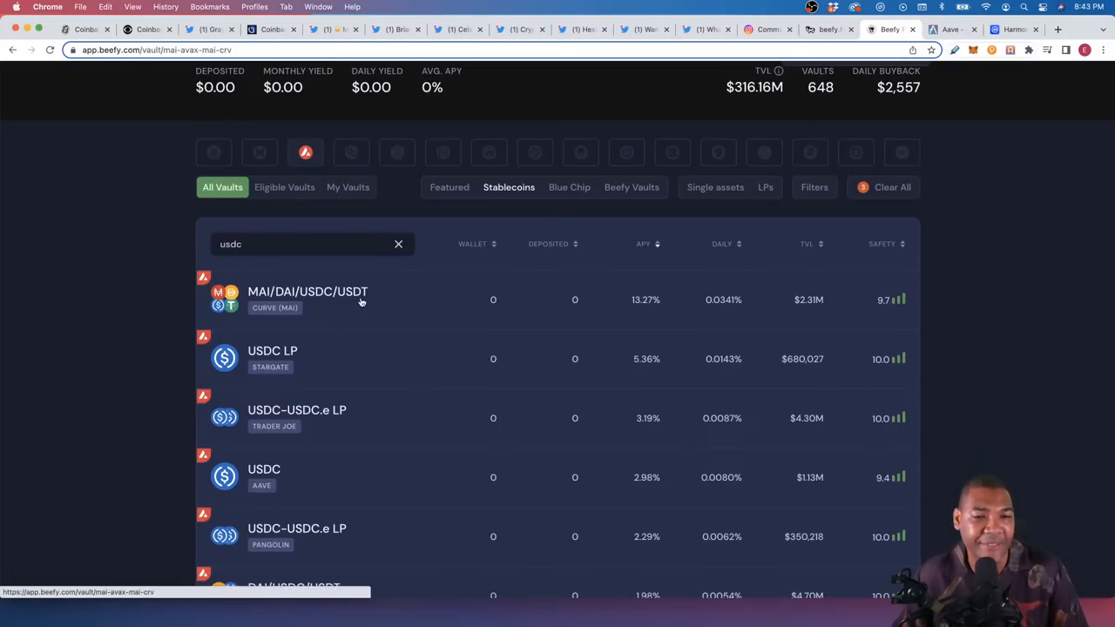
mouse_move(372, 313)
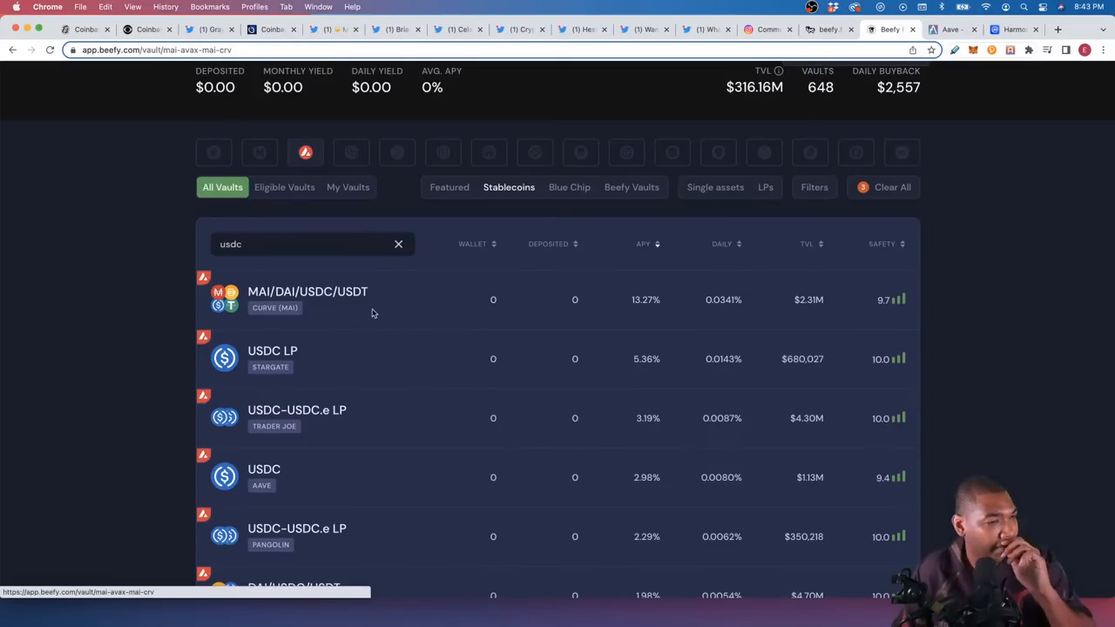
Step: Open the MAI/DAI/USDC/USDT Curve vault and scroll past its 9.7 safety score to the APY breakdown
left_click(307, 299)
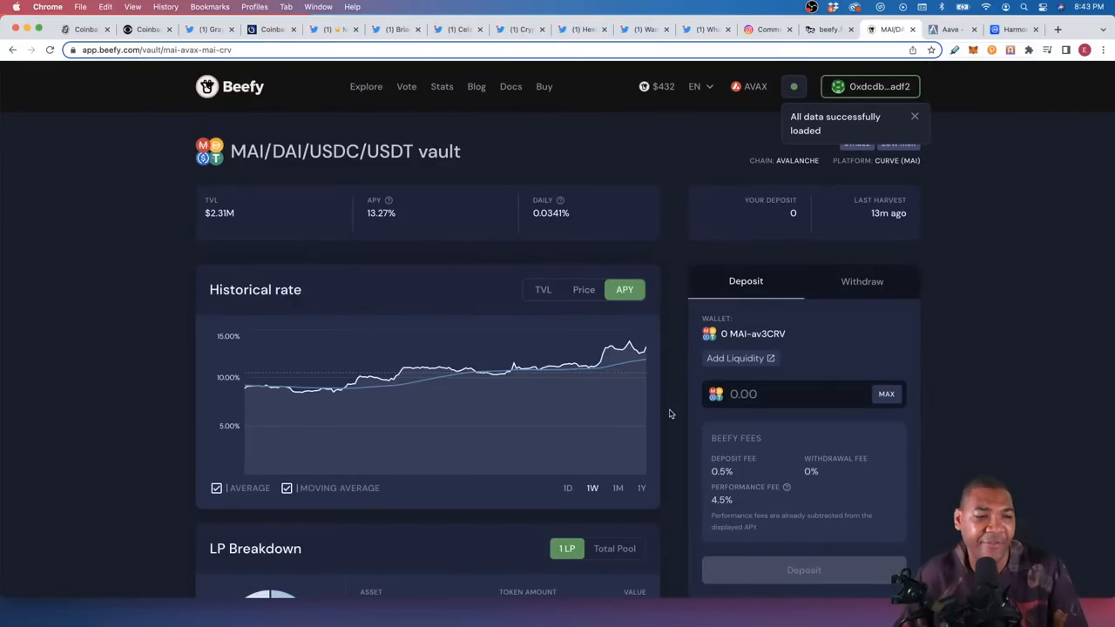
scroll("down", 3)
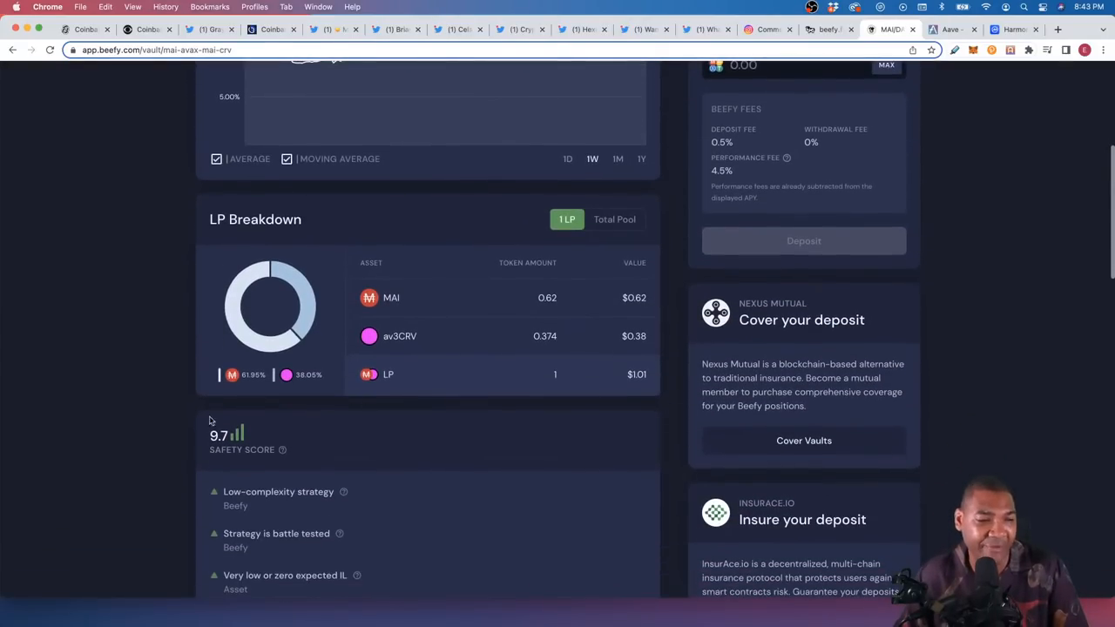
scroll("down", 3)
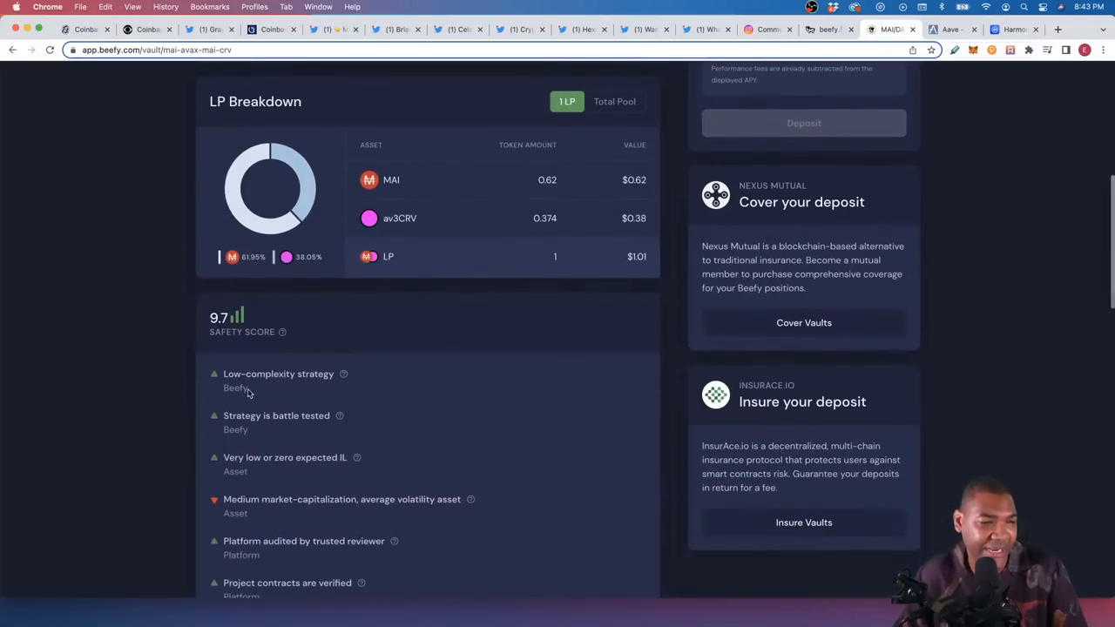
scroll("down", 3)
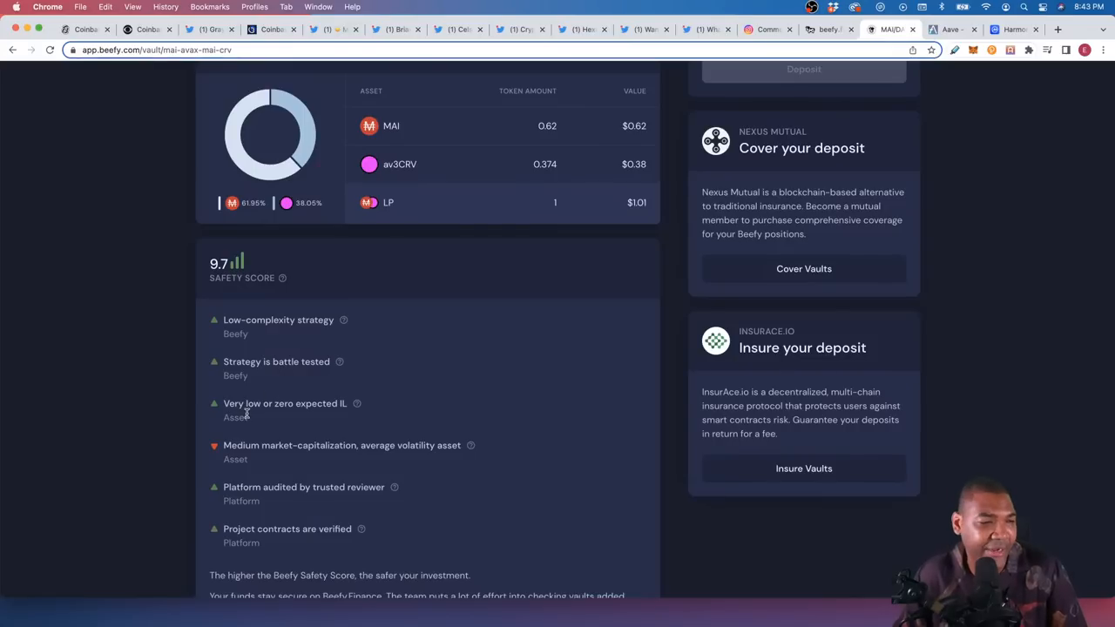
scroll("down", 3)
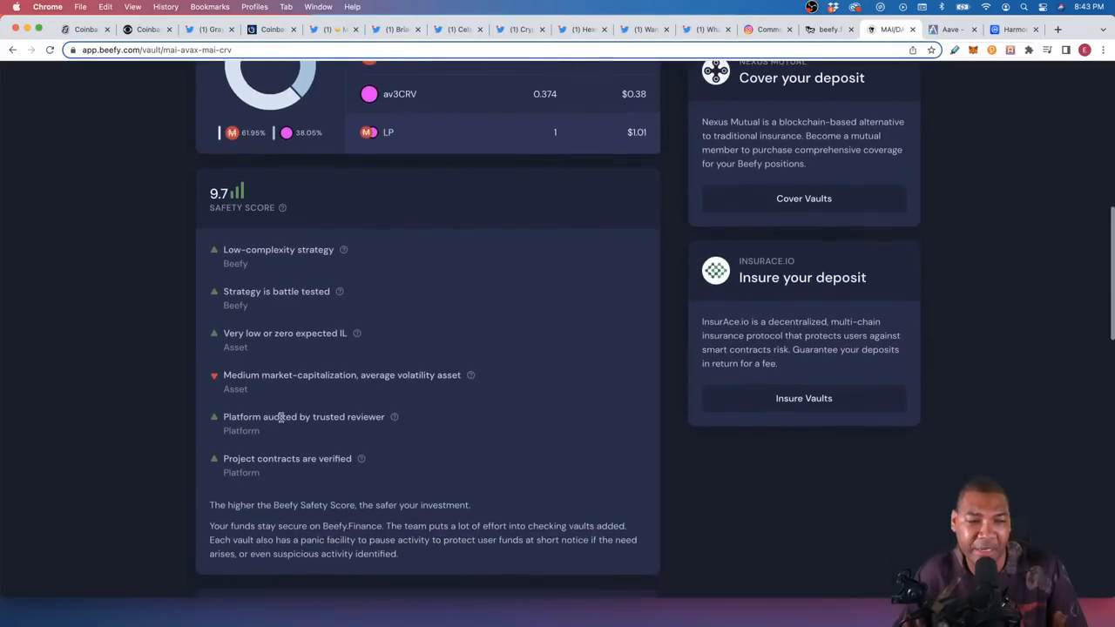
scroll("down", 3)
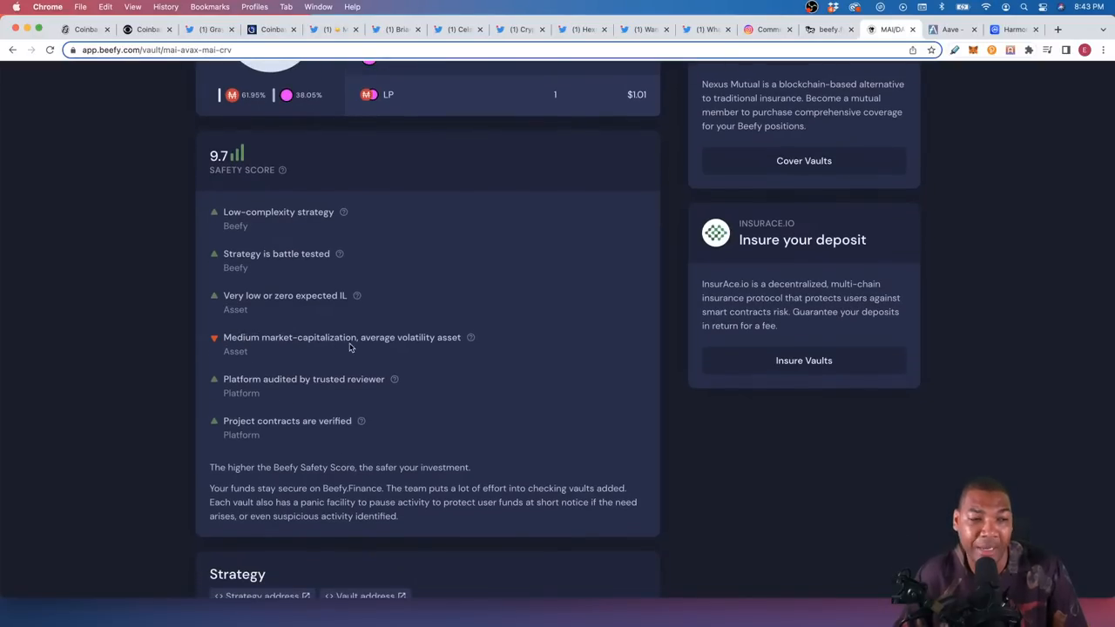
scroll("down", 3)
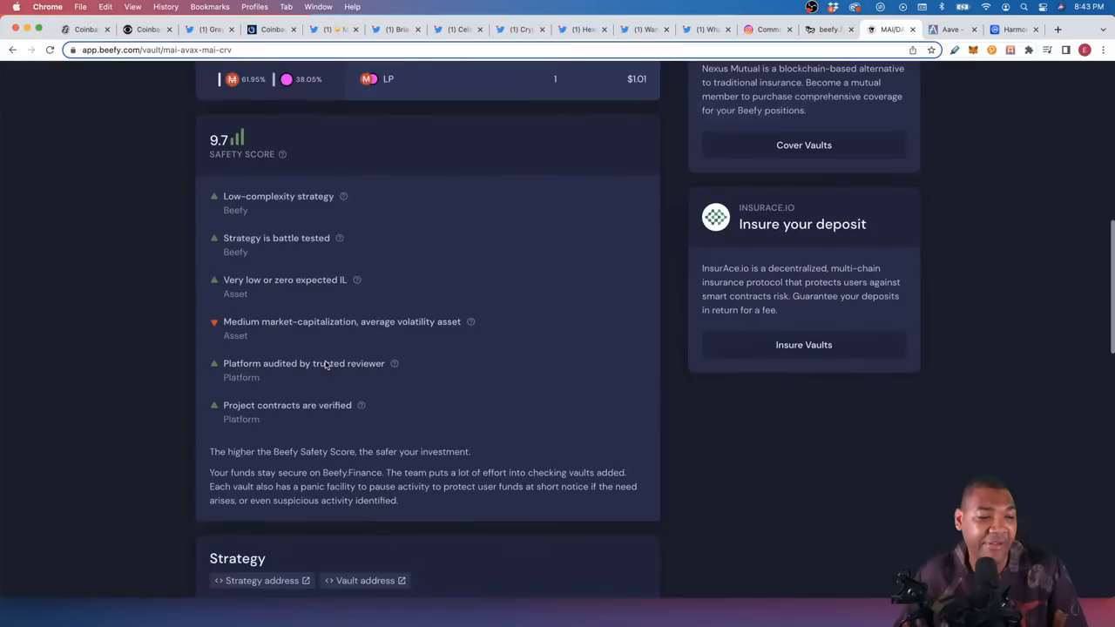
scroll("down", 3)
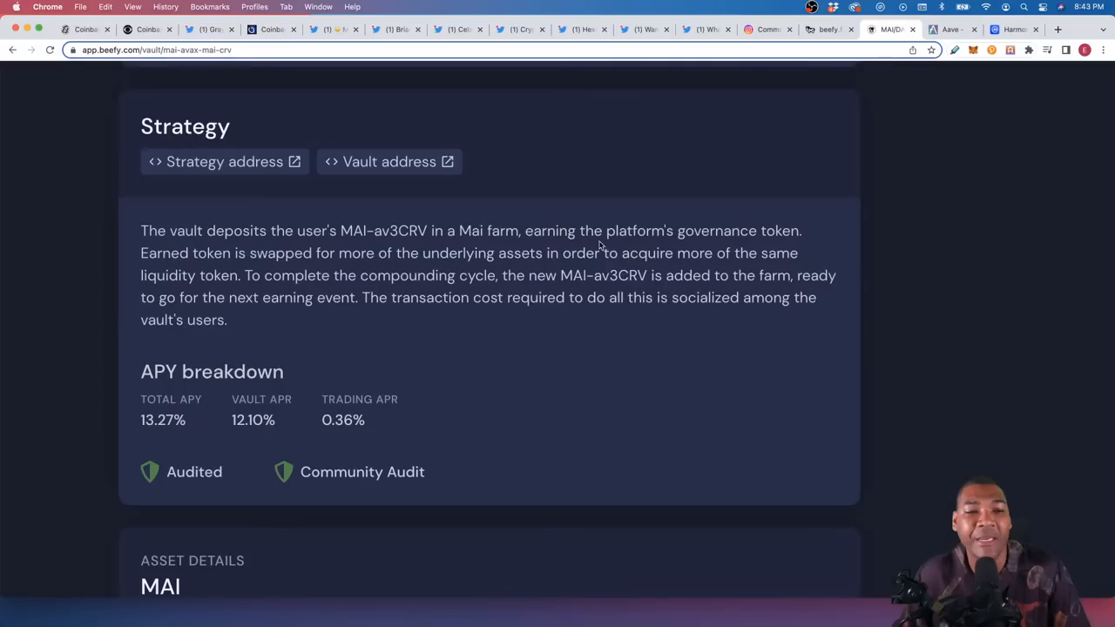
mouse_move(140, 267)
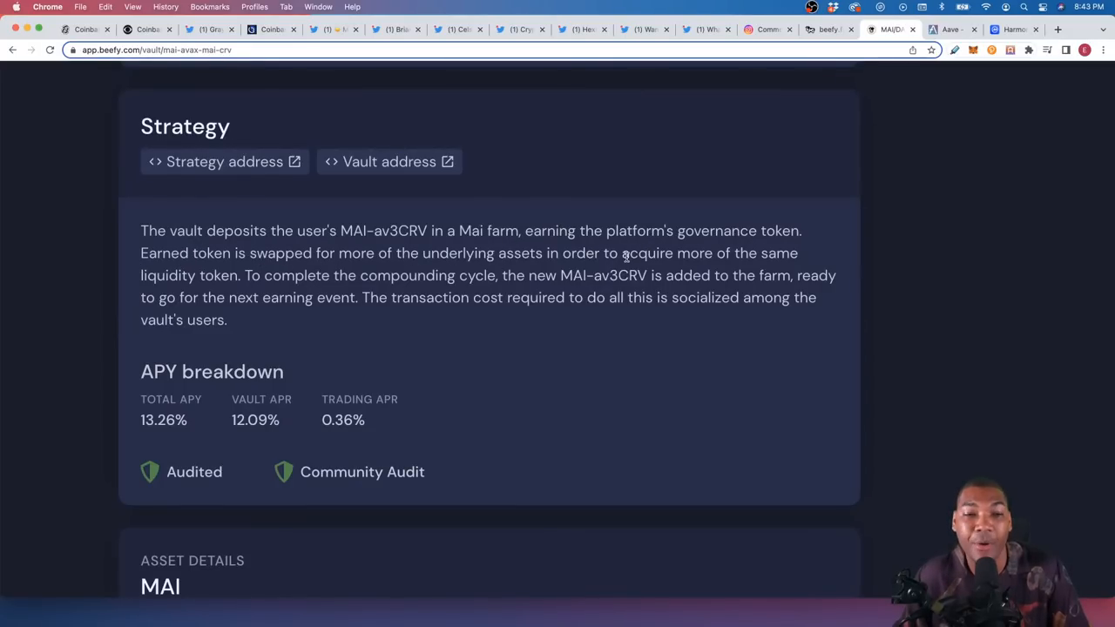
mouse_move(383, 284)
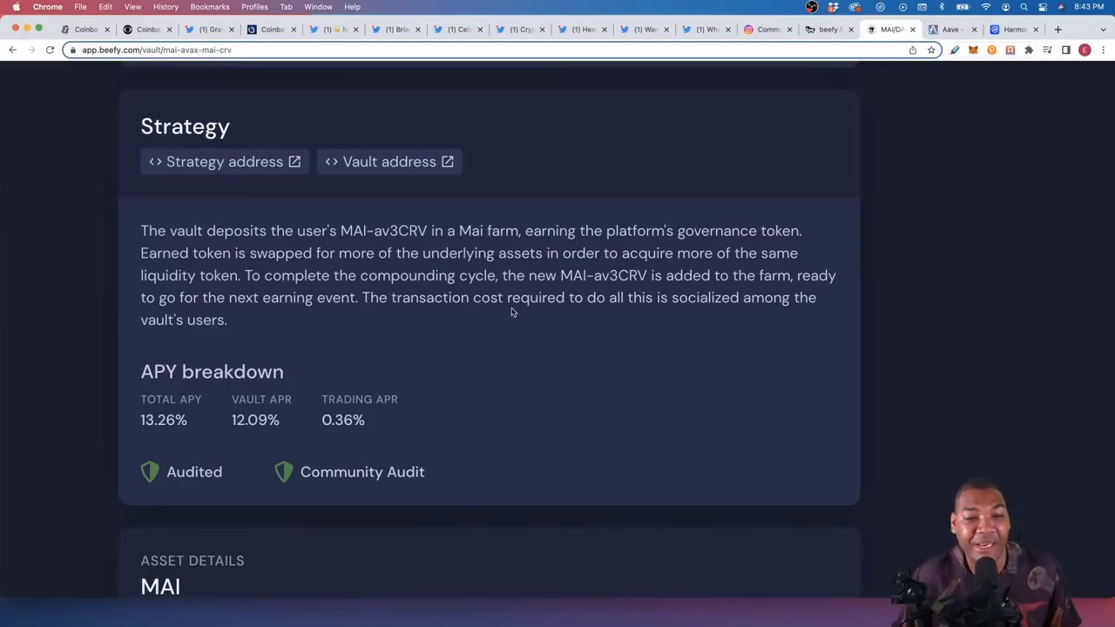
mouse_move(394, 340)
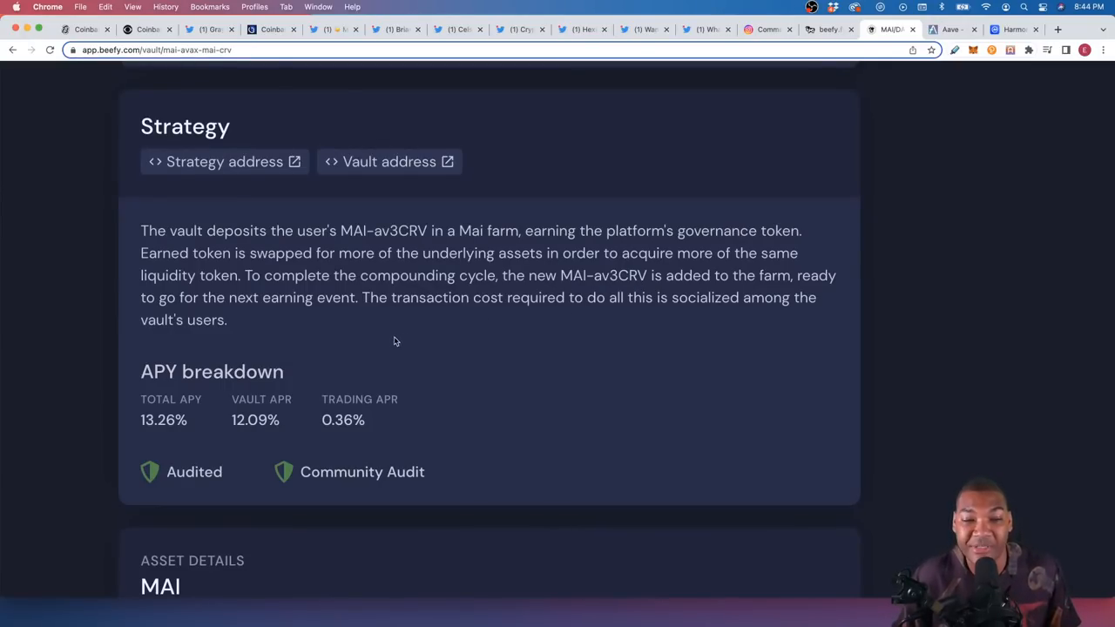
mouse_move(189, 359)
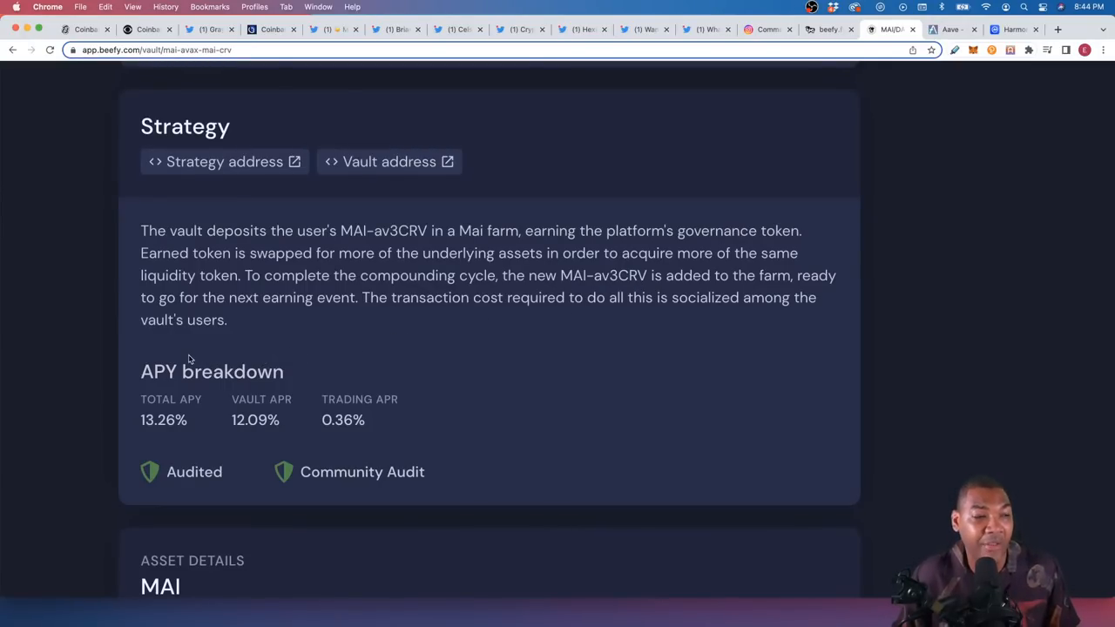
mouse_move(85, 350)
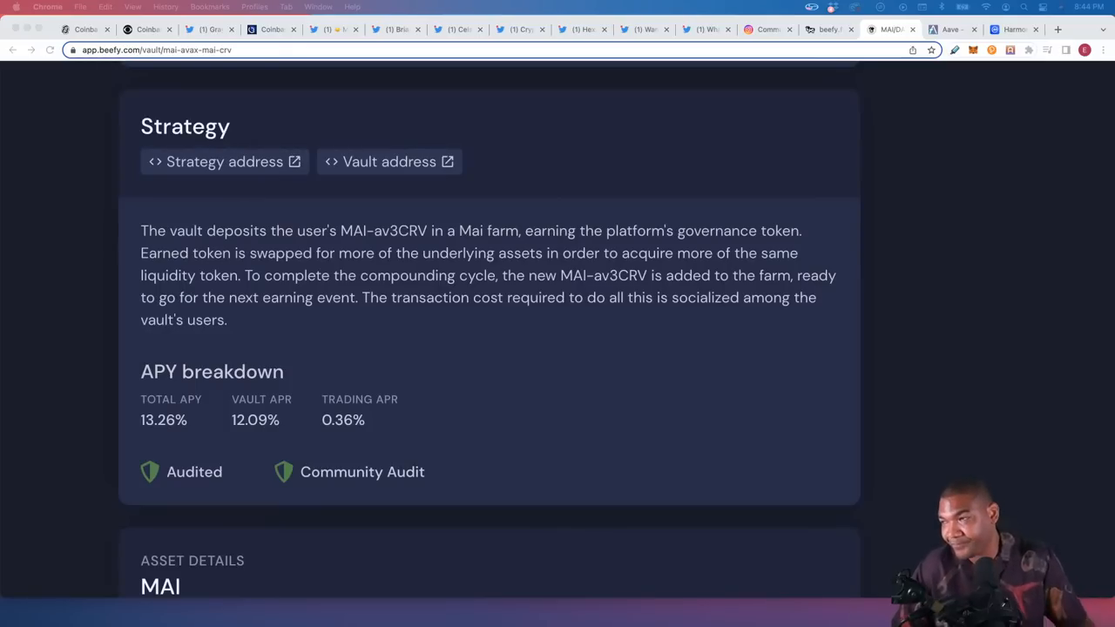
mouse_move(819, 300)
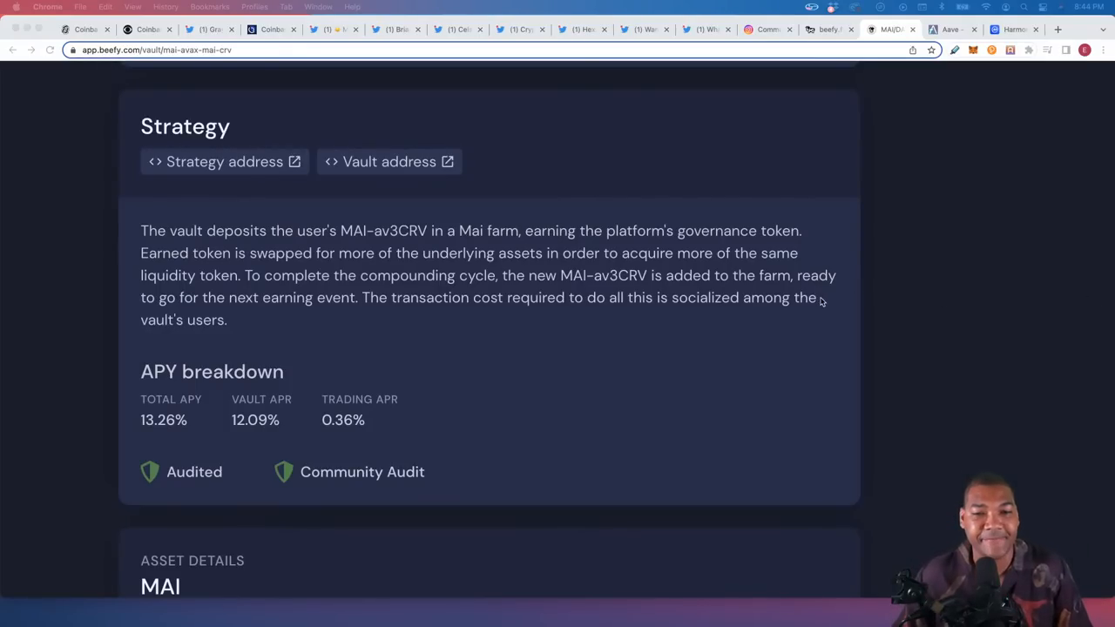
Step: Scroll the MAI/DAI/USDC/USDT vault page to bring the MAI and av3CRV LP breakdown into view
scroll("down", 3)
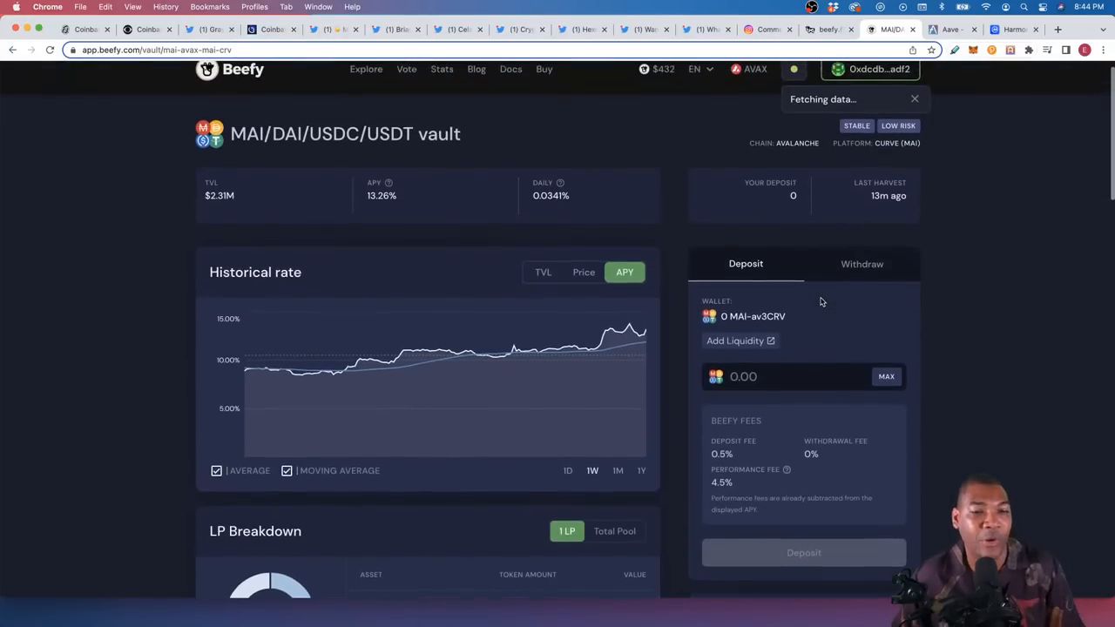
scroll("down", 3)
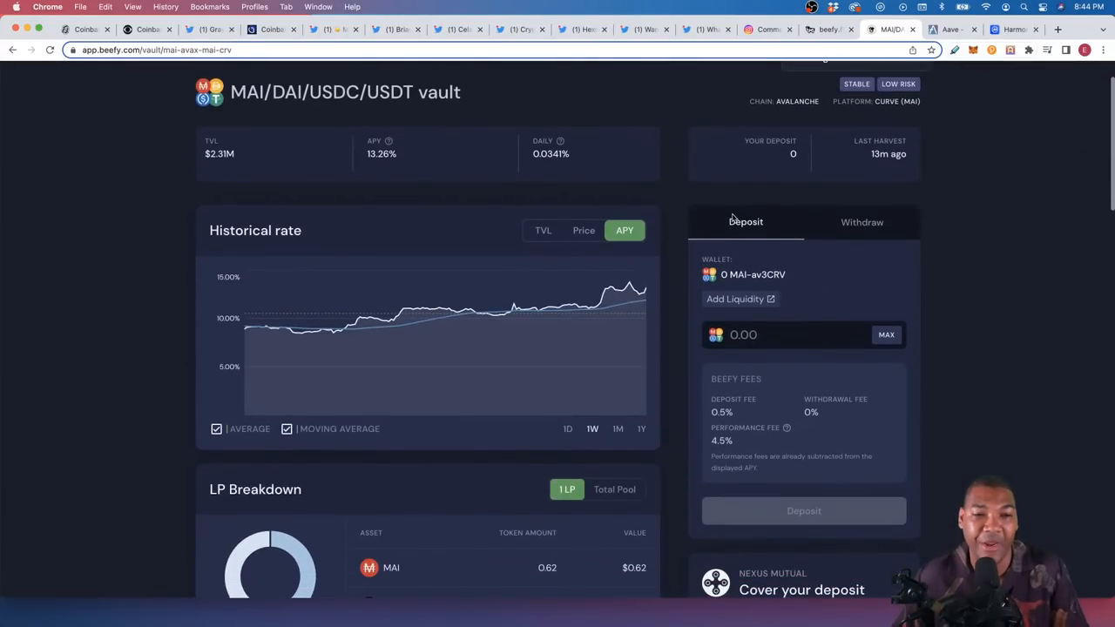
scroll("down", 3)
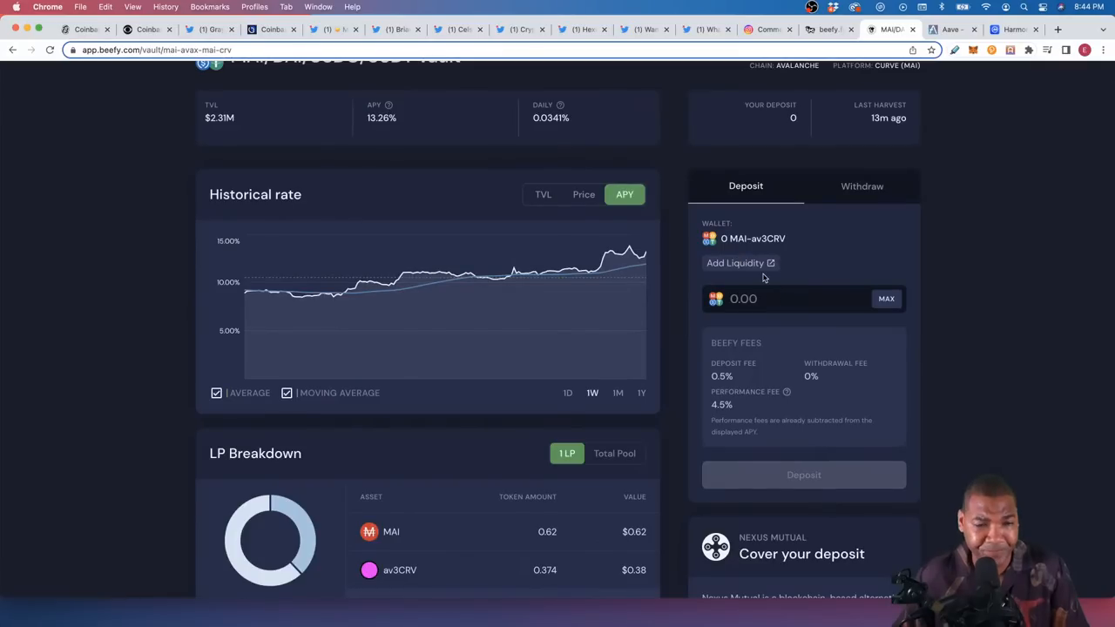
mouse_move(739, 266)
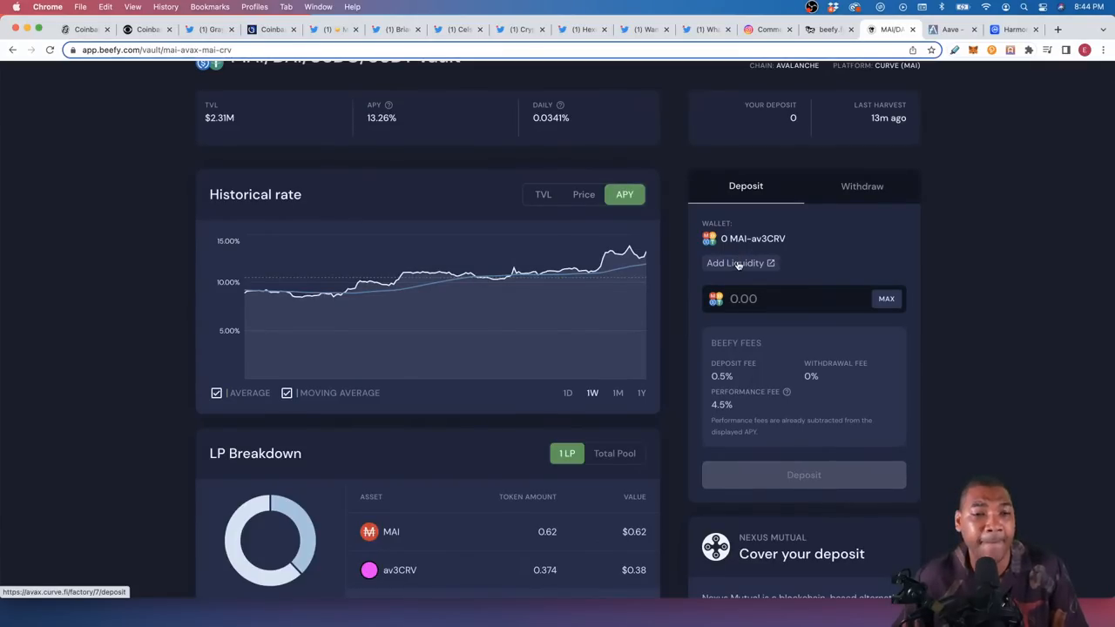
Step: Follow Add Liquidity to Curve's Avalanche MAI factory pool deposit page and connect the wallet
left_click(736, 262)
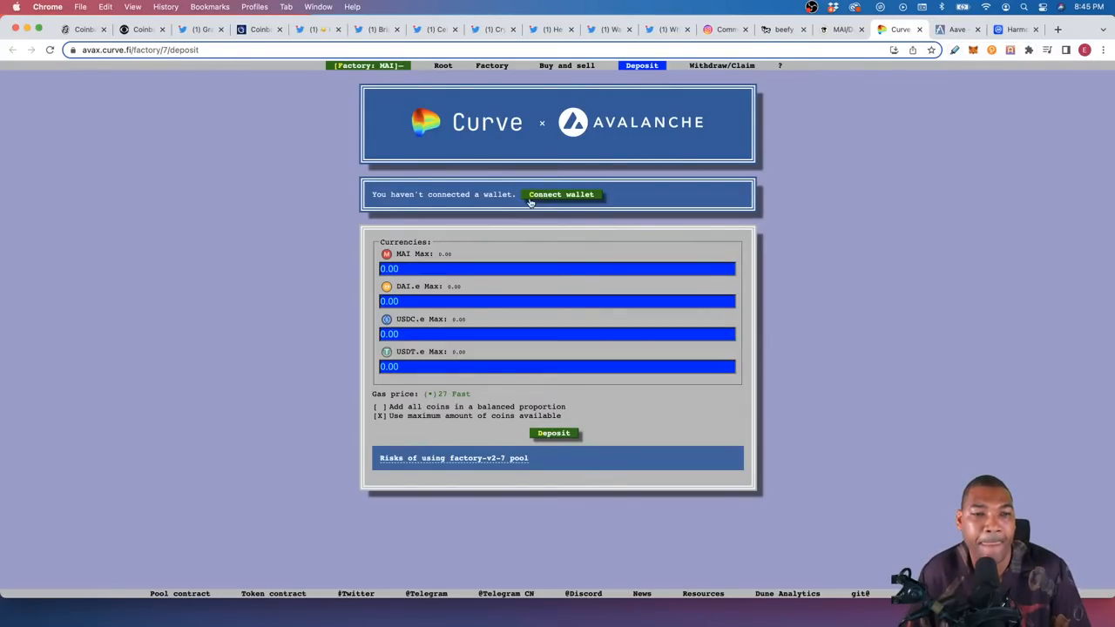
left_click(561, 195)
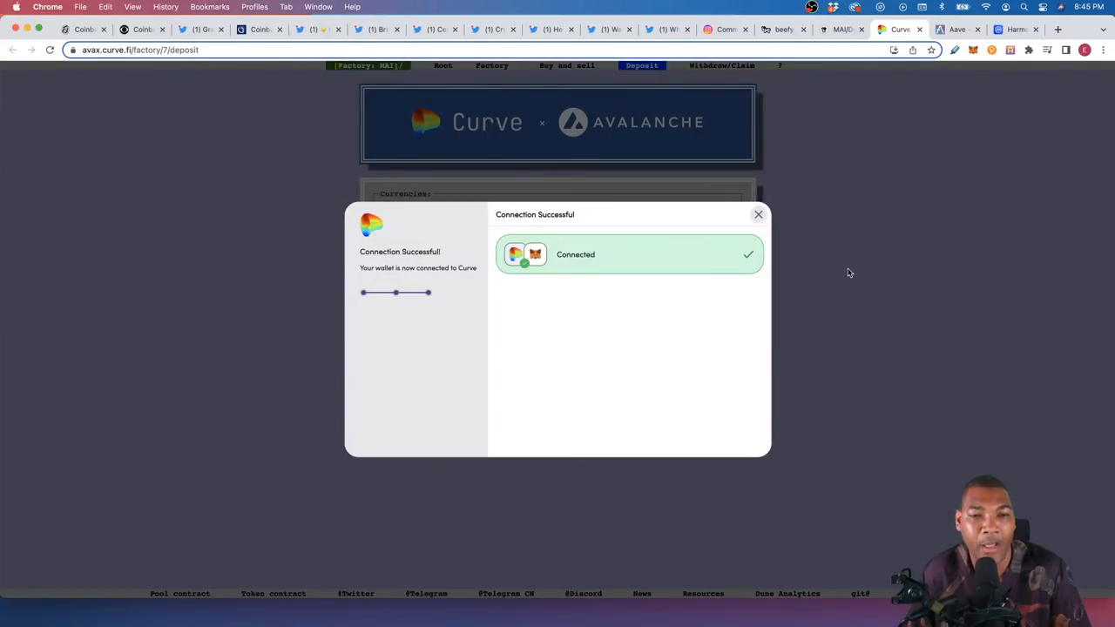
left_click(758, 215)
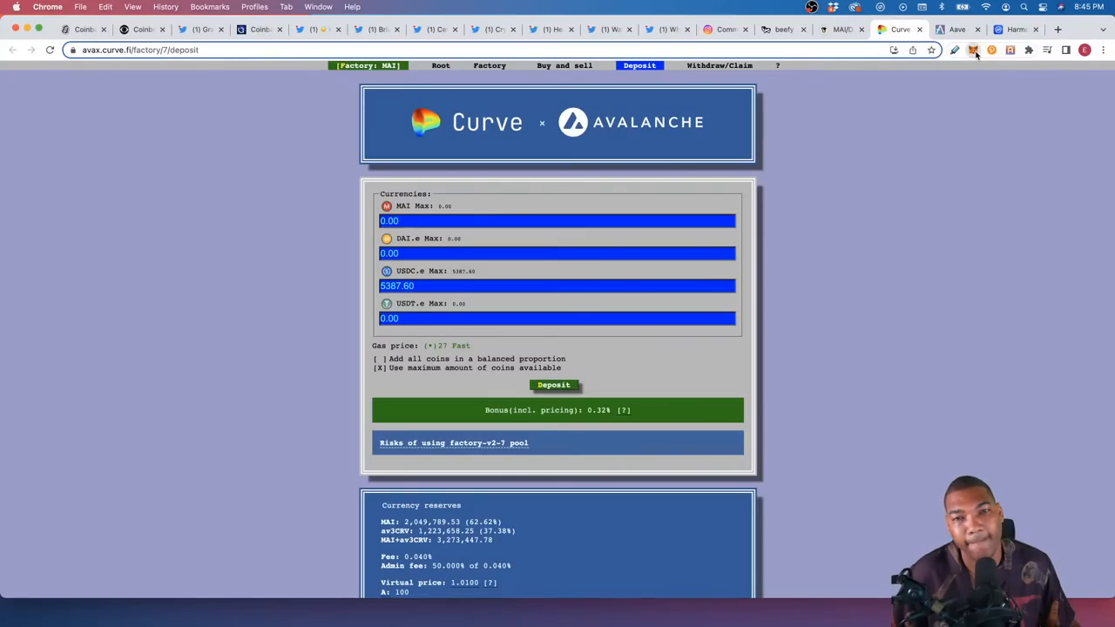
mouse_move(989, 184)
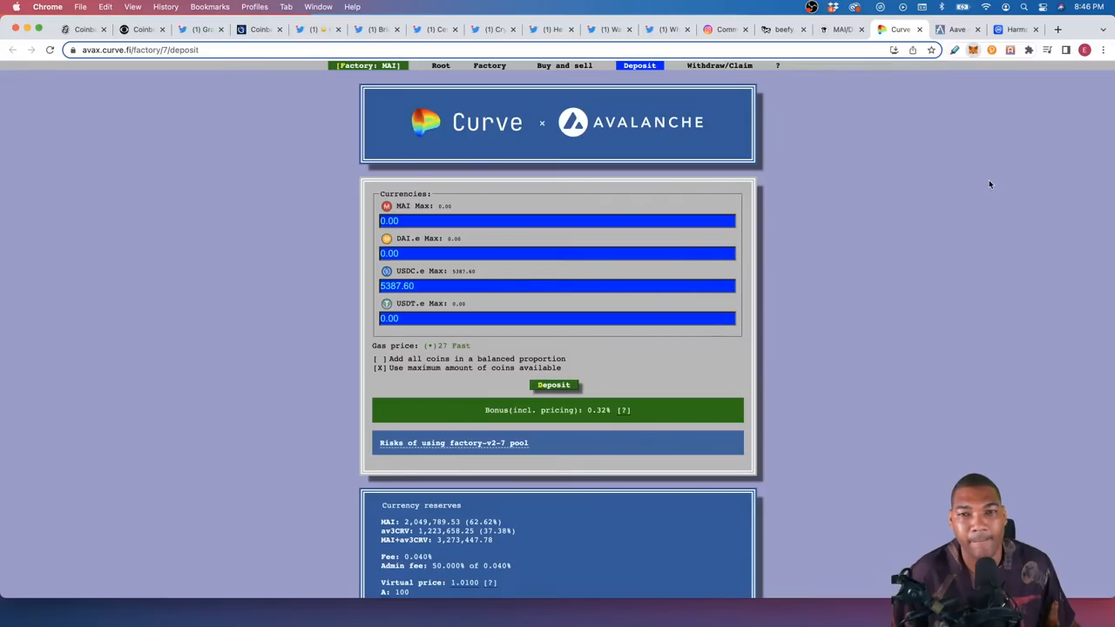
mouse_move(870, 136)
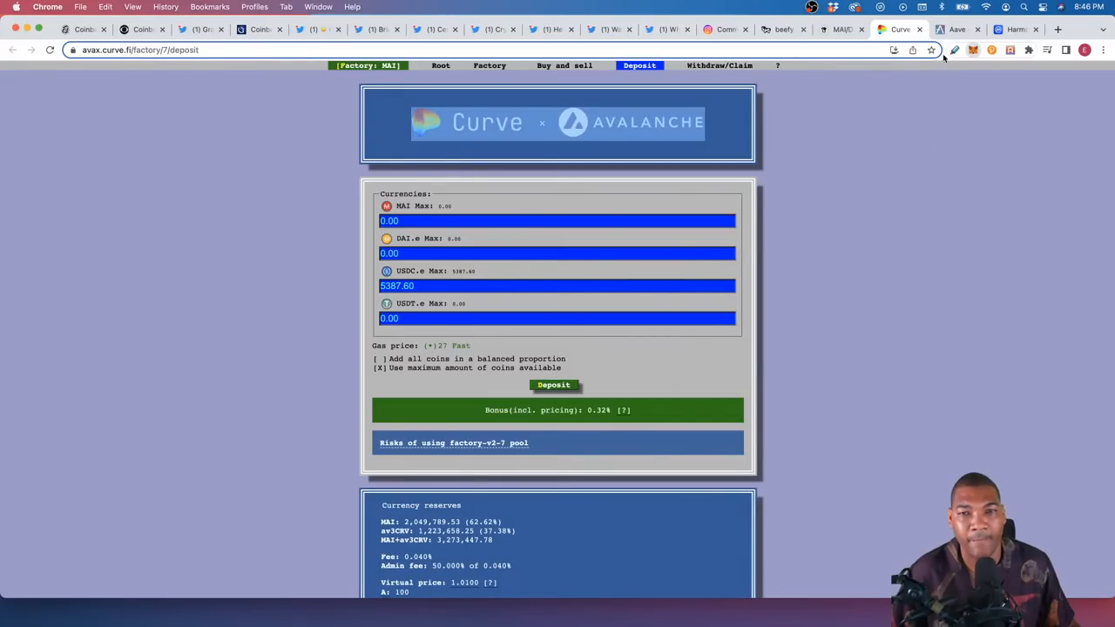
mouse_move(965, 74)
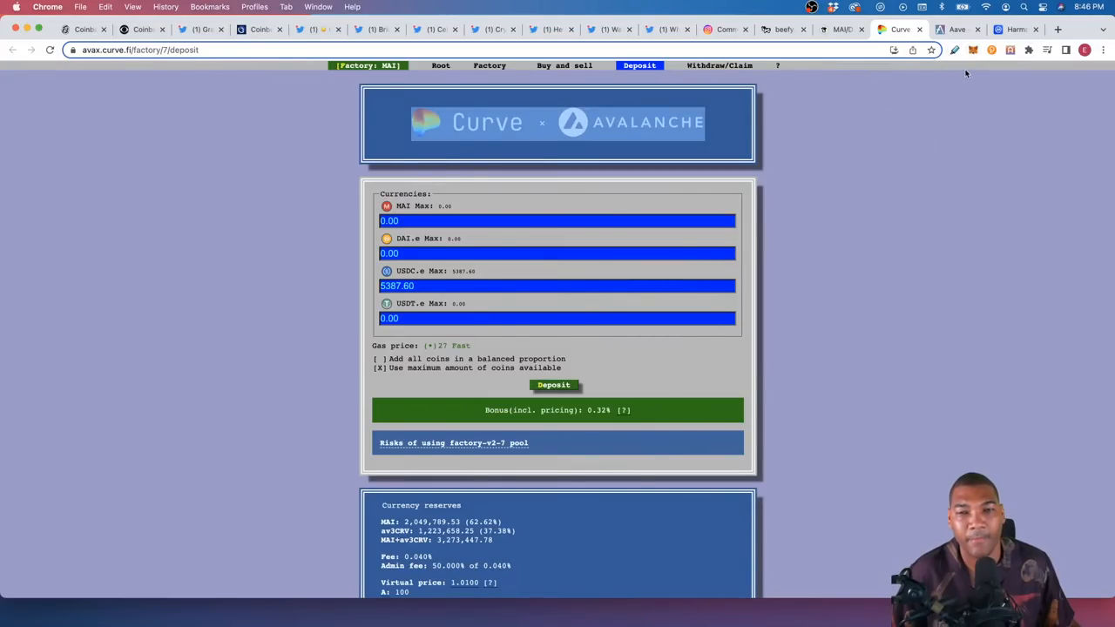